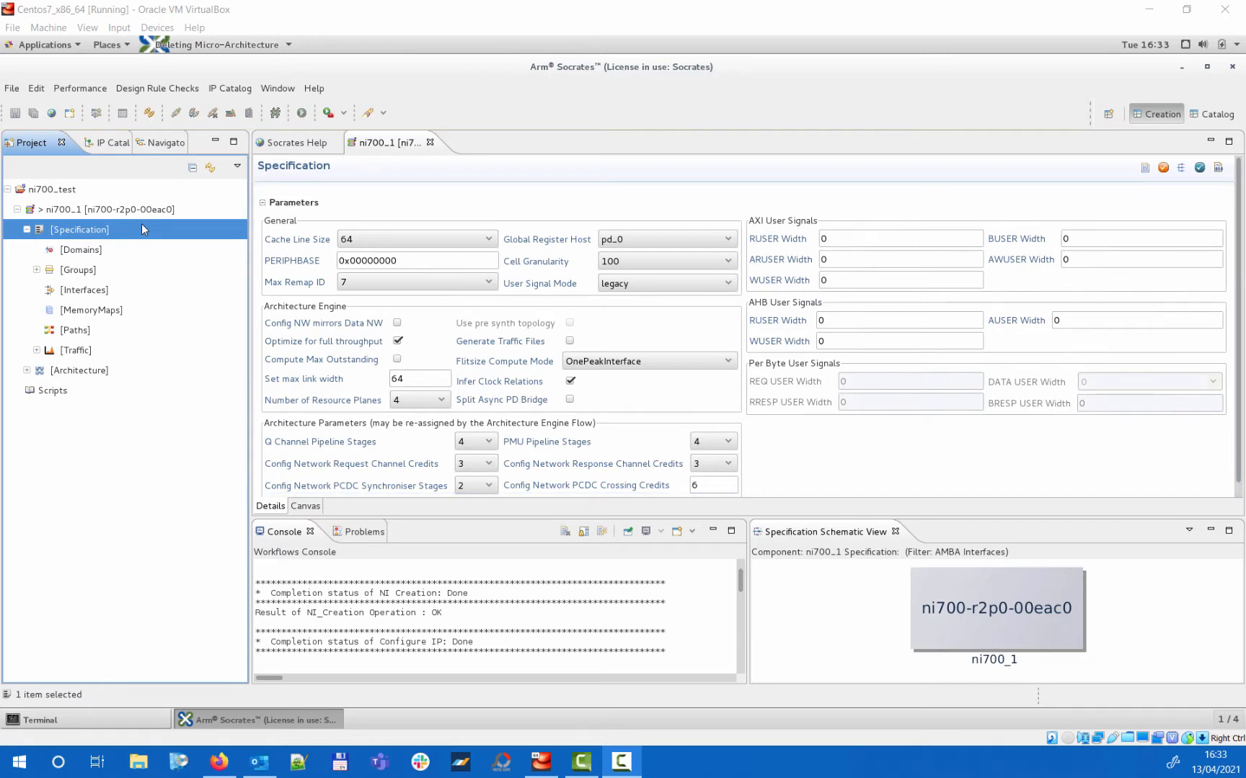
Adjust settings in the specification's domain list before adding domains.
left_click(413, 239)
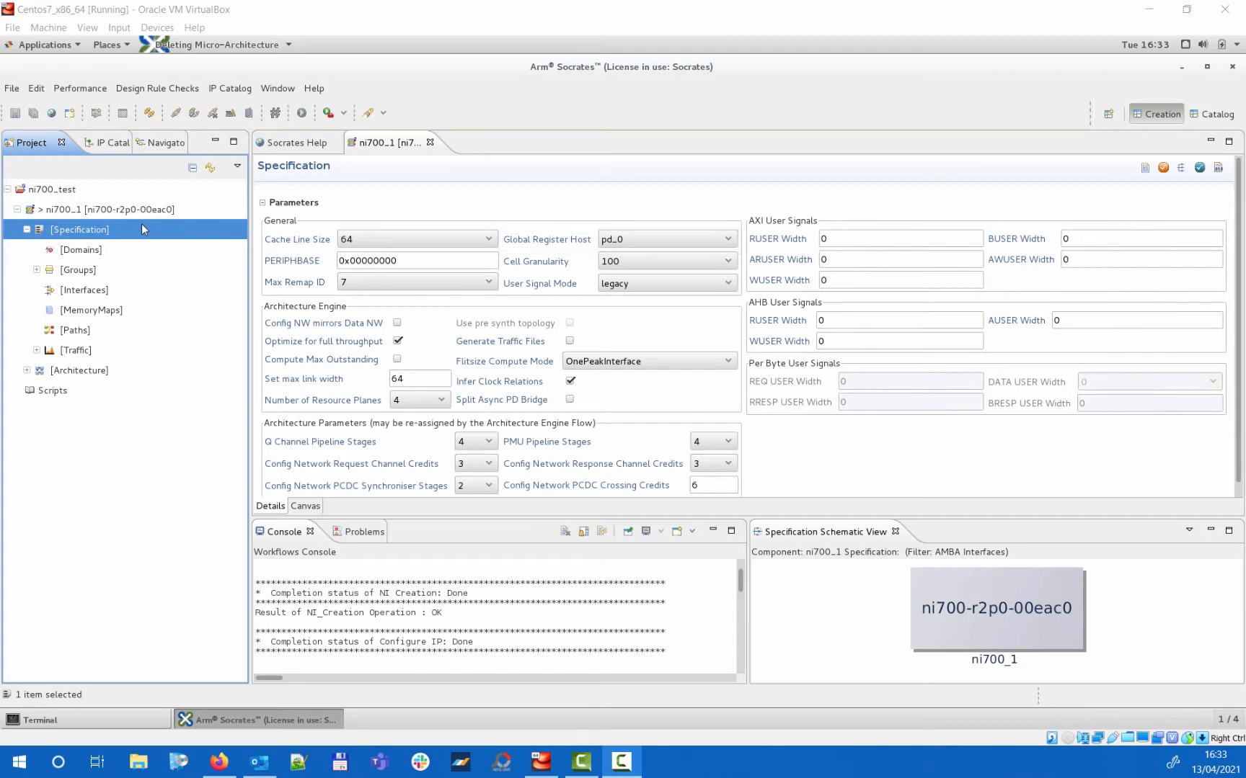
left_click(416, 260)
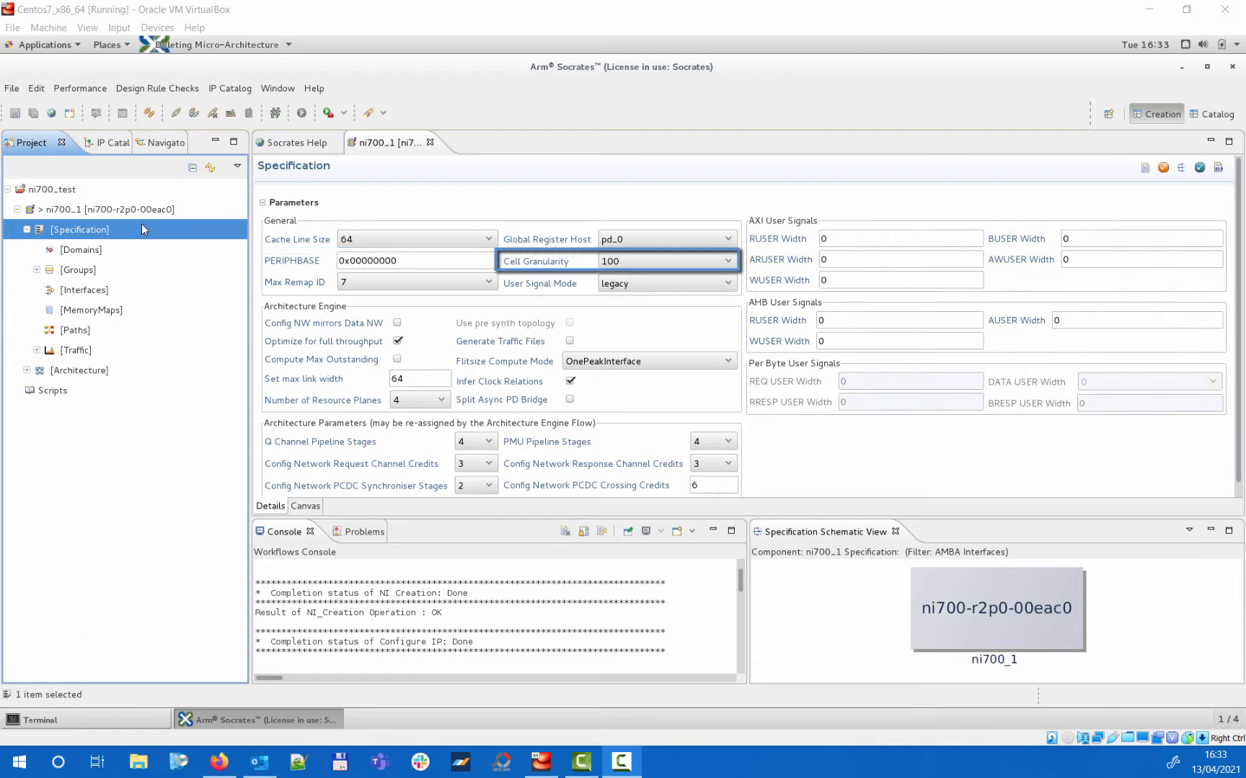
left_click(413, 282)
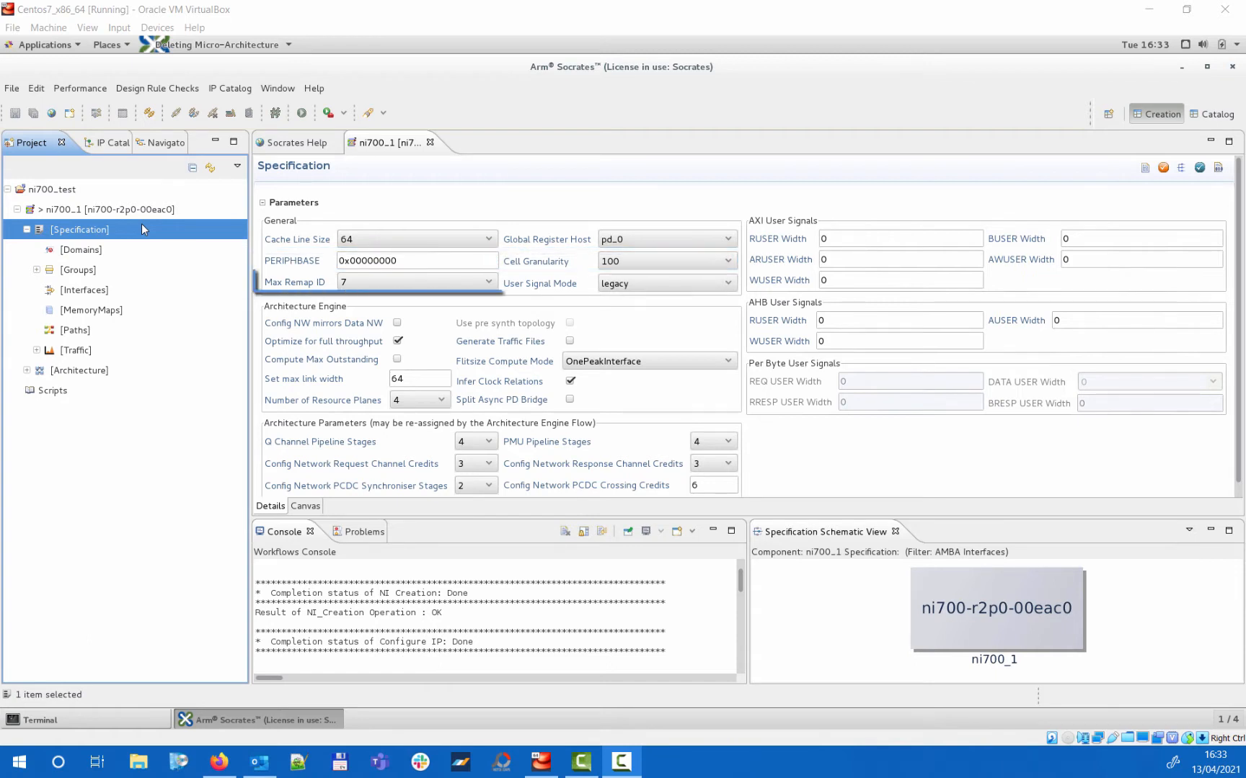
left_click(415, 282)
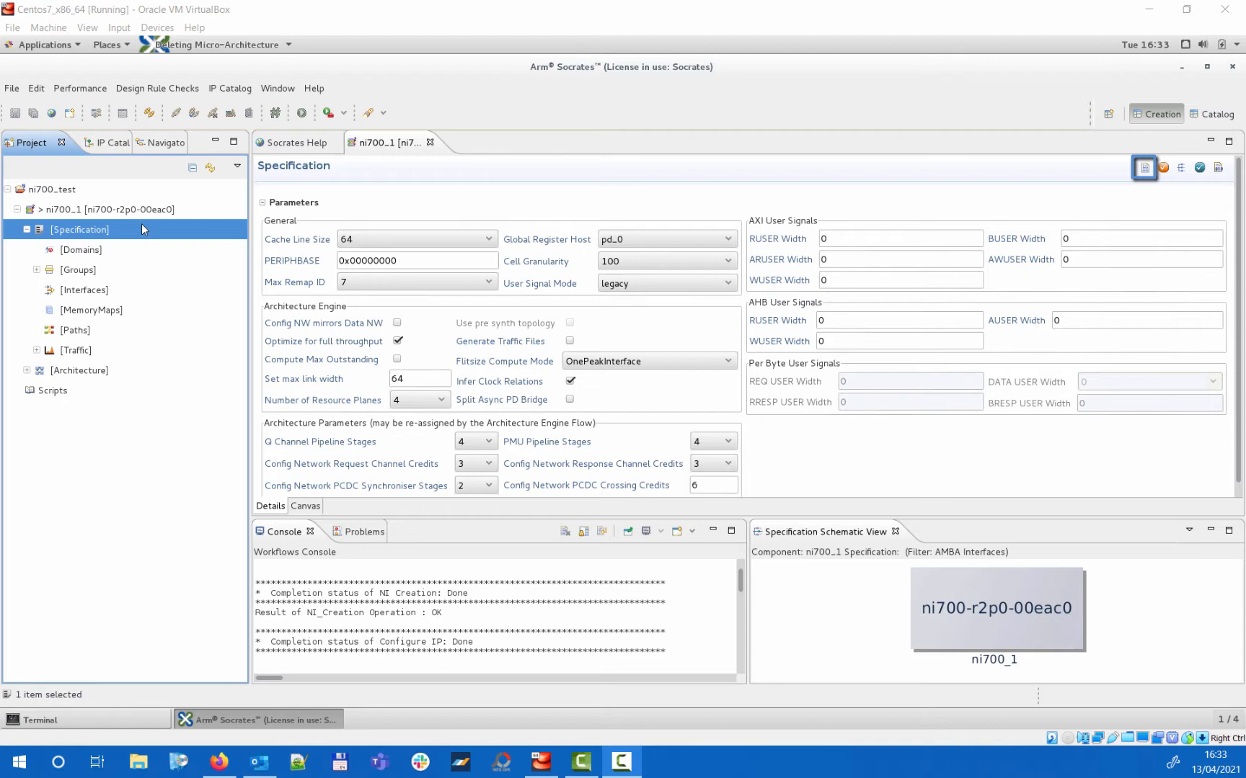
left_click(1144, 168)
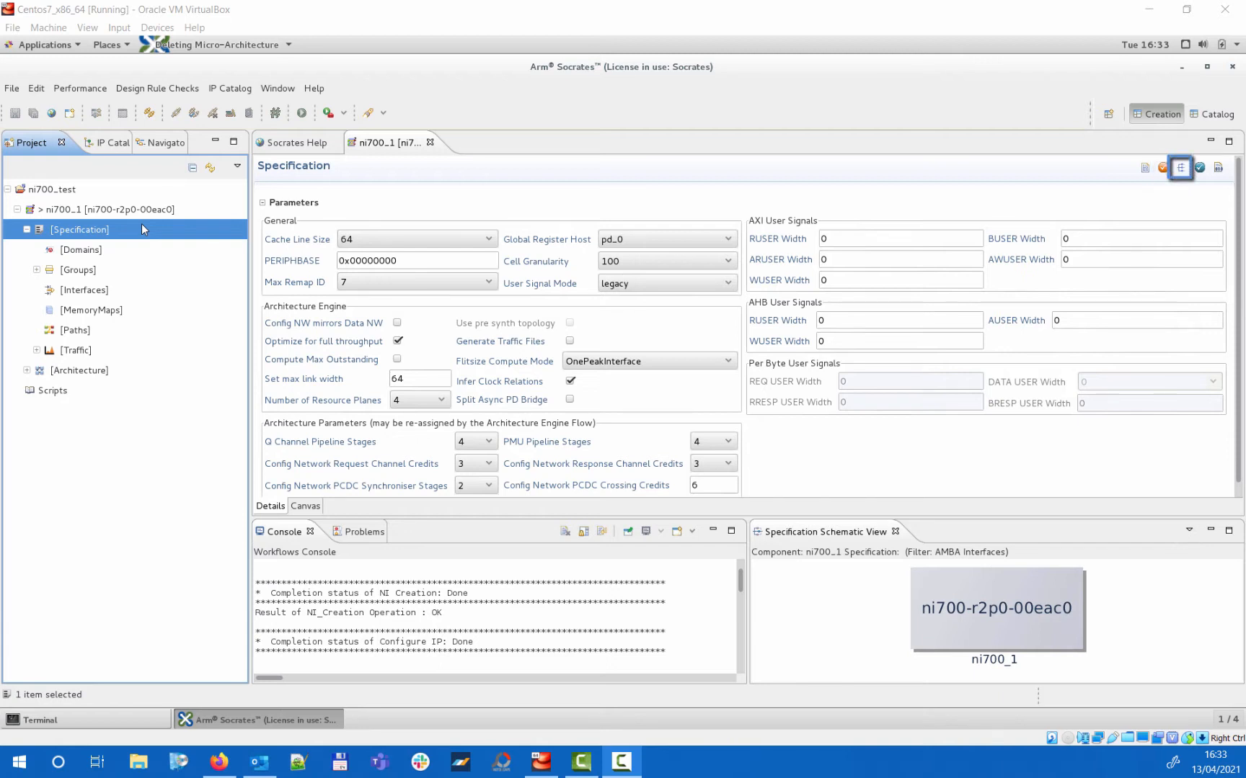
left_click(1160, 168)
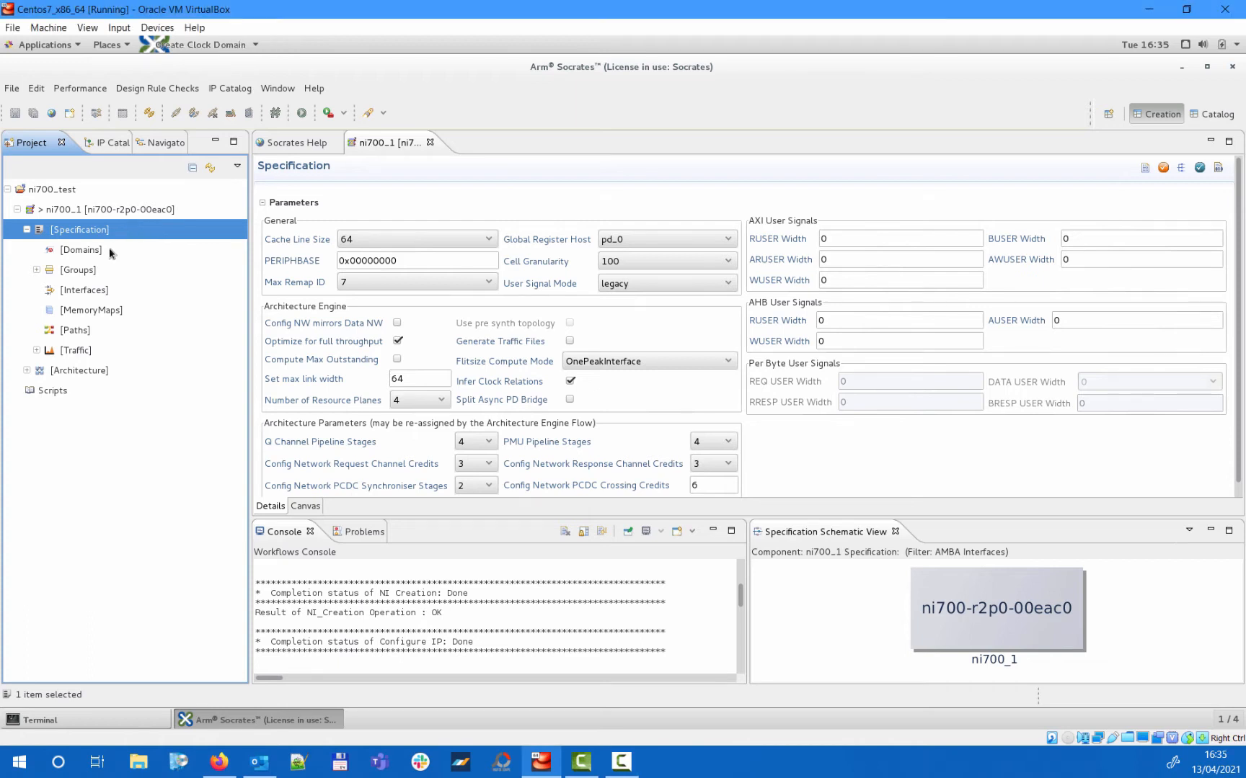
Add power domain pd_1 under Domains, then show the clock domains list with clk_0 at 533 MHz.
left_click(79, 250)
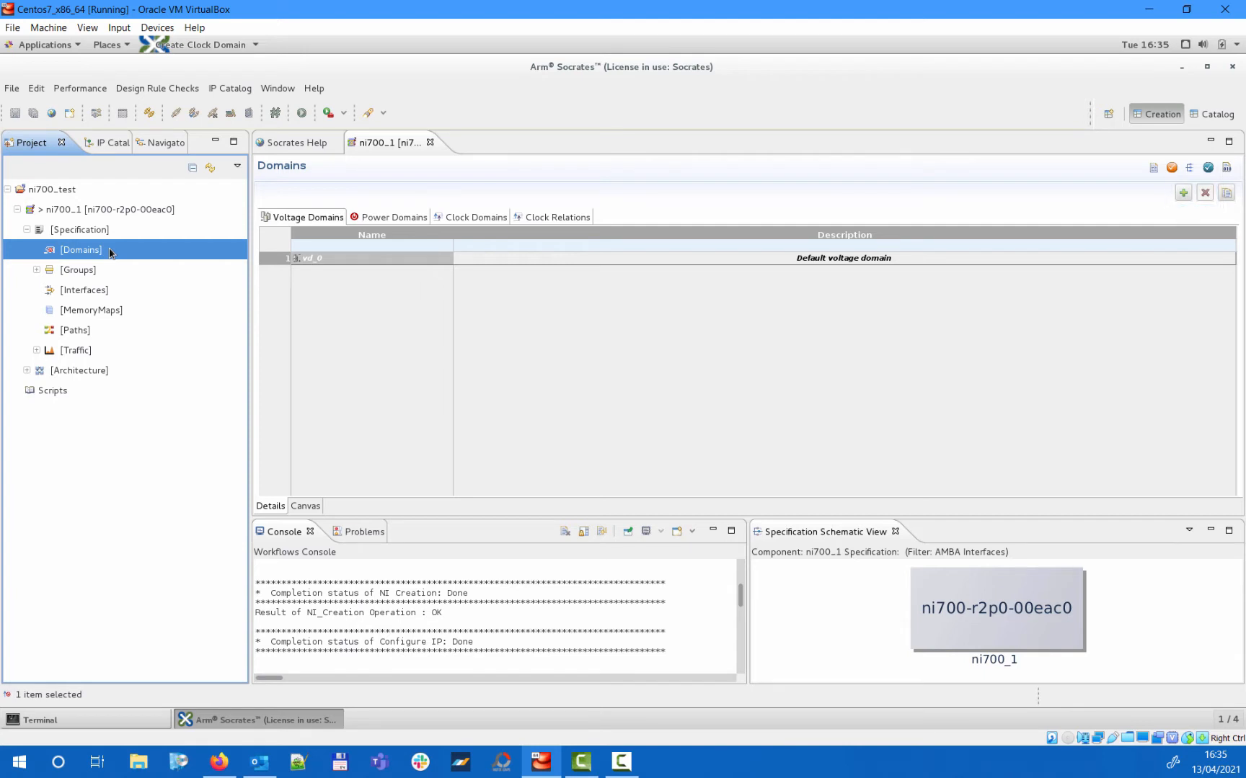
mouse_move(123, 252)
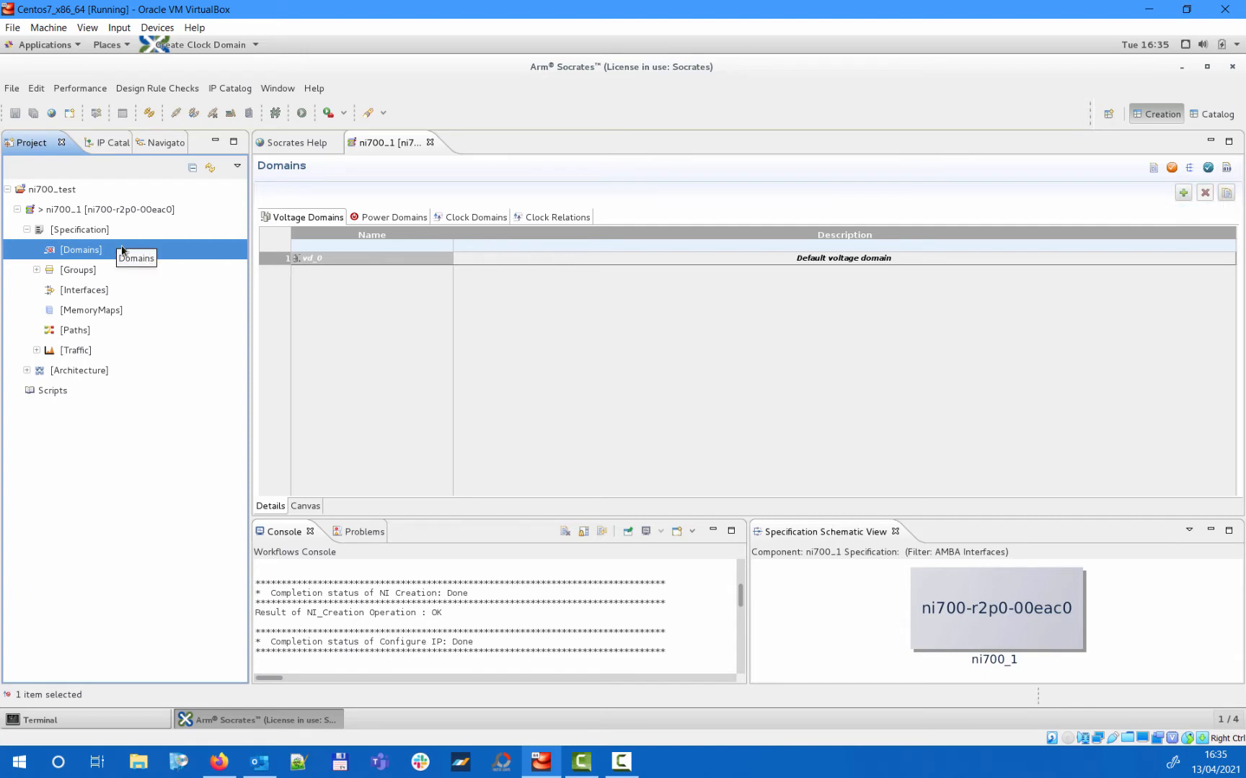
left_click(392, 217)
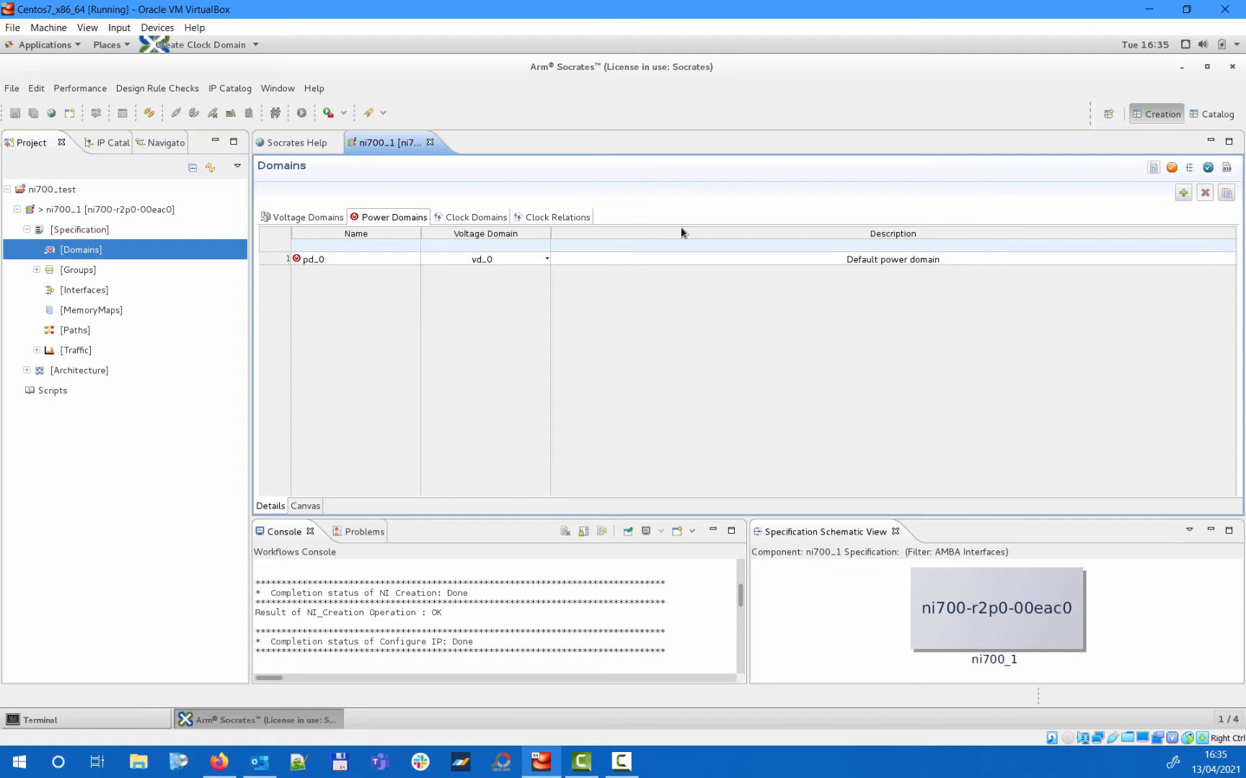
left_click(1183, 193)
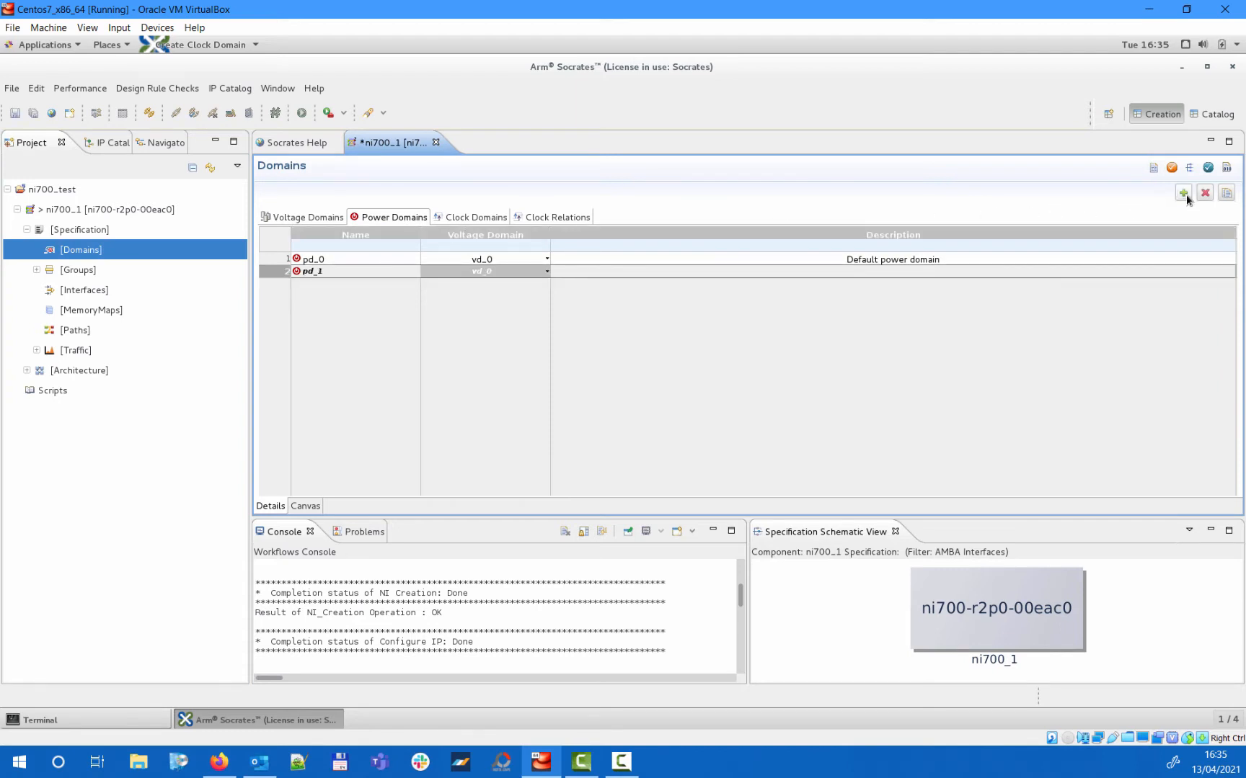
left_click(474, 217)
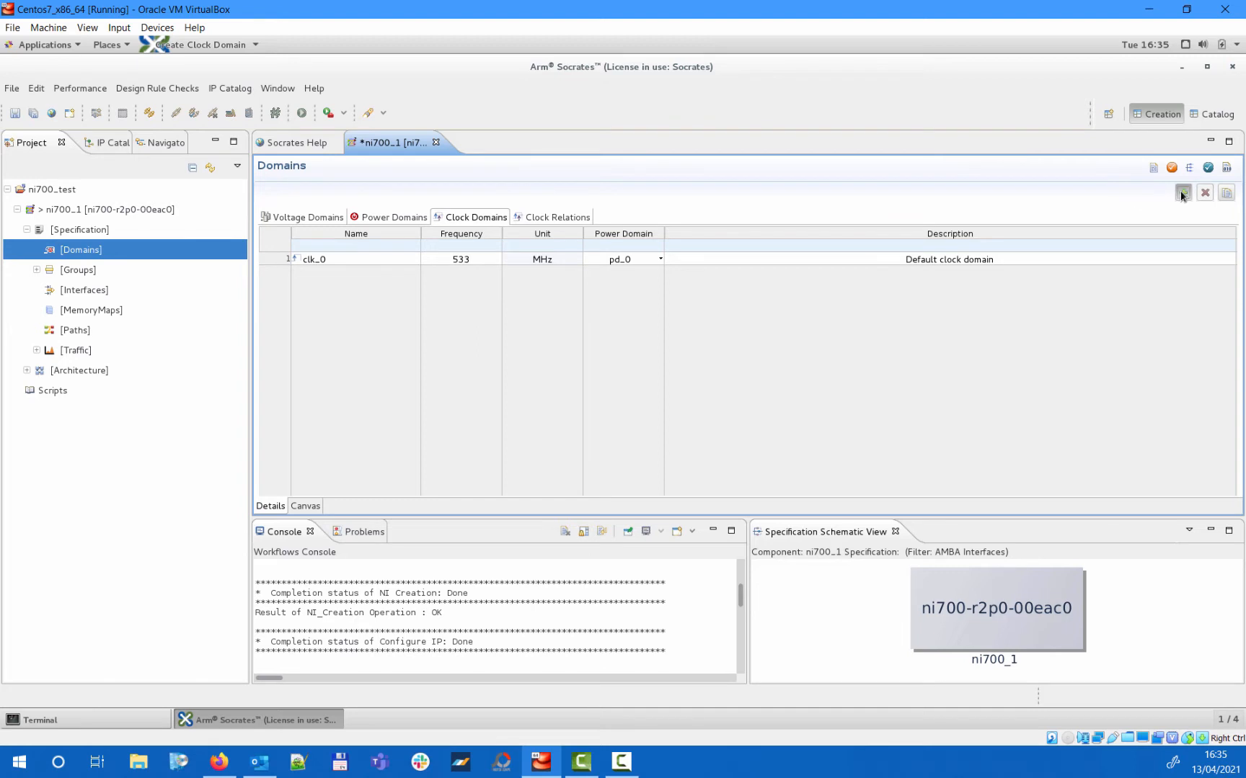
Create clock domain clk_1 on pd_1, asynchronous to clk_0.
left_click(1181, 193)
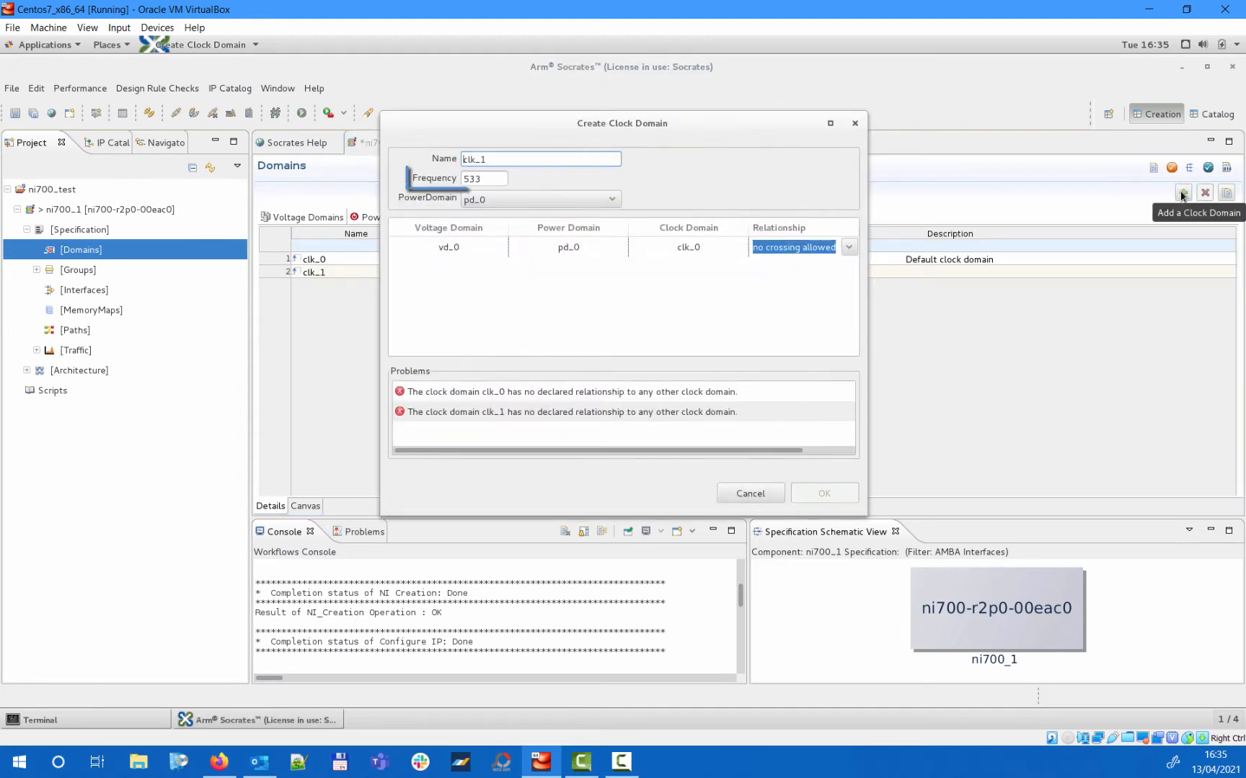
left_click(539, 199)
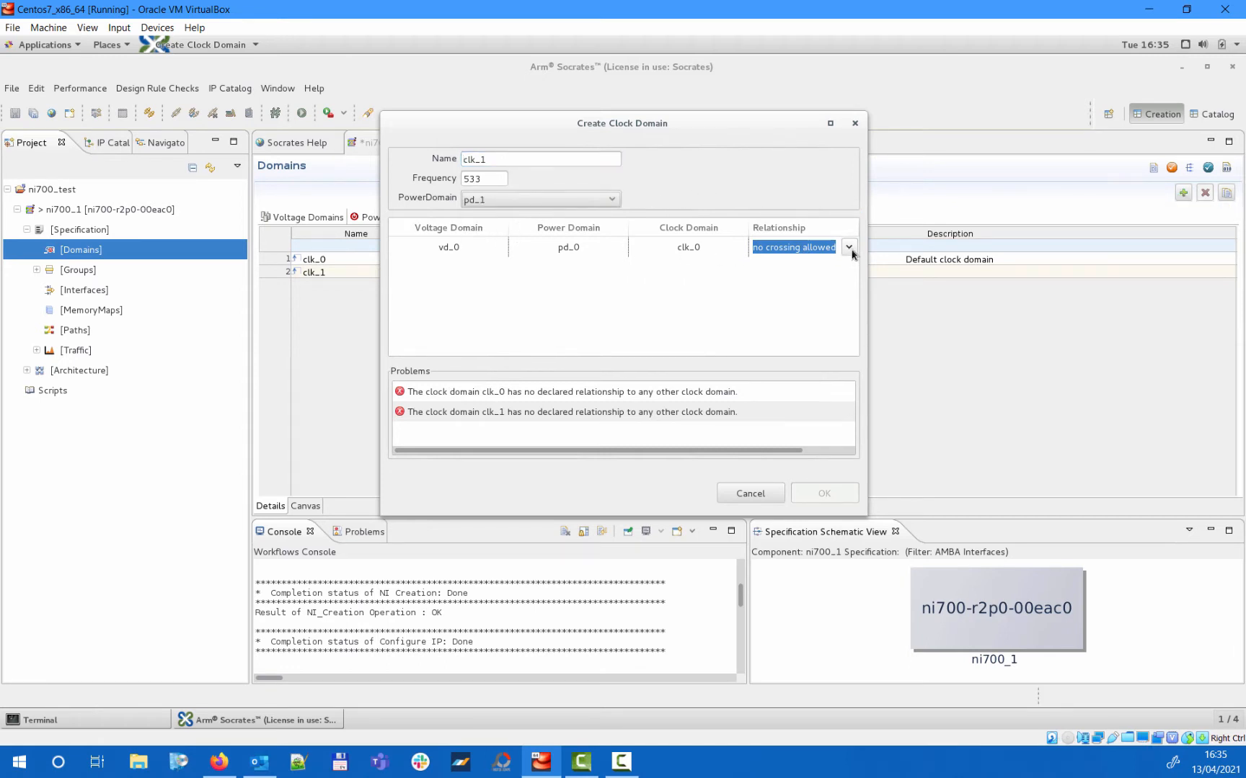
left_click(849, 247)
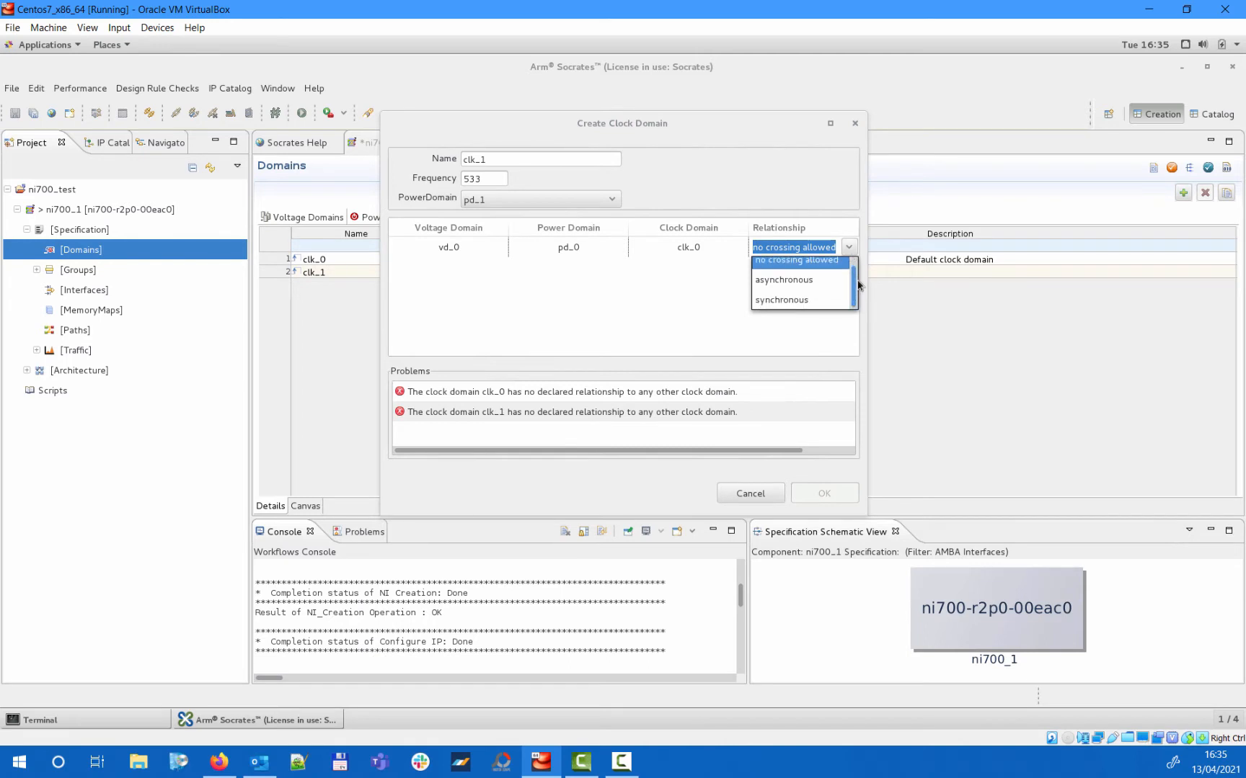
left_click(783, 279)
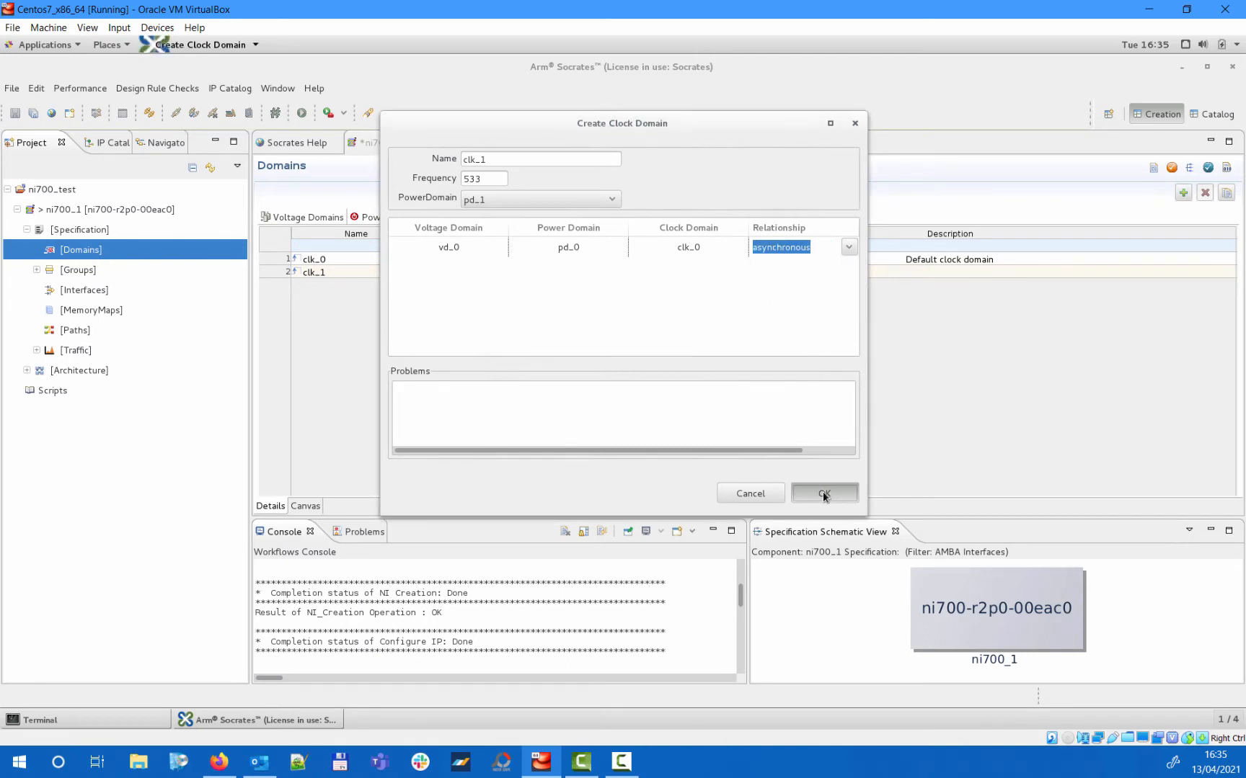
left_click(823, 492)
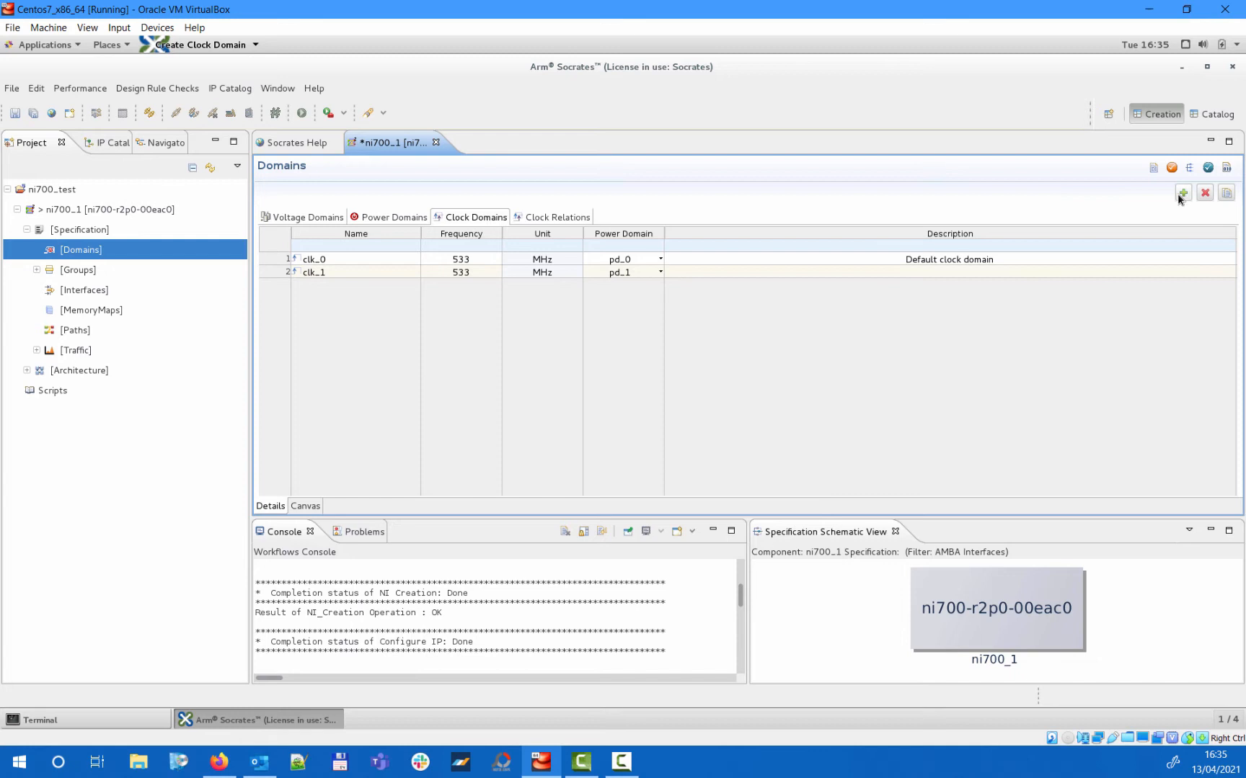
Create clock domain clk_2 on pd_0, asynchronous to the existing clocks.
left_click(1182, 193)
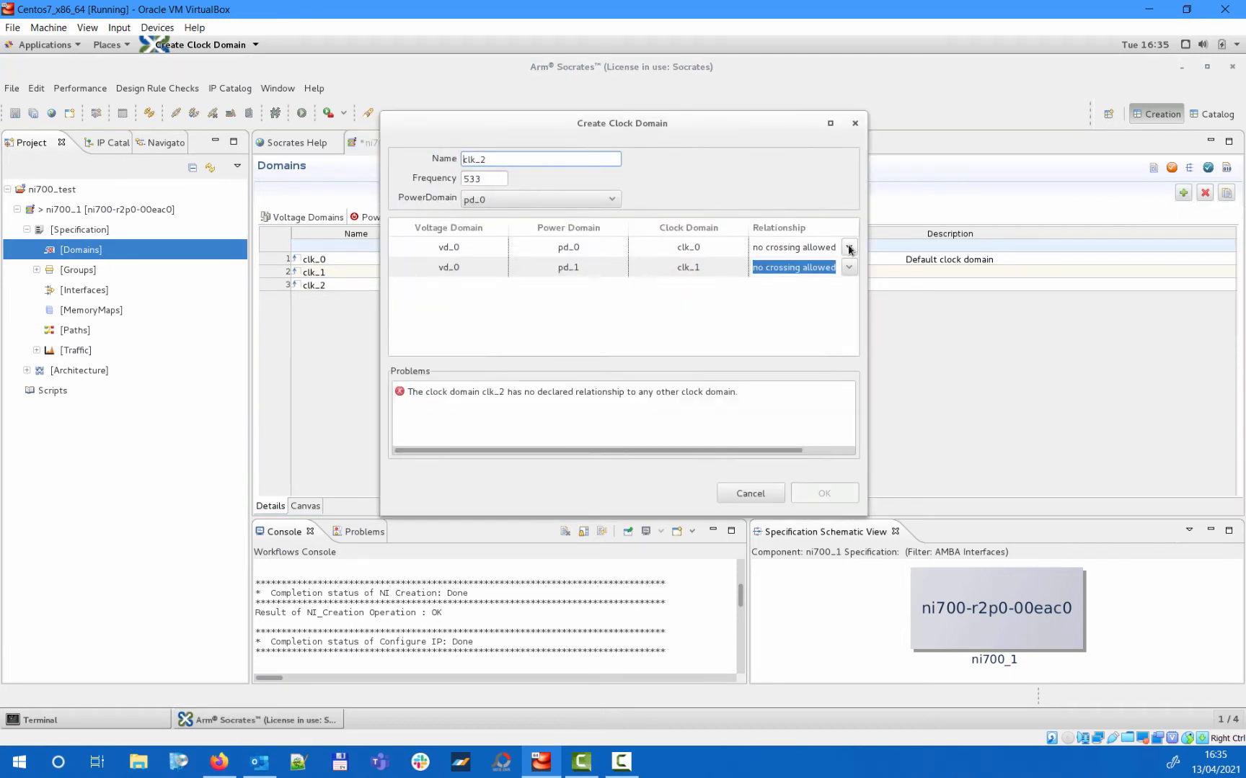
left_click(848, 267)
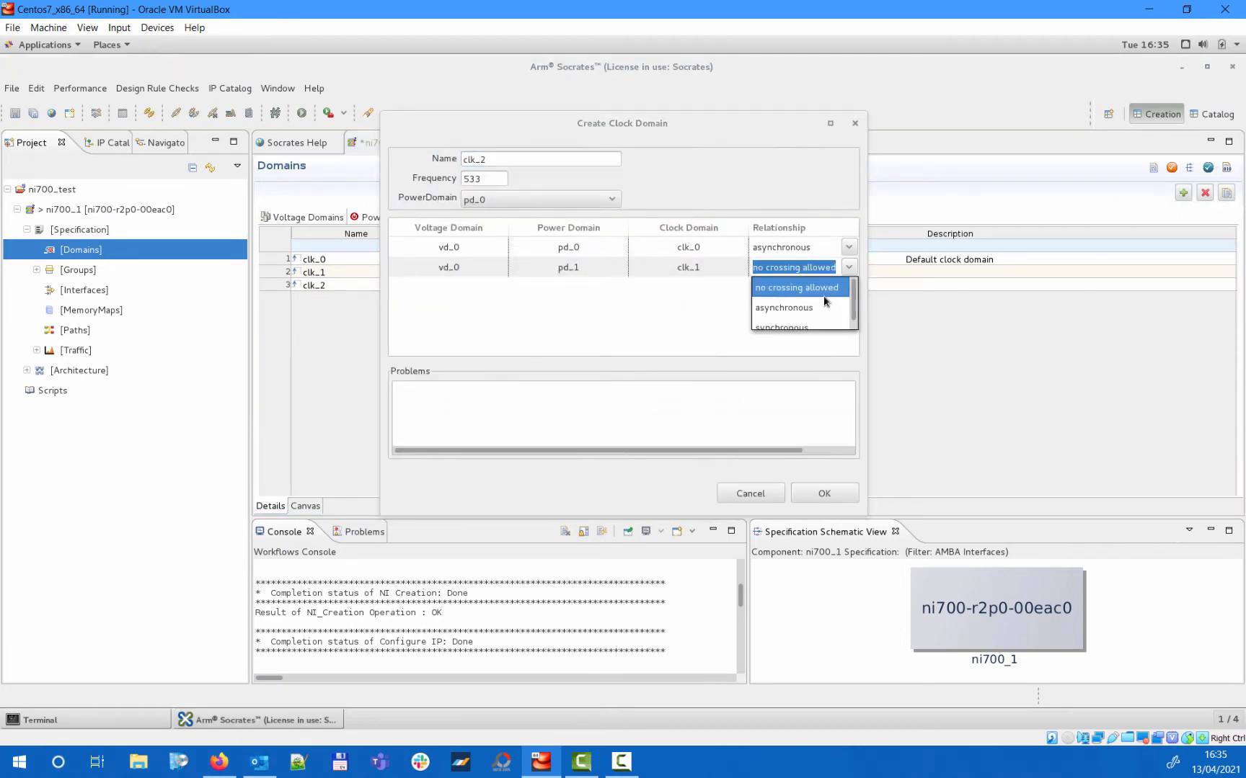
left_click(823, 492)
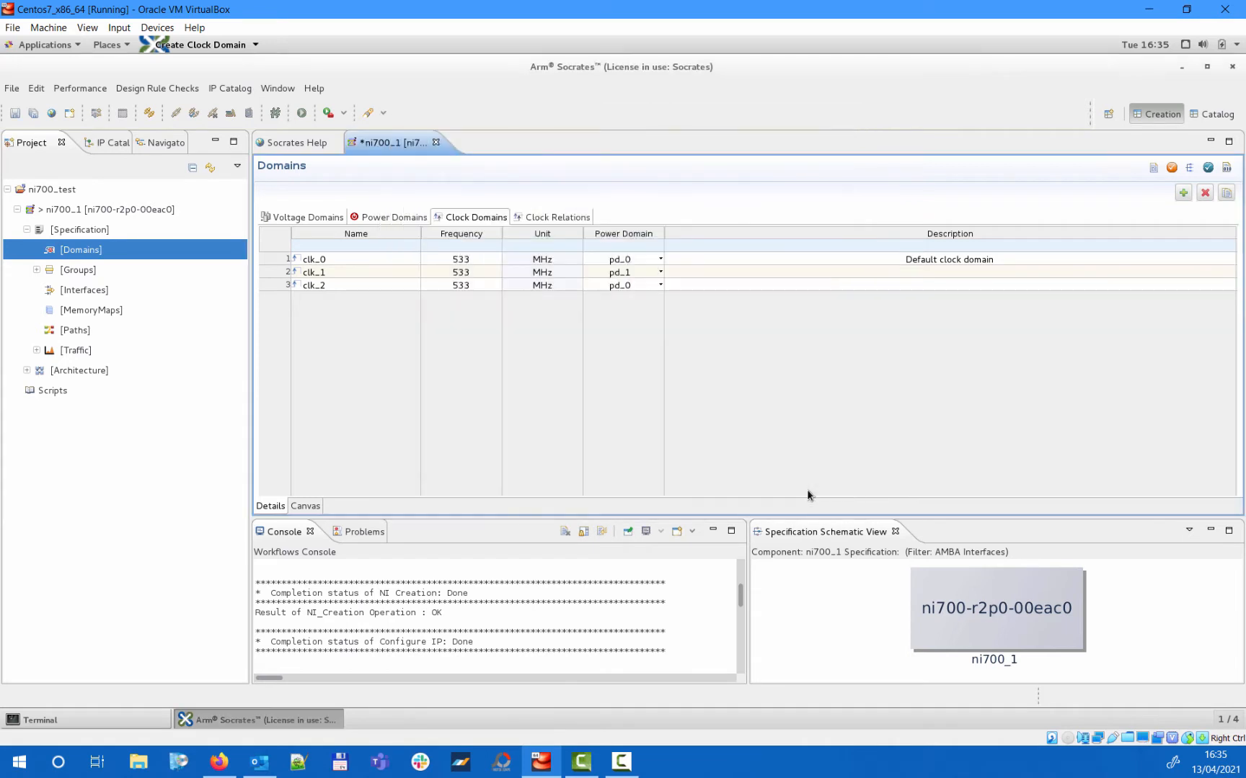
Create clock domain clk_3 on pd_1, asynchronous to clk_0, clk_1 and clk_2.
left_click(1182, 193)
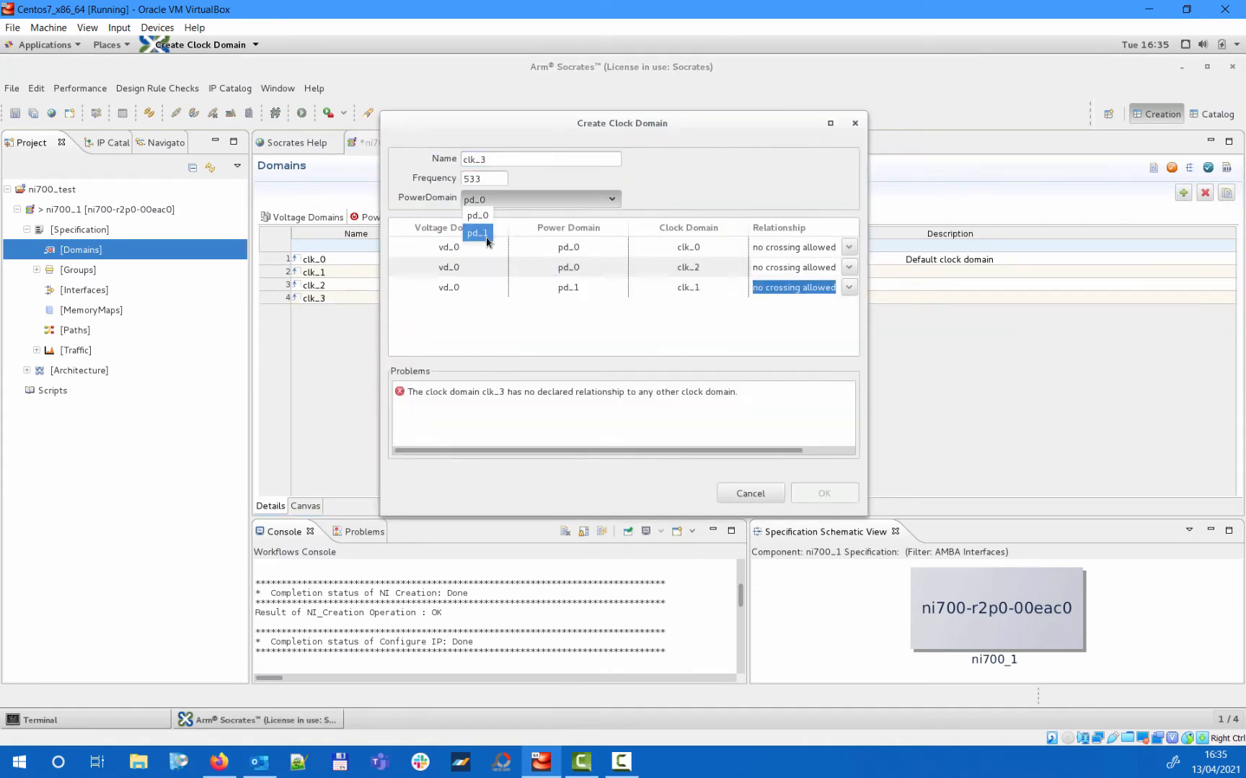
left_click(848, 247)
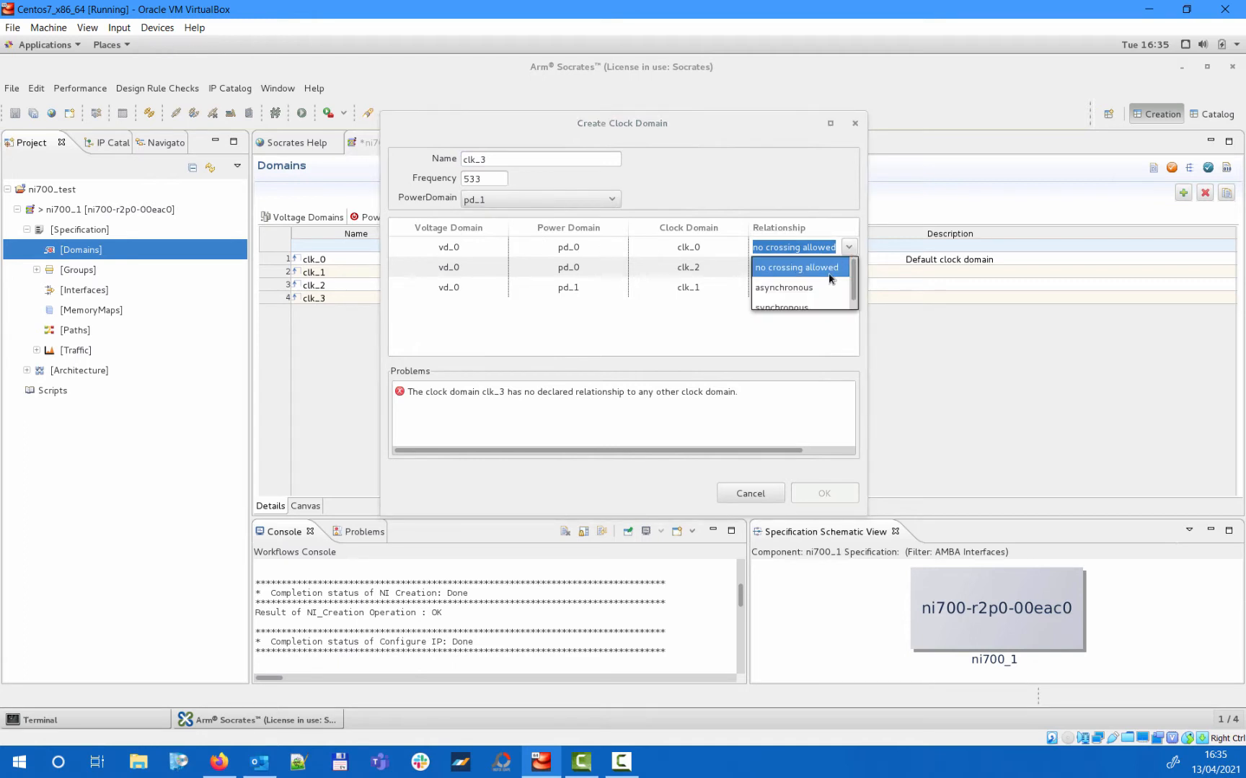
left_click(783, 266)
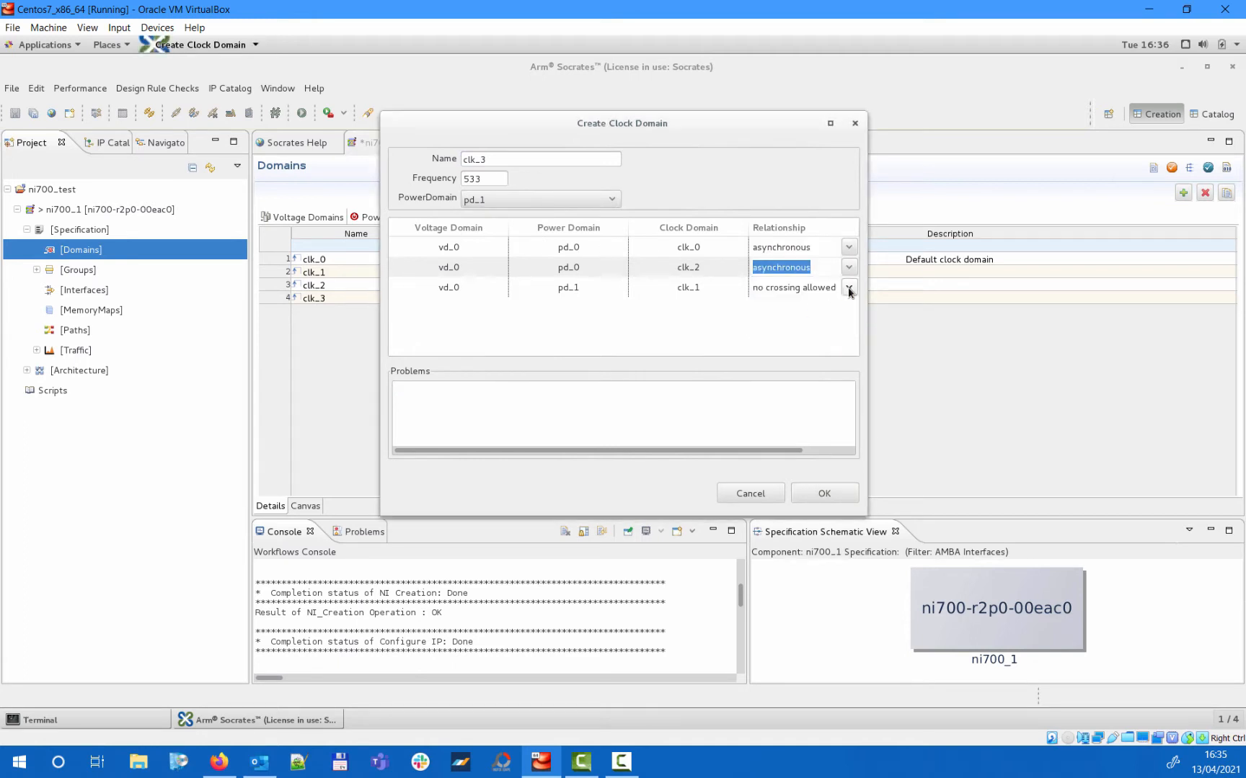
left_click(823, 492)
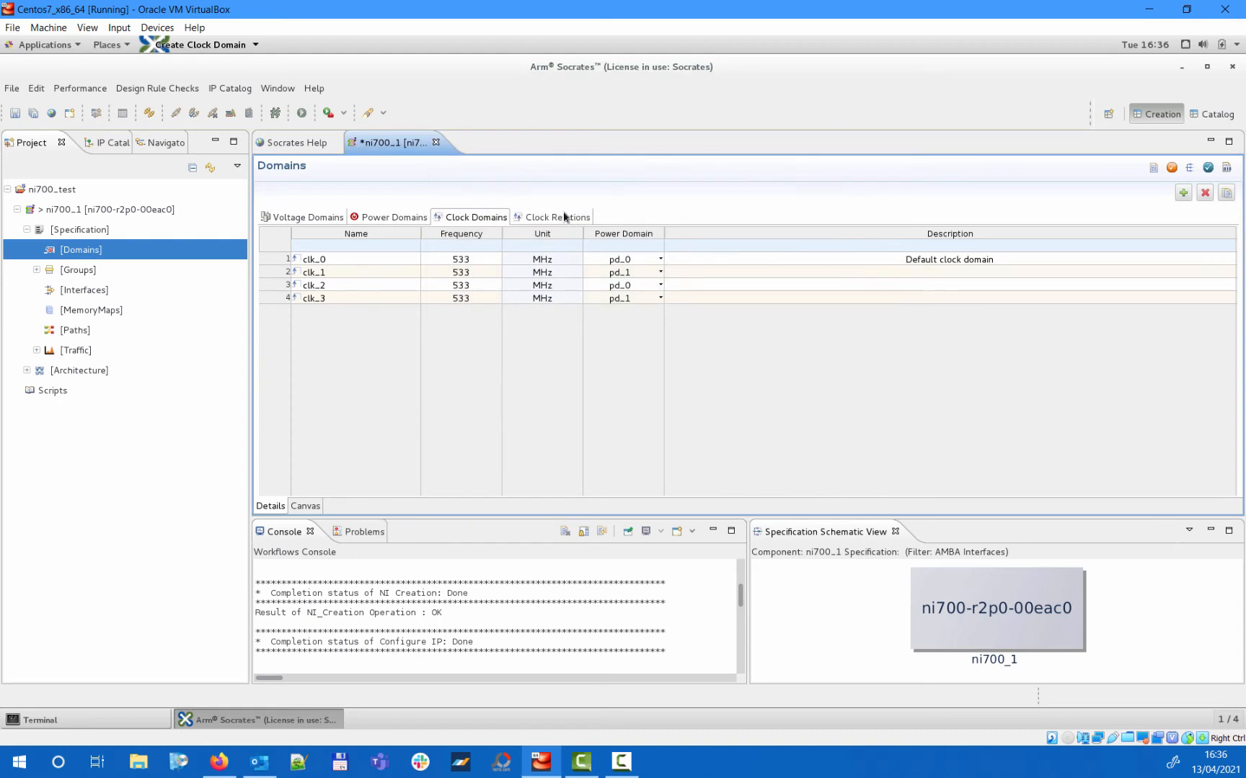
Review the six asynchronous clock relations, then go to the Interfaces page.
left_click(555, 217)
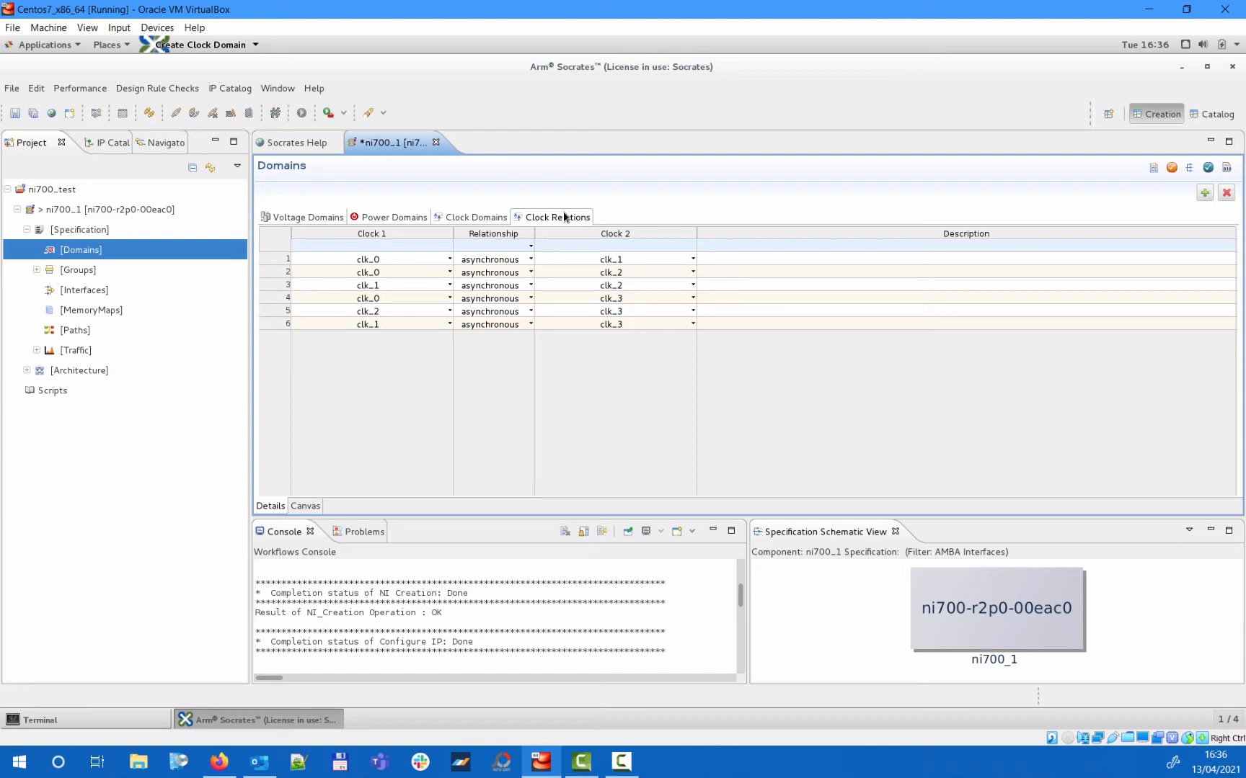
mouse_move(184, 293)
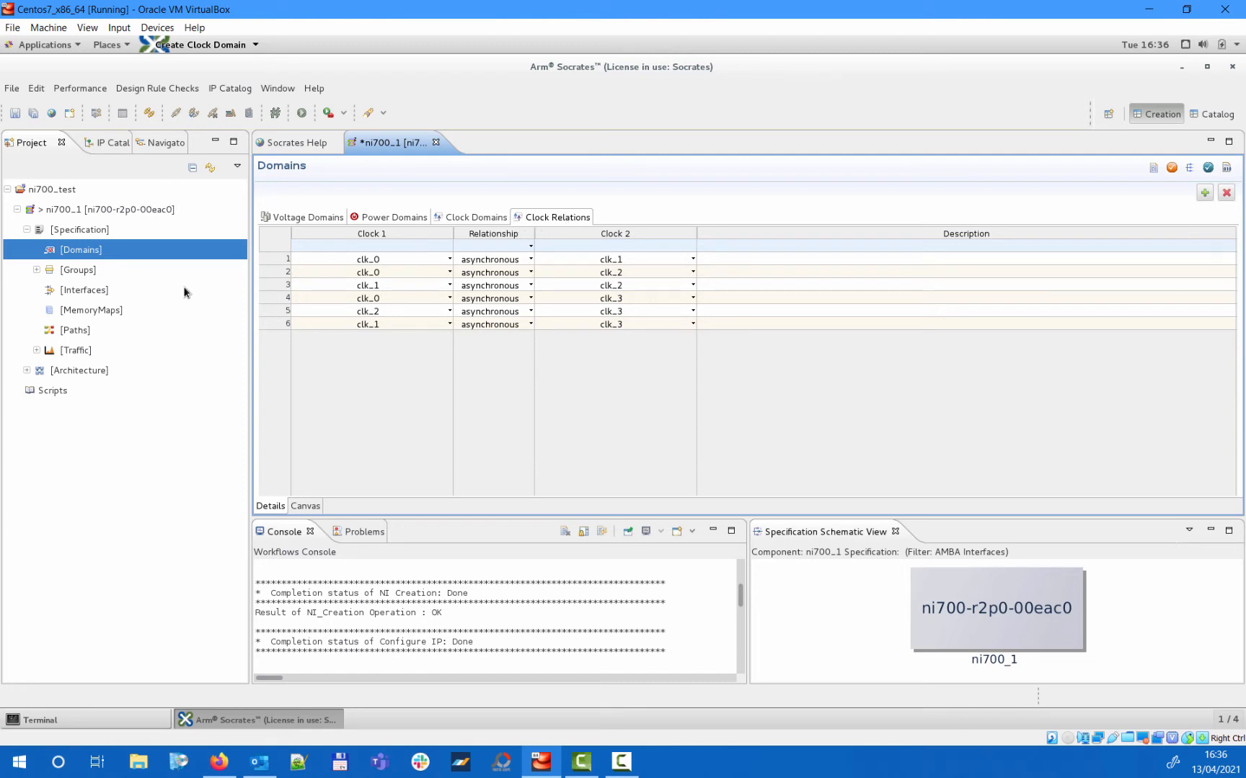
left_click(83, 289)
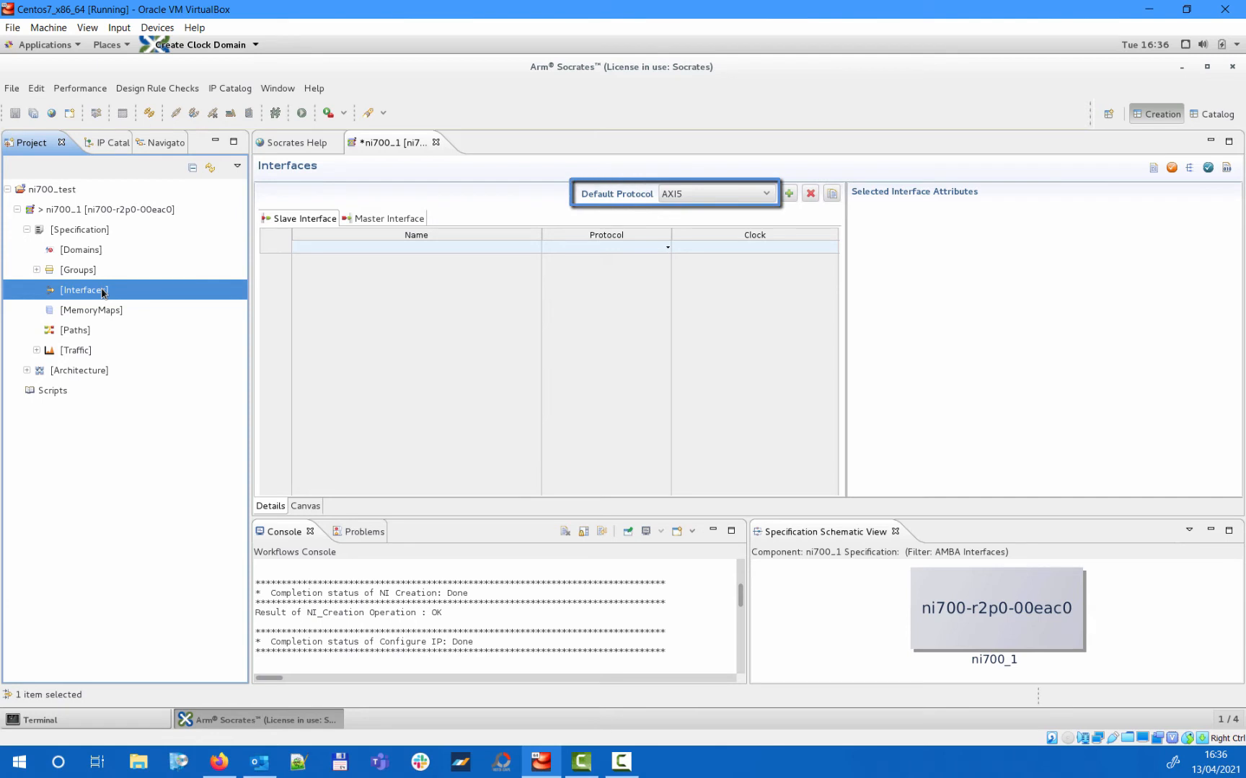
mouse_move(83, 290)
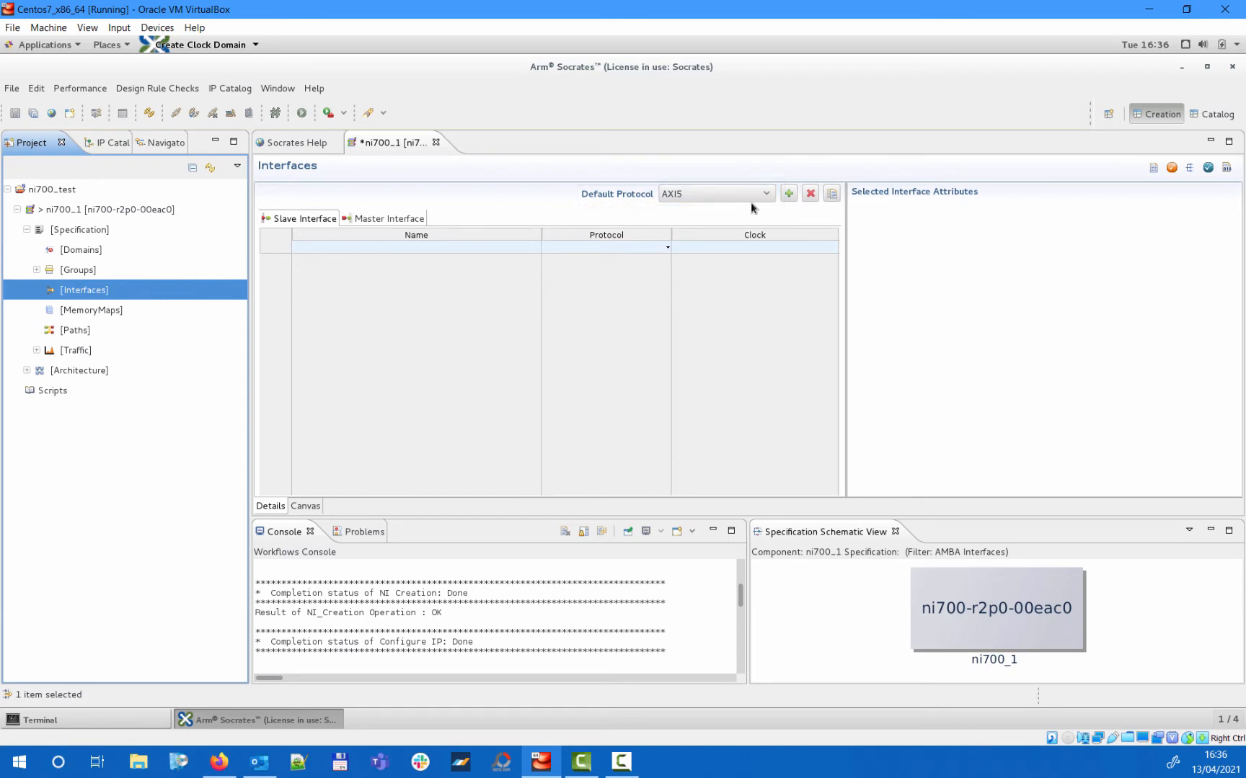
Add slave interfaces up to s_003 and set s_002 and s_003 to ACE5Lite on clk_1.
left_click(787, 193)
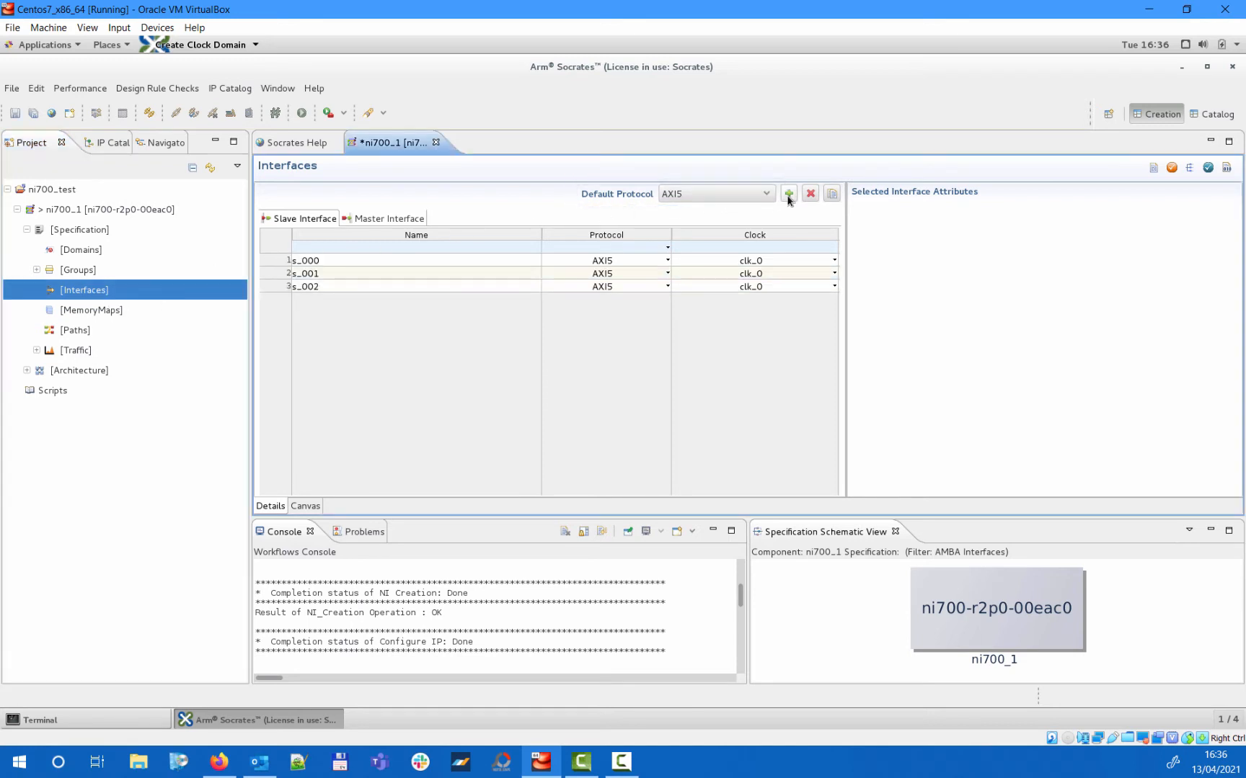
left_click(788, 194)
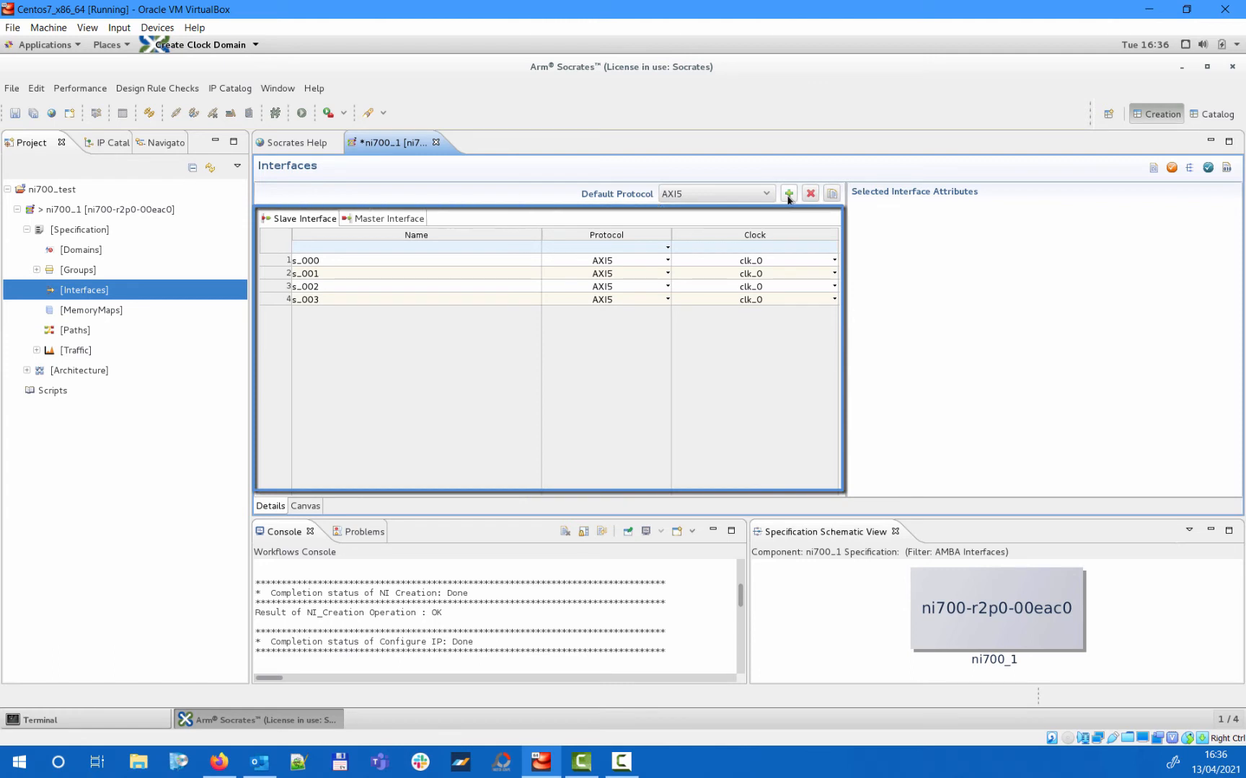
left_click(666, 287)
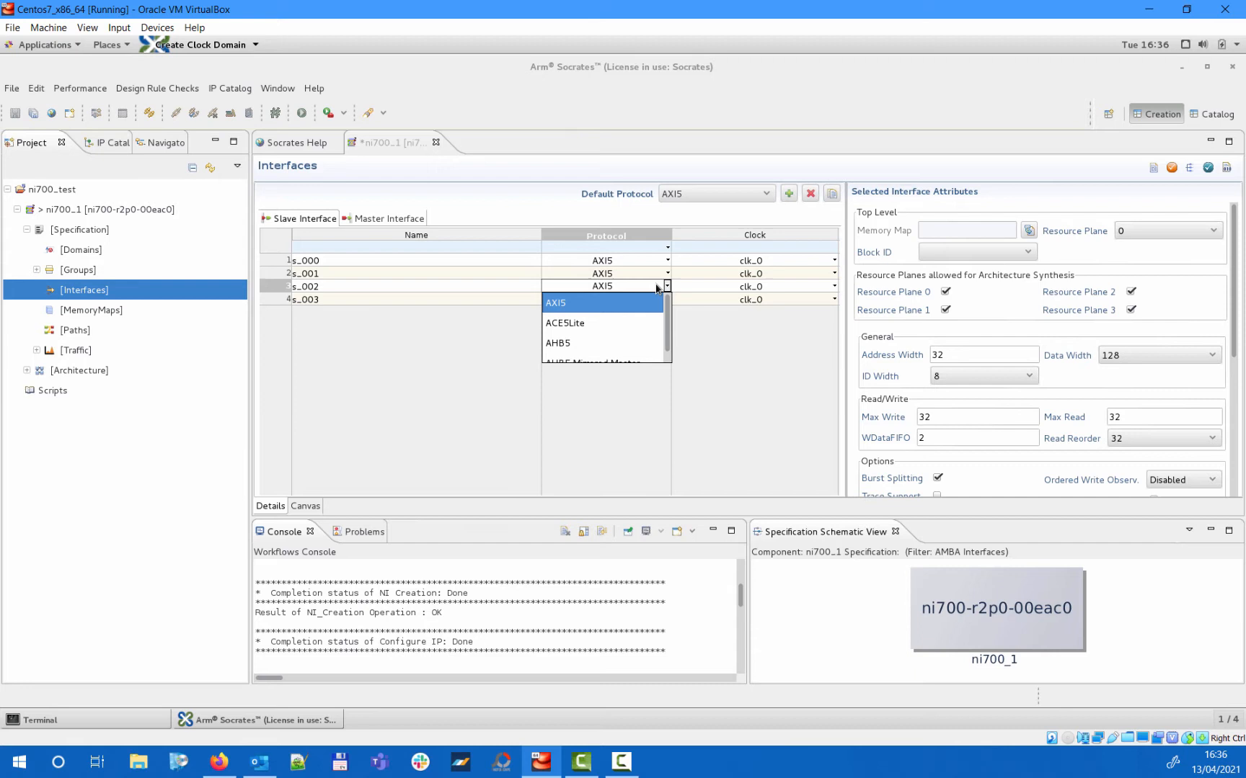
left_click(564, 322)
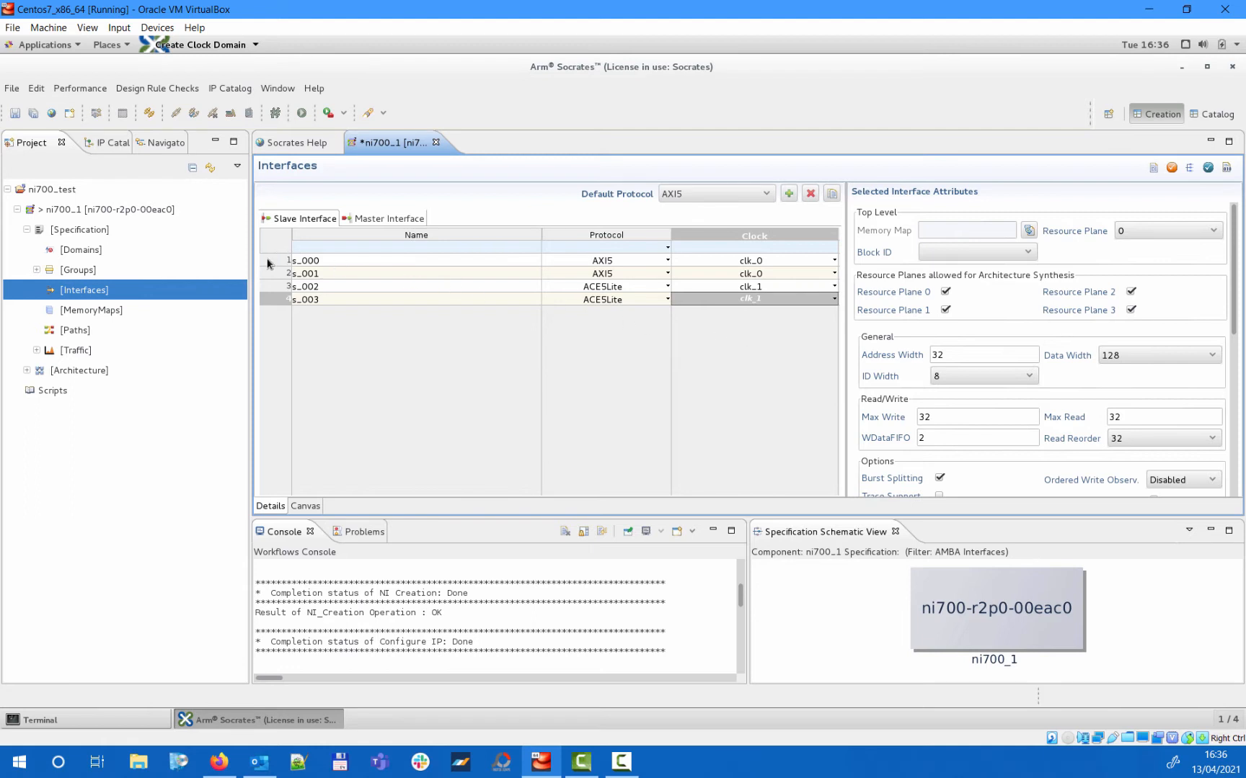
left_click(318, 260)
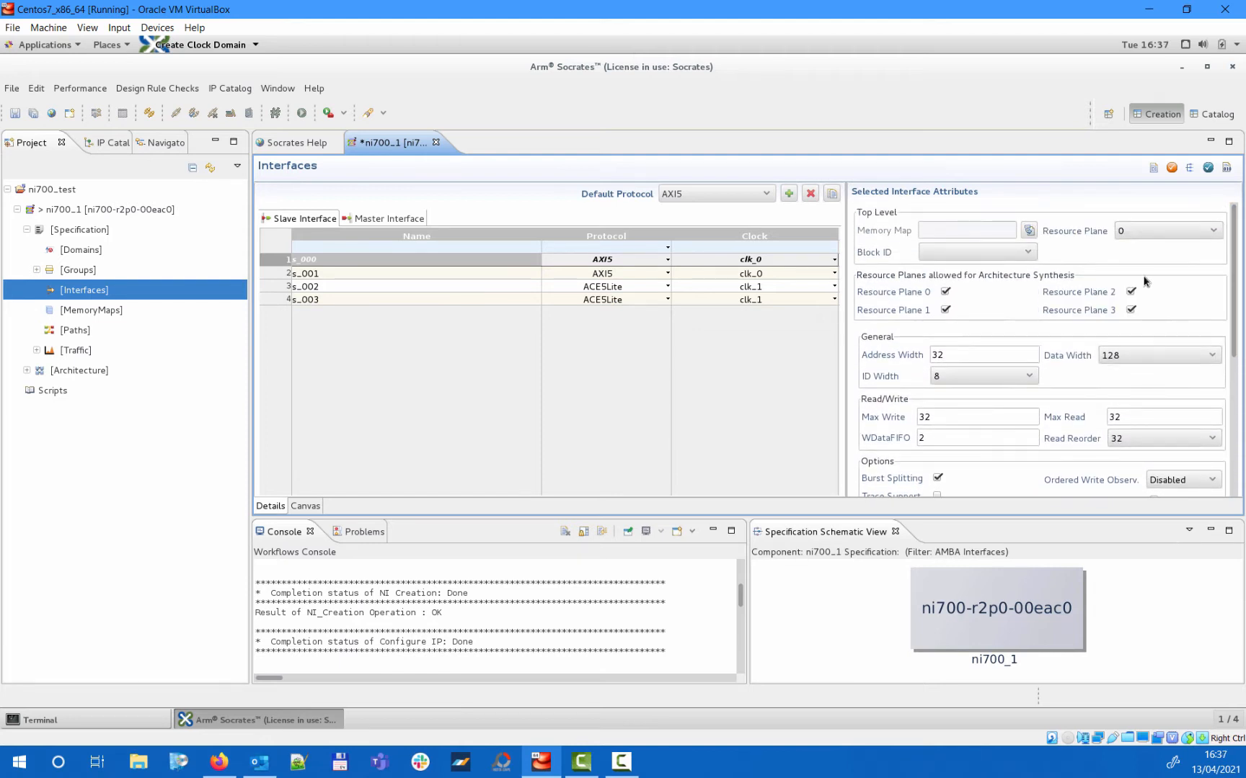
Add masters m_000–m_005, clocks clk_2/clk_3, protocols AXI5, AXI5, ACE5Lite, AHB5, APB4, APB4.
left_click(388, 219)
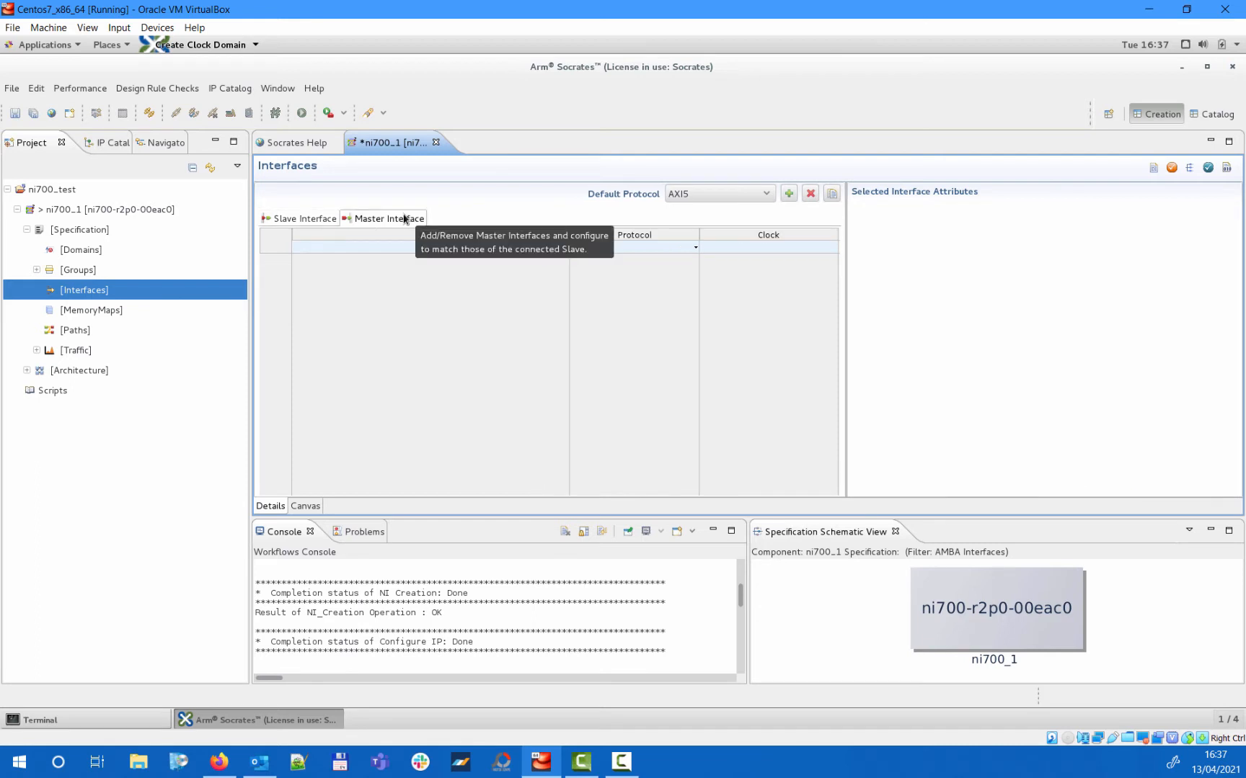
left_click(787, 193)
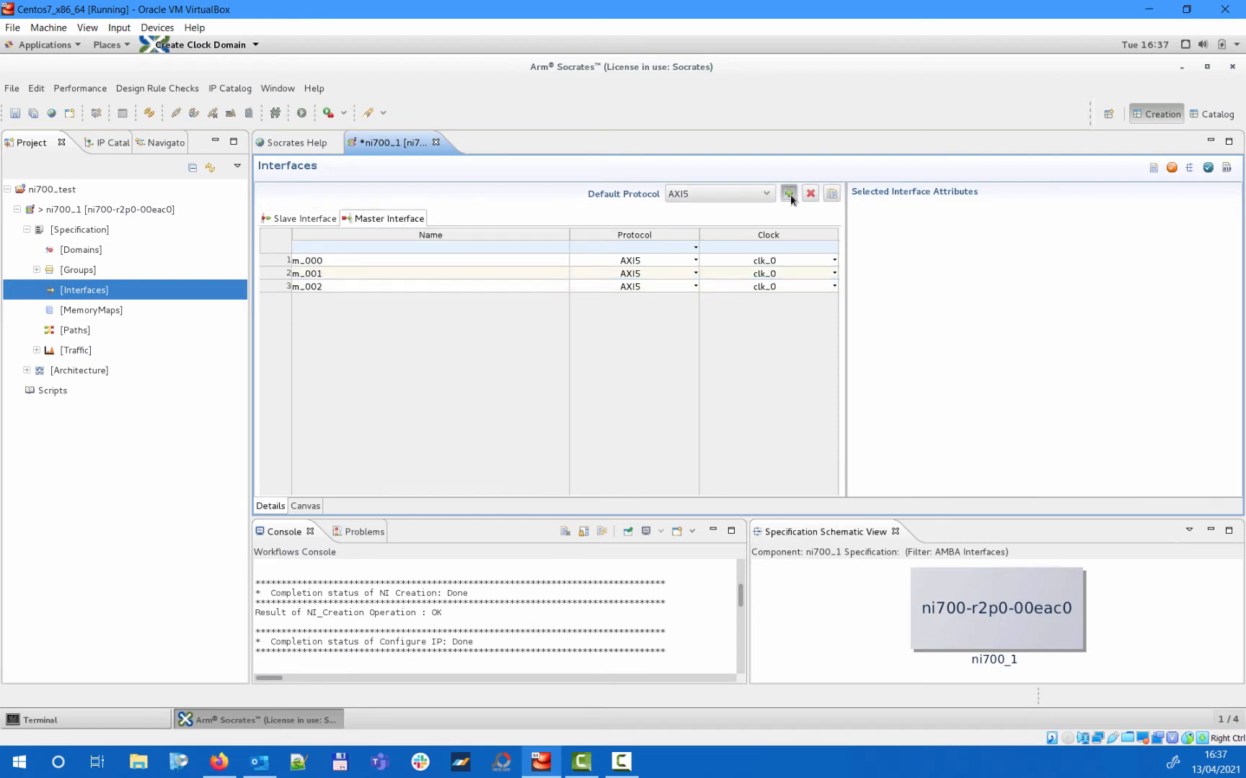
left_click(788, 193)
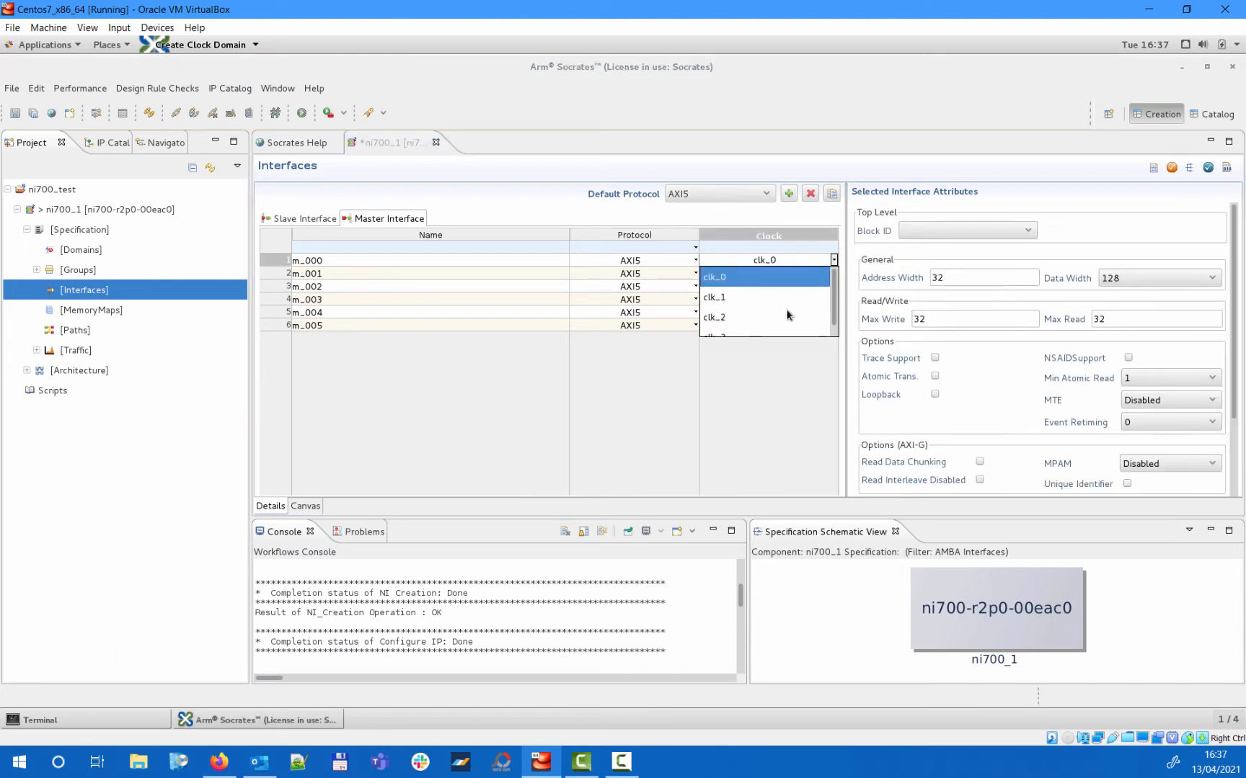
left_click(713, 272)
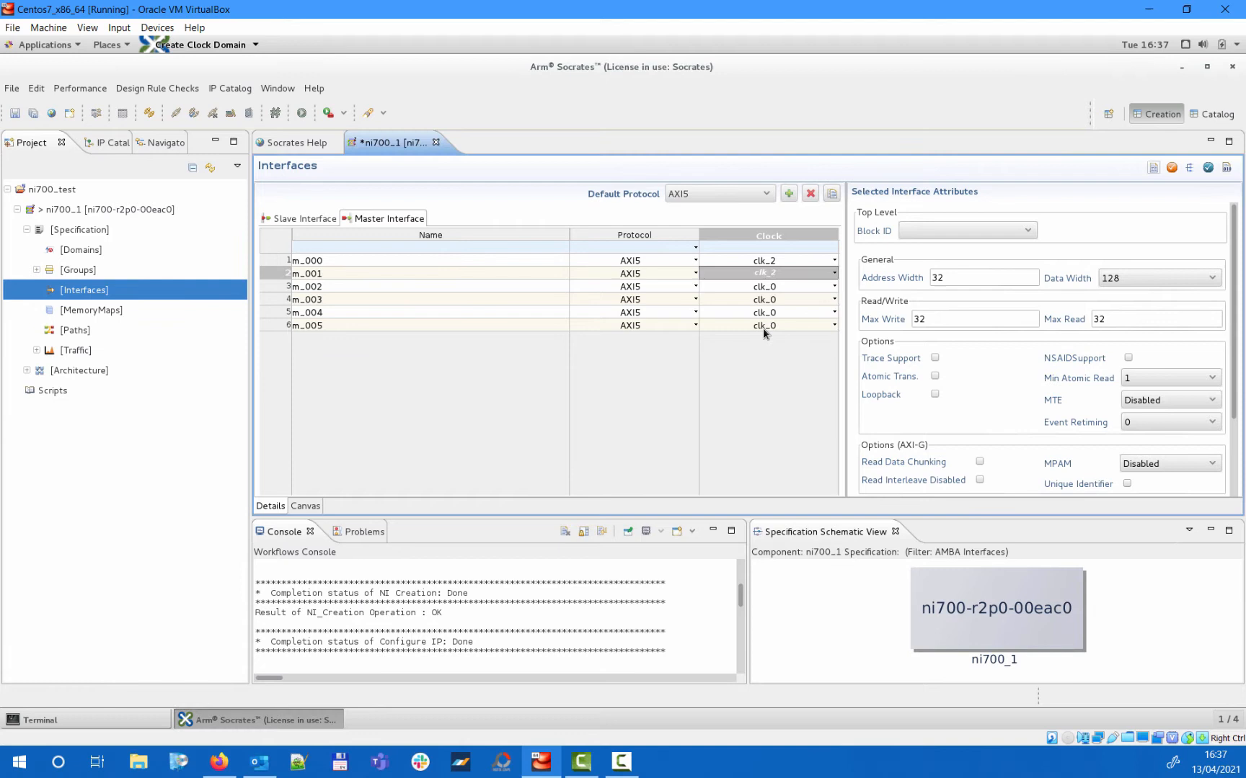
left_click(832, 286)
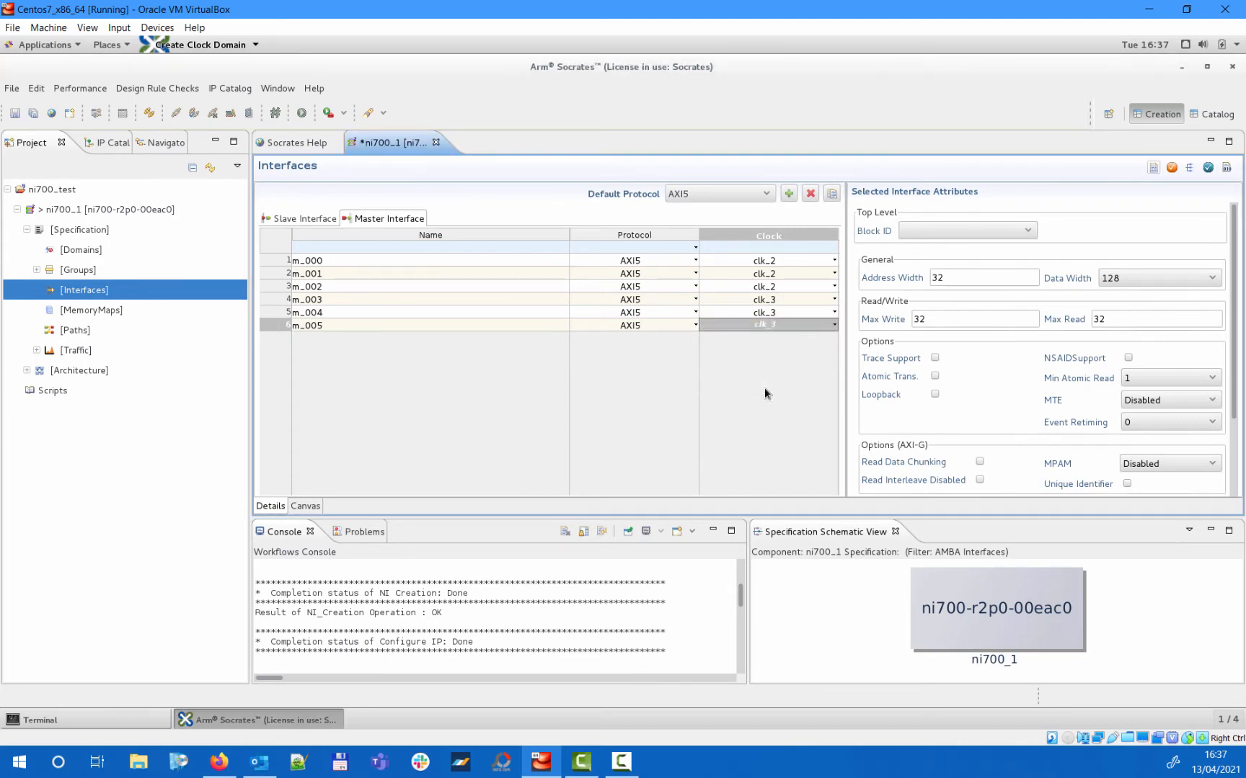
left_click(694, 286)
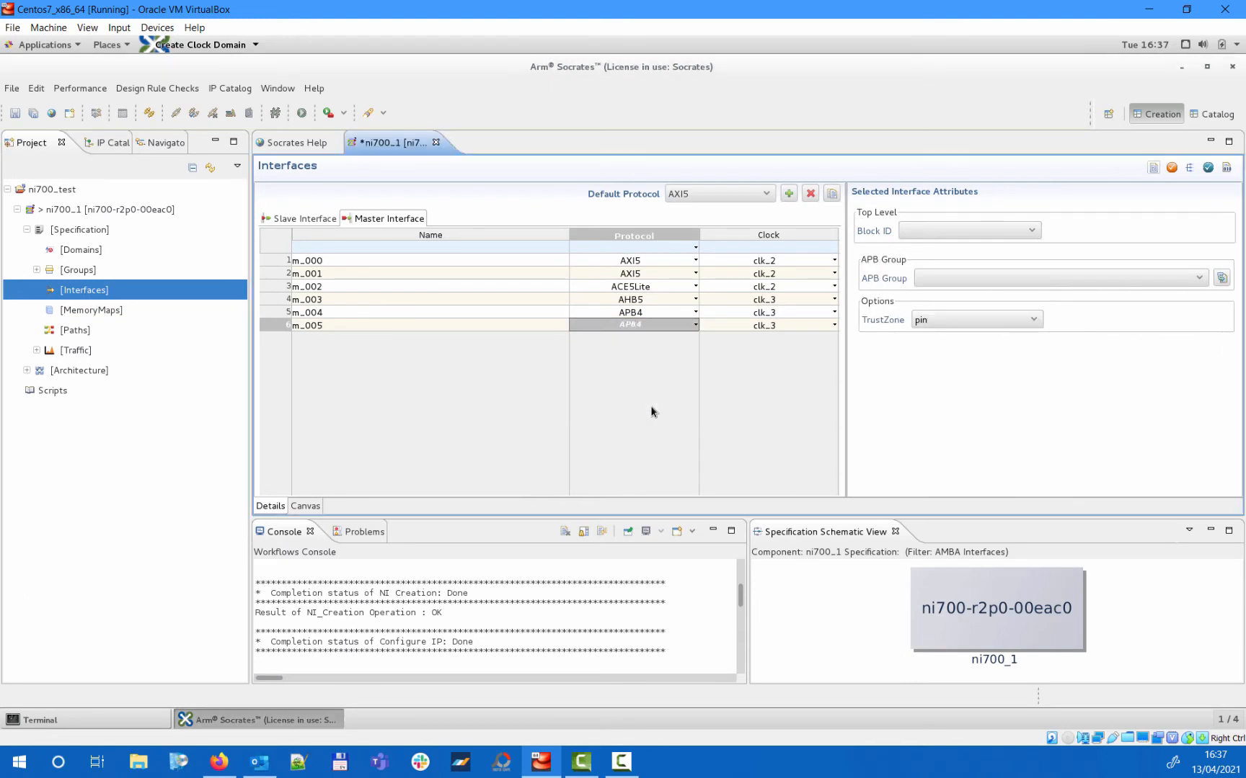
mouse_move(286, 316)
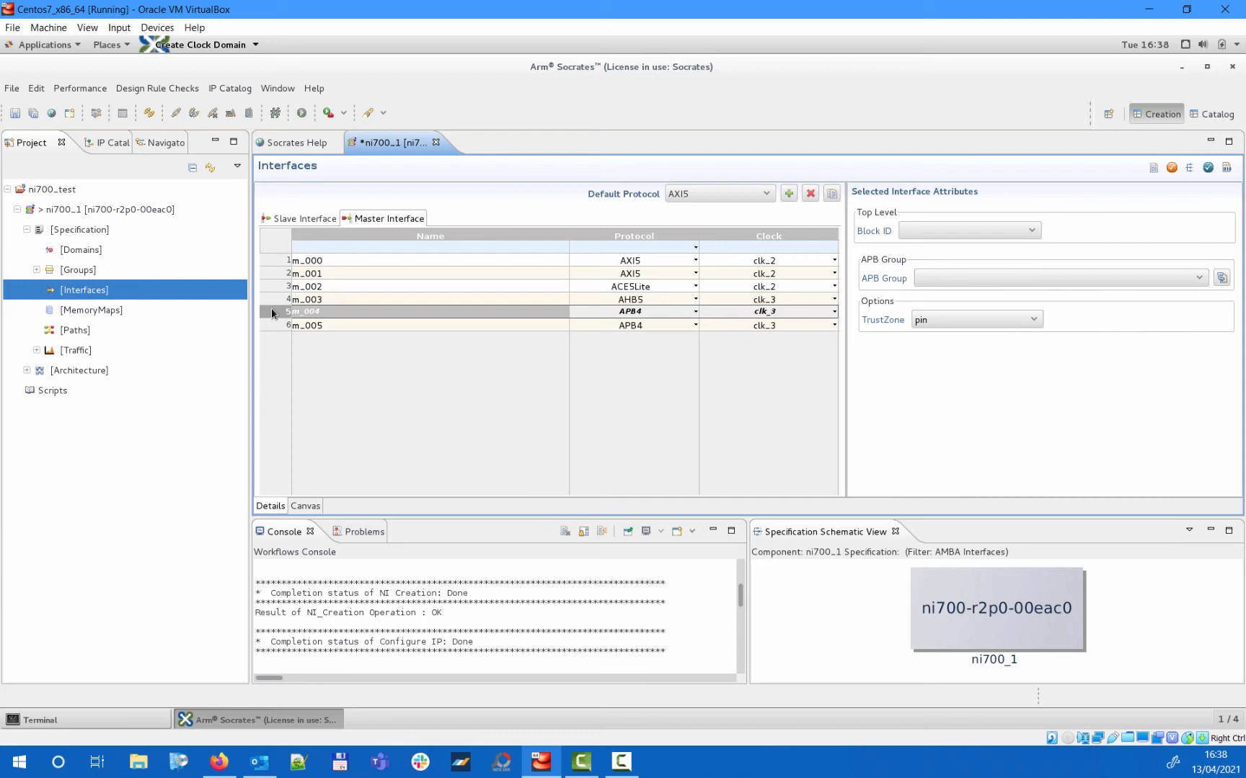
mouse_move(168, 270)
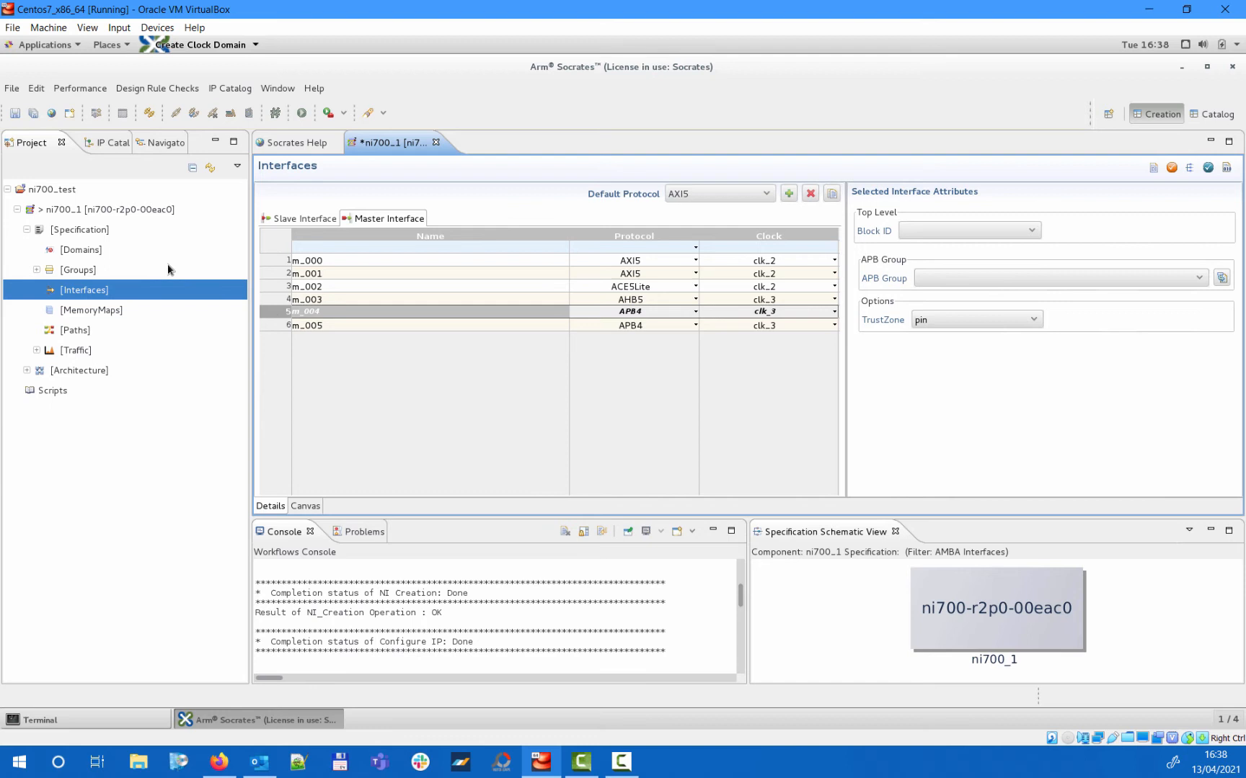
Add a new APB group apb_group_0 under Groups > APB Groups.
left_click(78, 270)
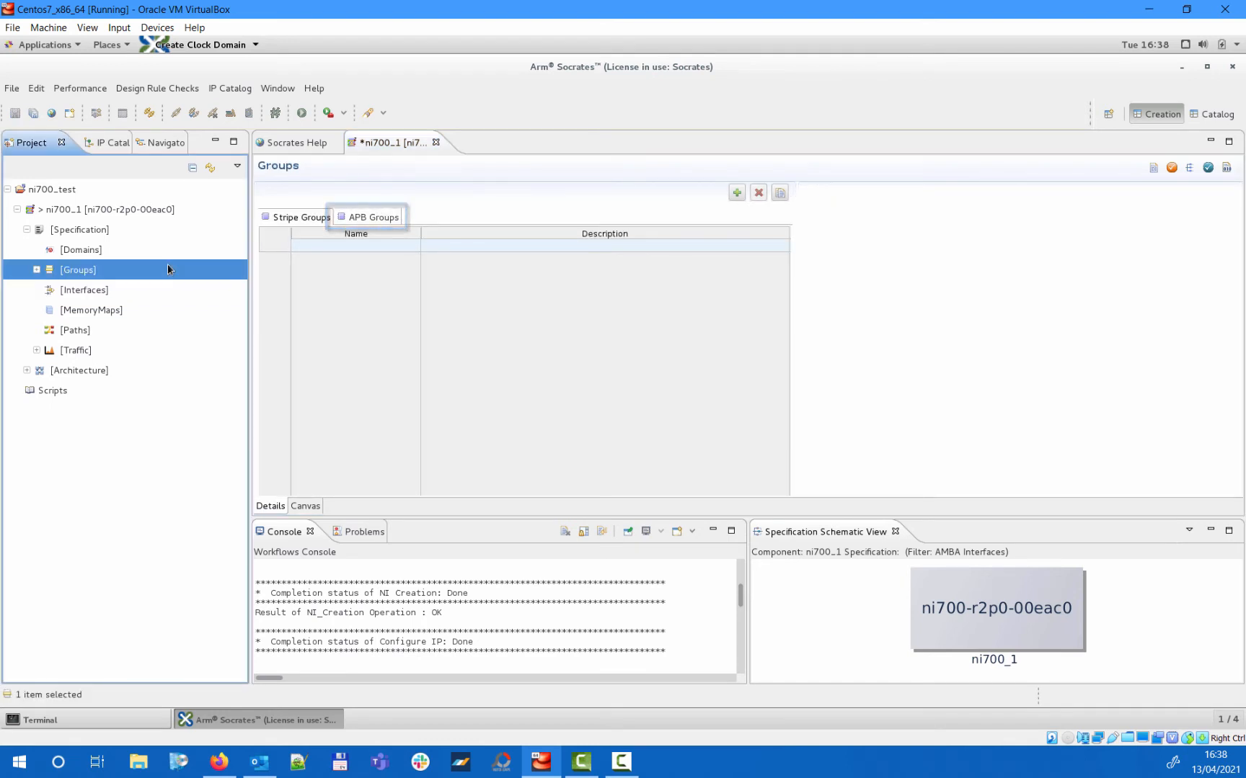
left_click(299, 217)
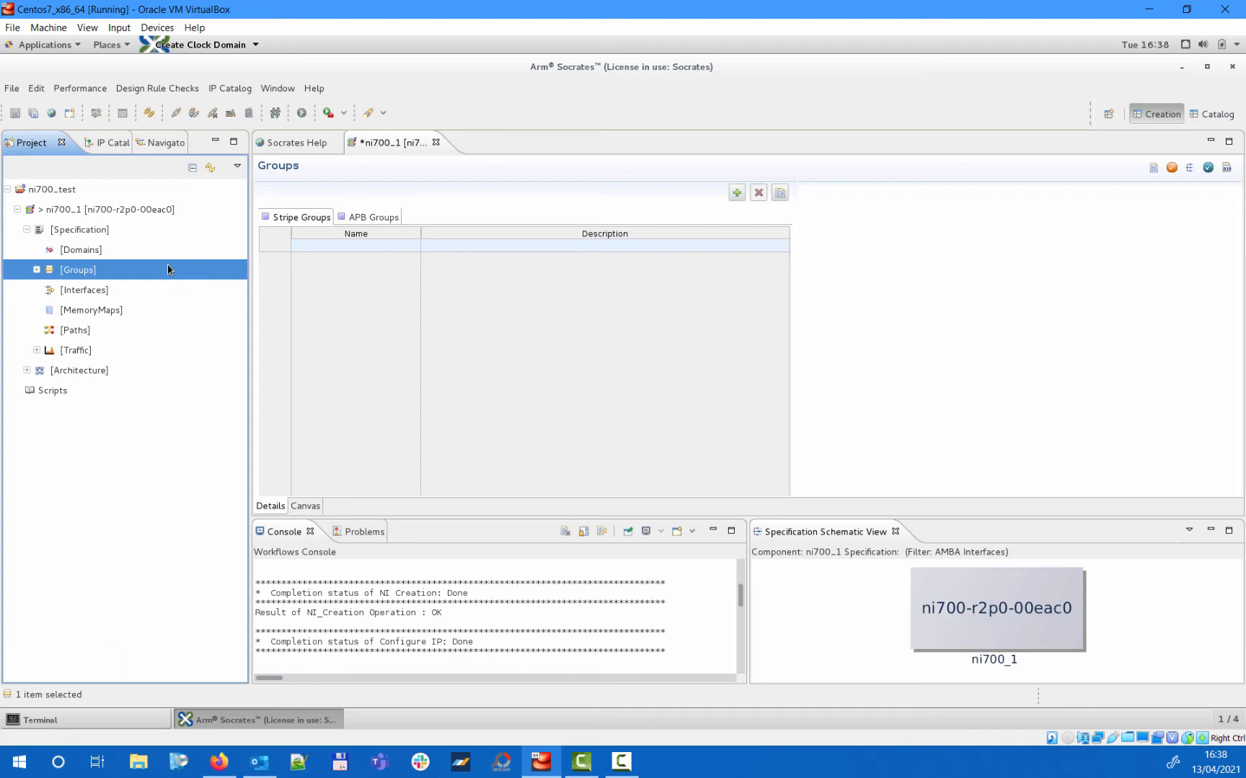
left_click(301, 217)
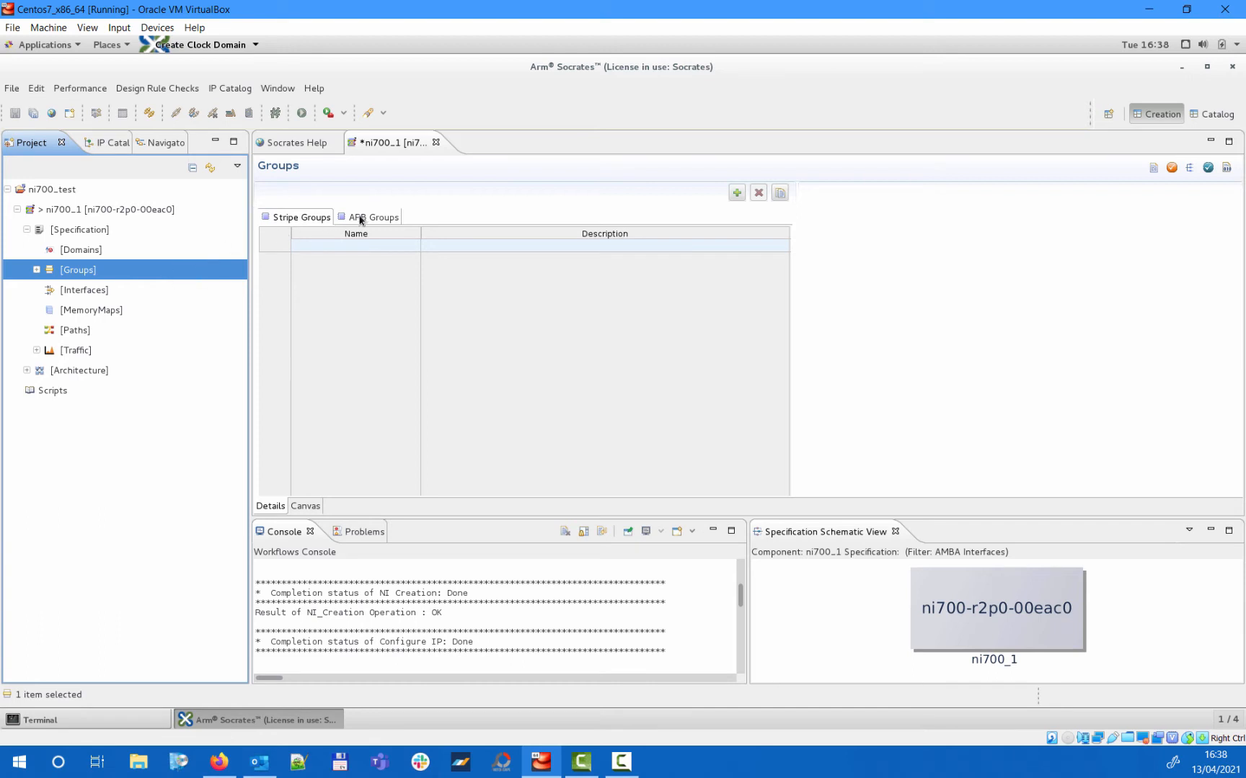
left_click(373, 217)
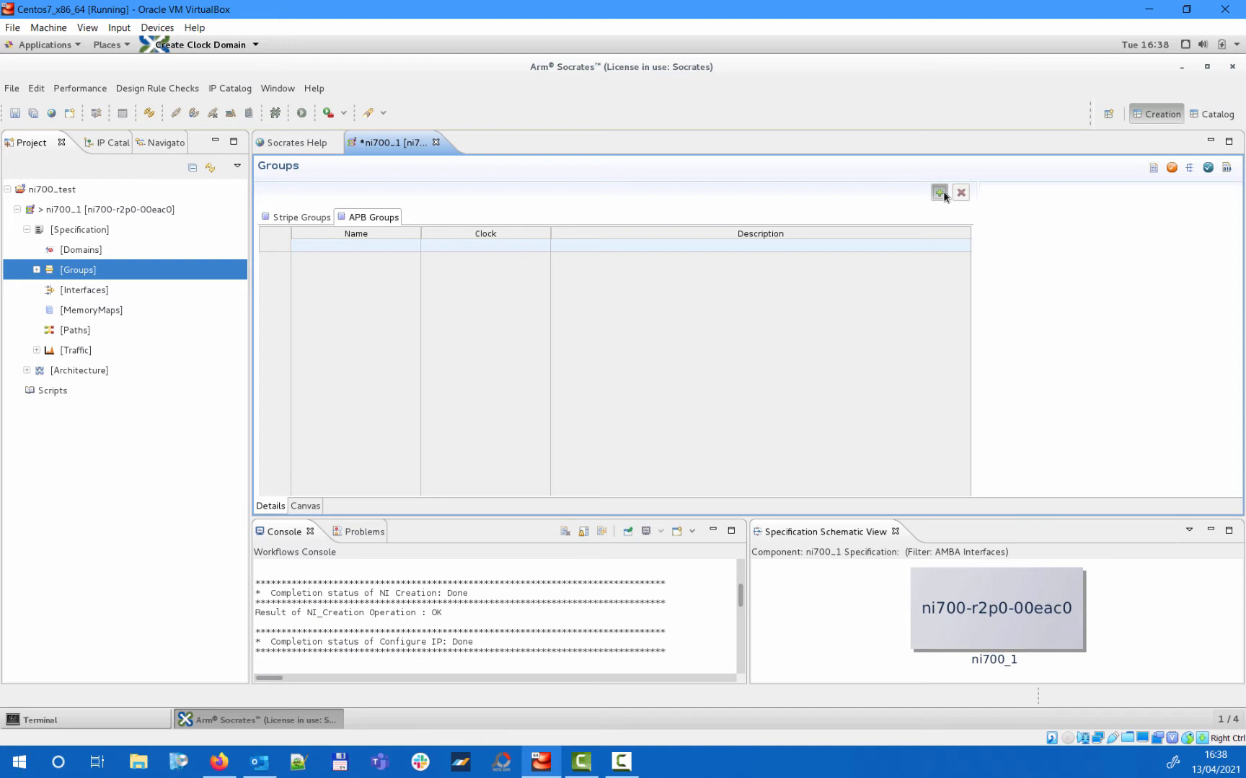
left_click(939, 192)
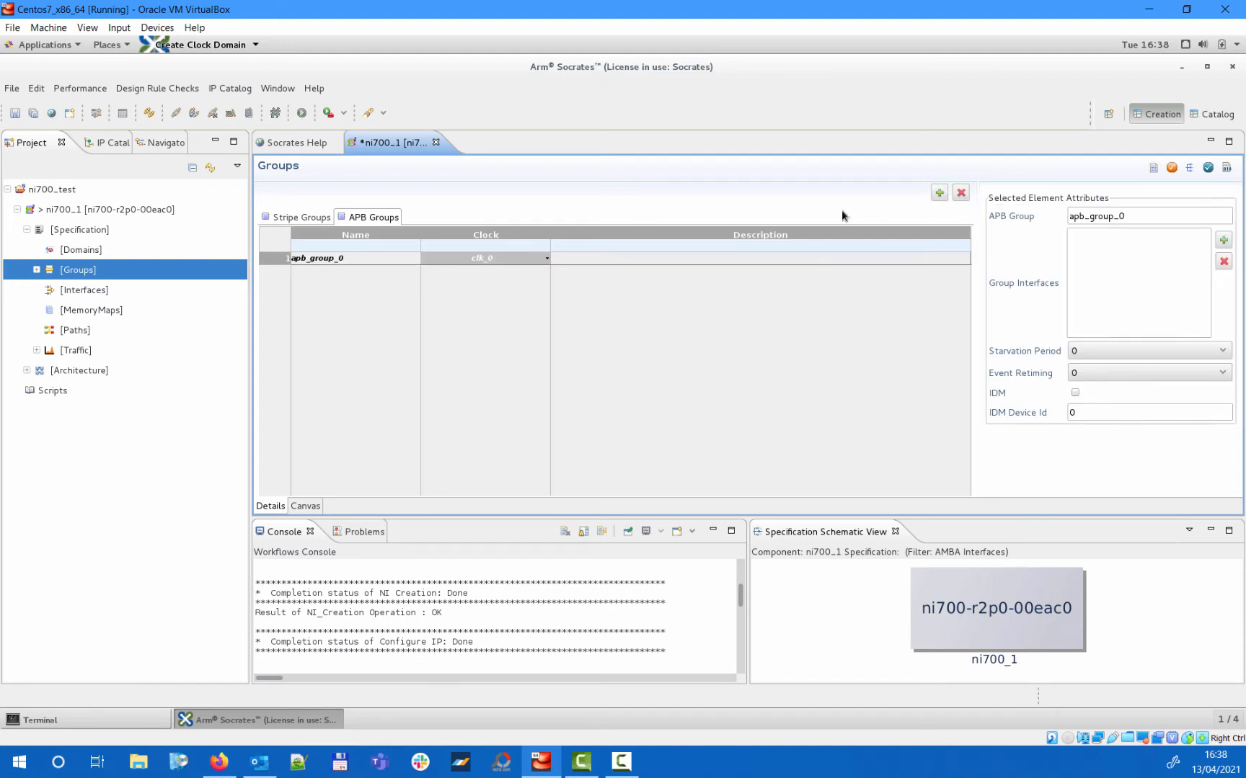
Put apb_group_0 on clk_3 with members m_004 and m_005, and save the specification.
left_click(545, 258)
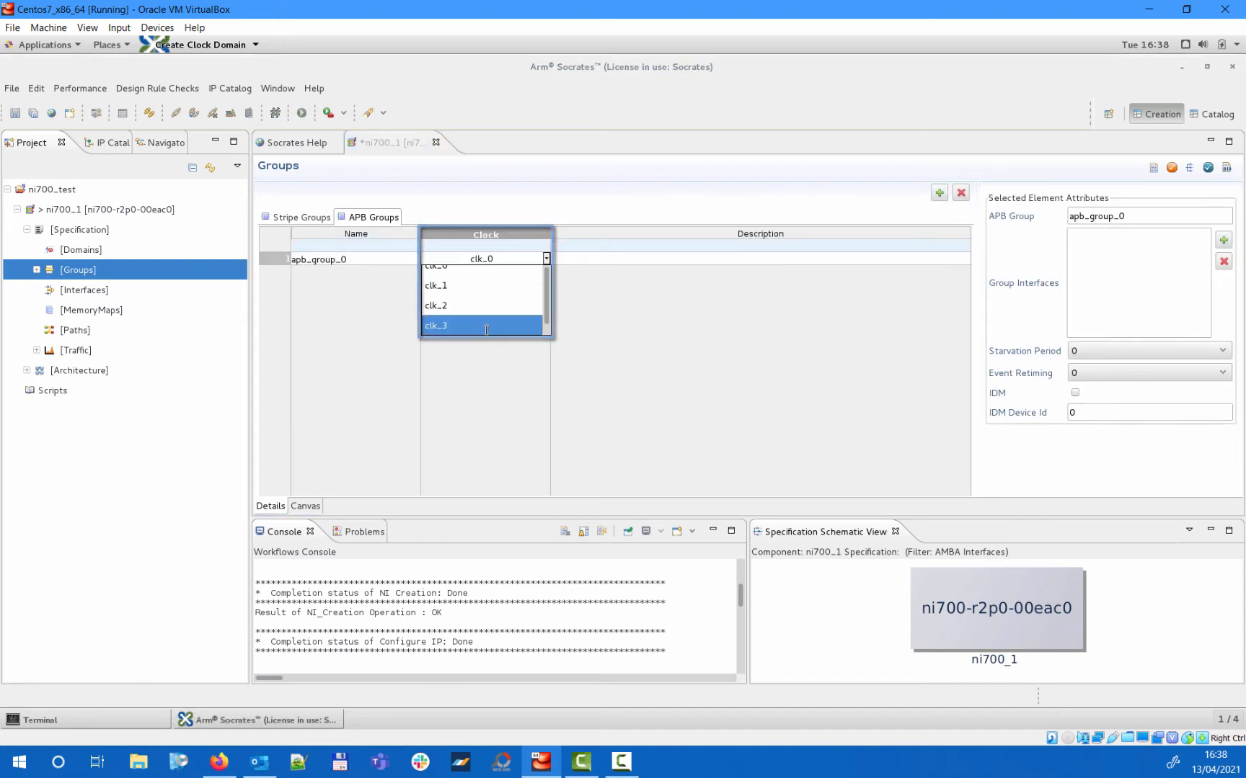
left_click(435, 325)
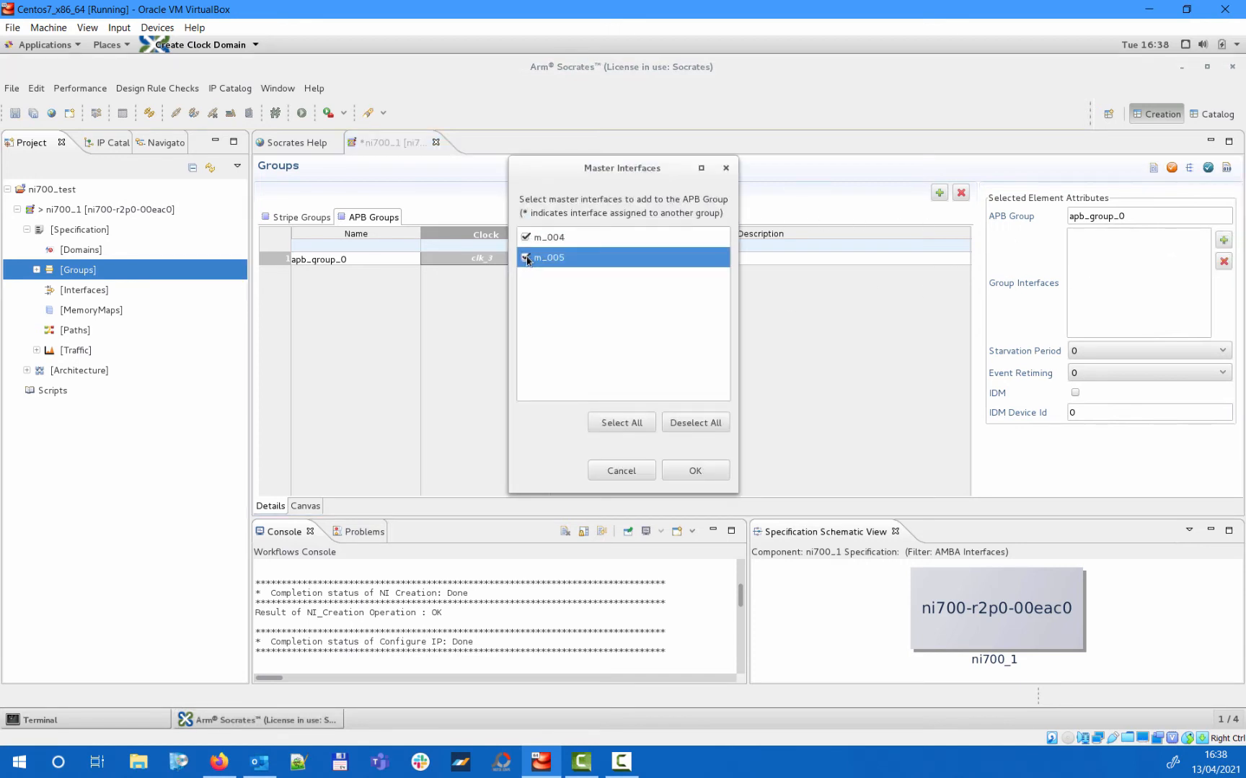
left_click(694, 470)
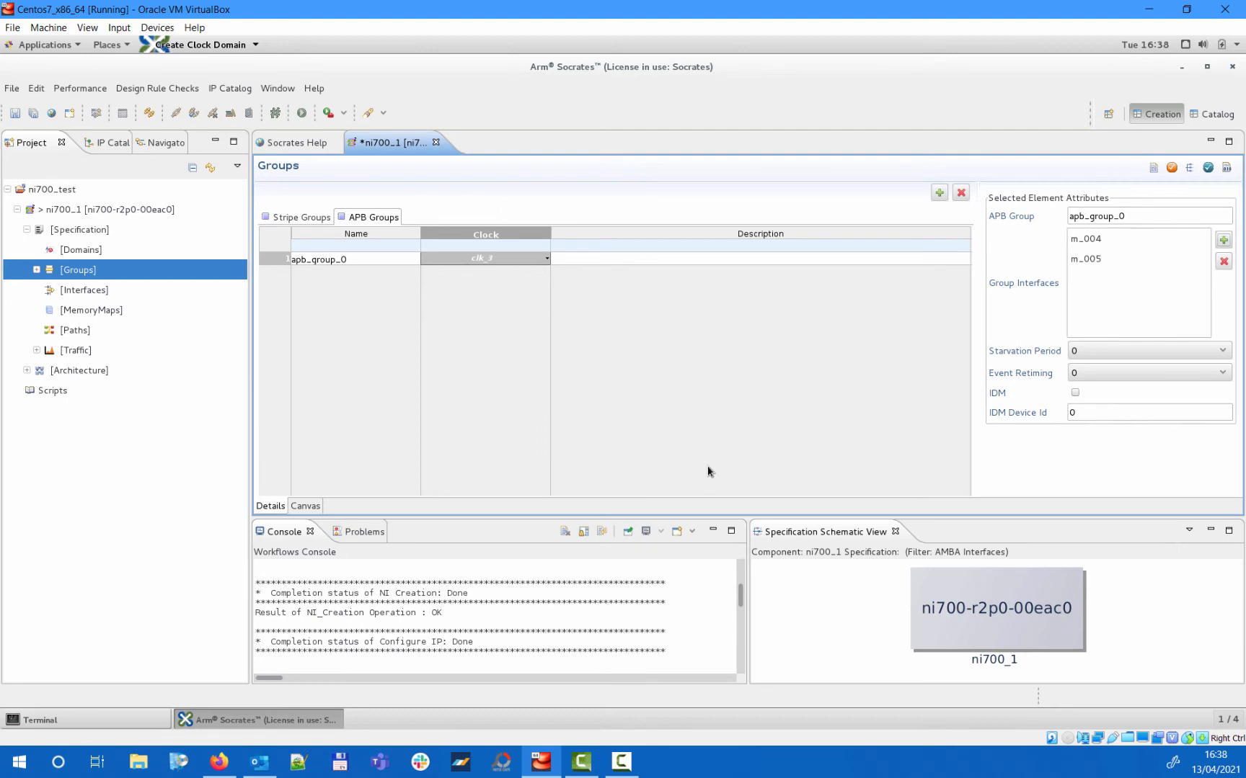
left_click(32, 112)
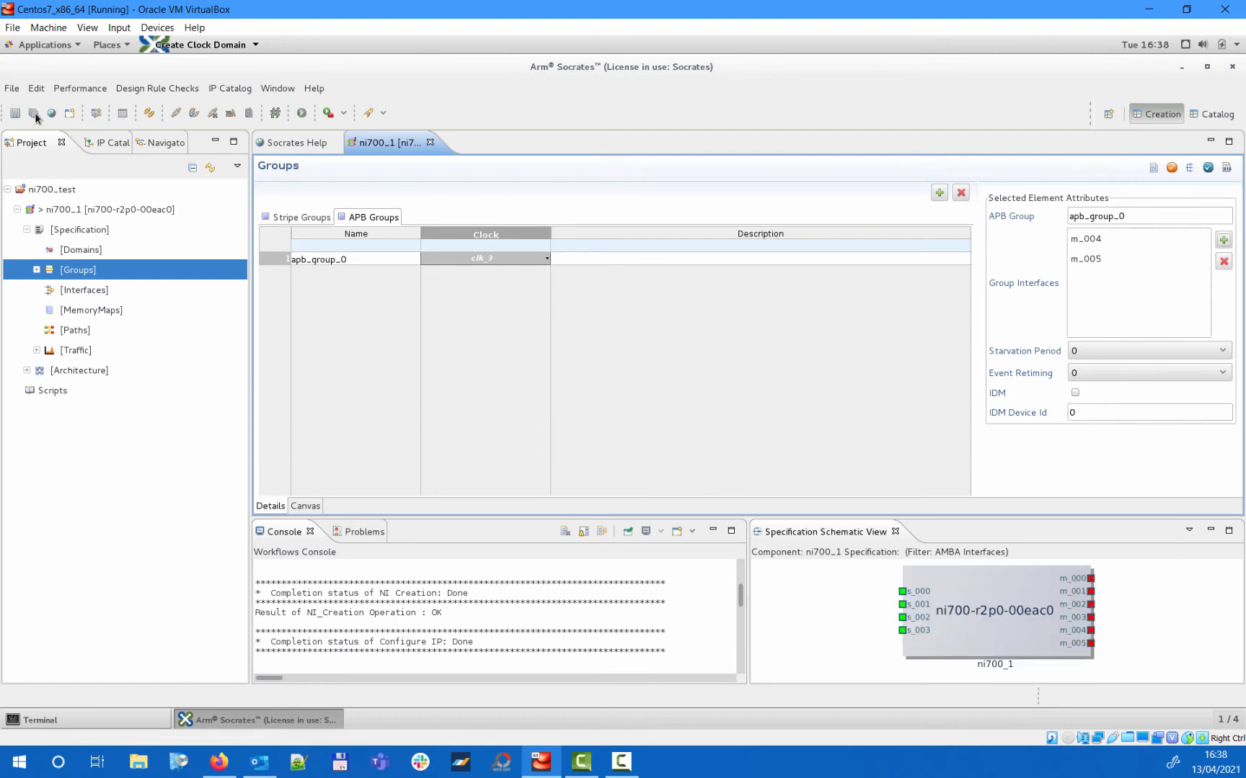
Verify m_004 and m_005 belong to apb_group_0, then show the empty stripe groups list.
left_click(84, 290)
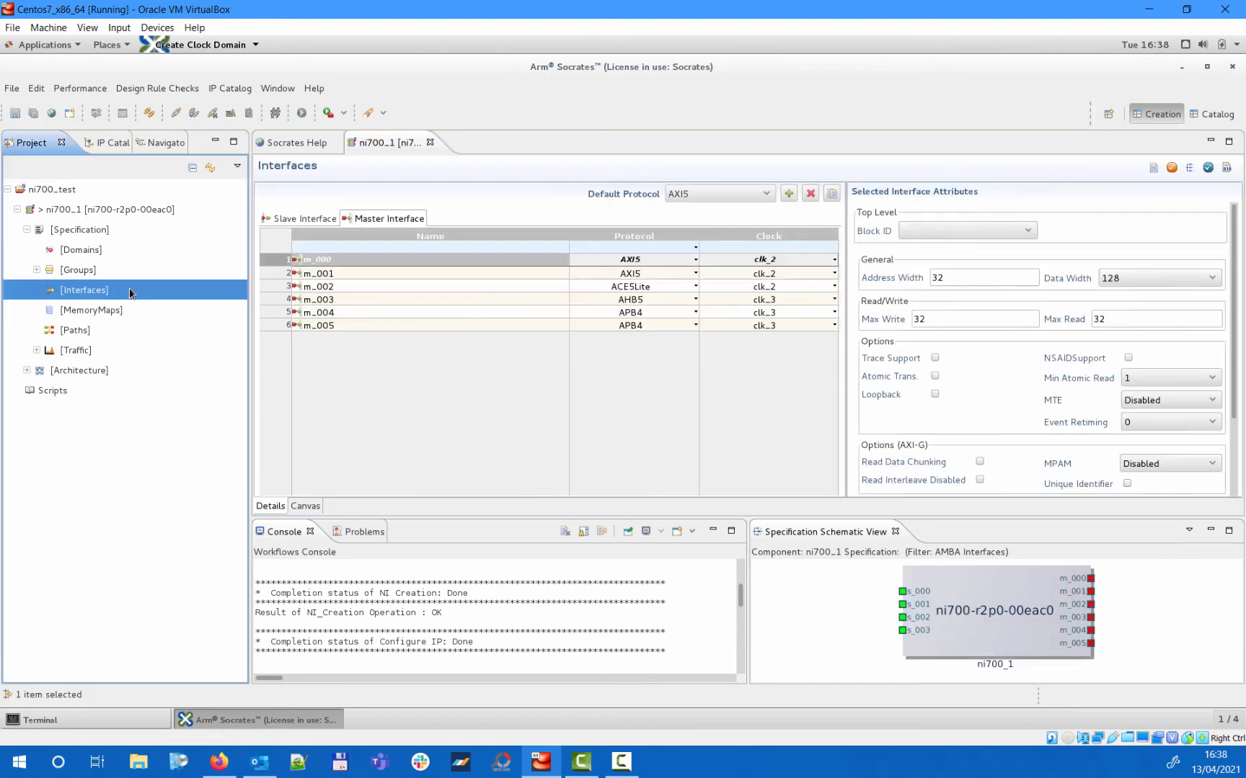
left_click(317, 312)
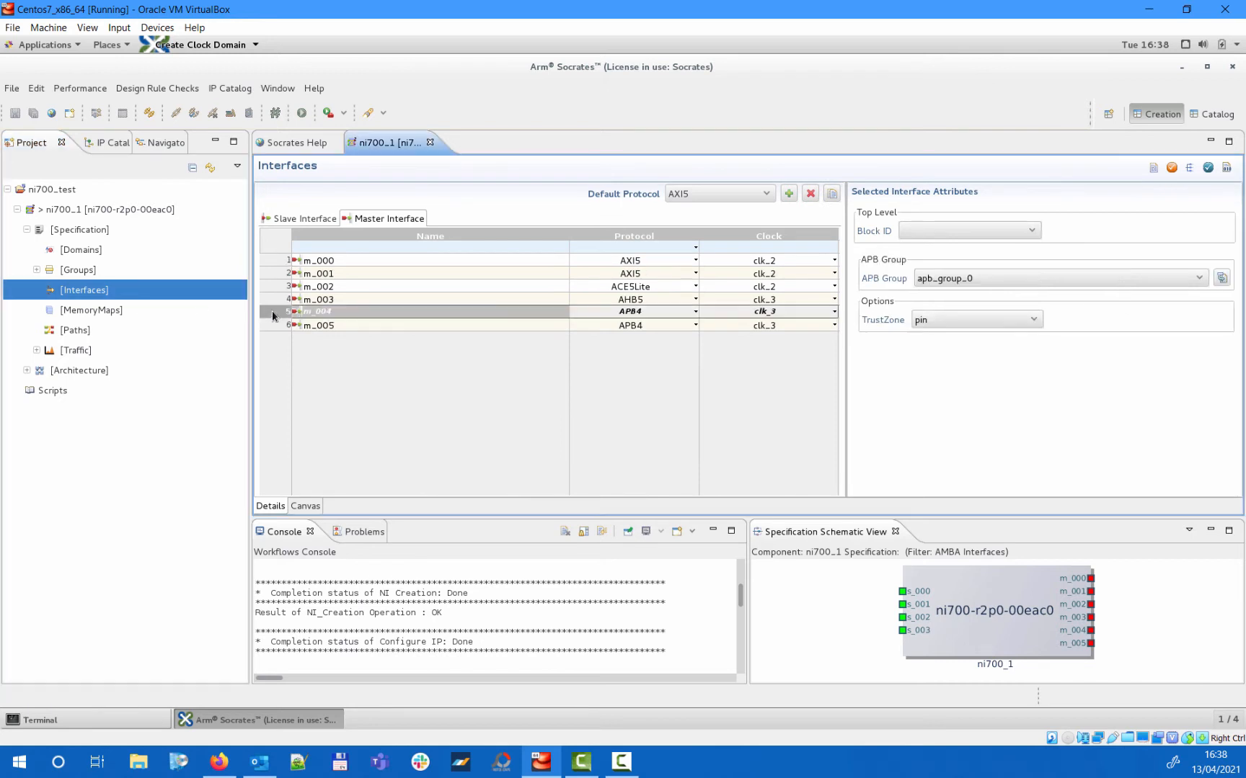
left_click(318, 325)
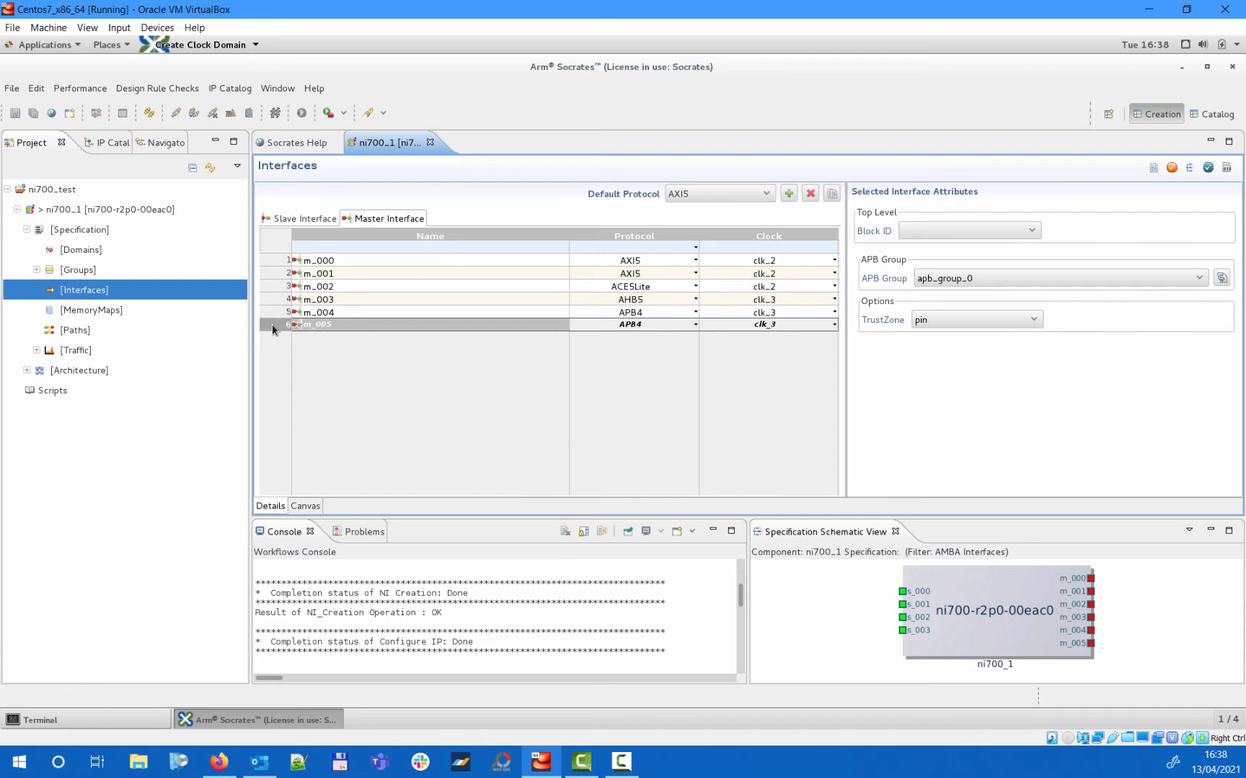
left_click(78, 270)
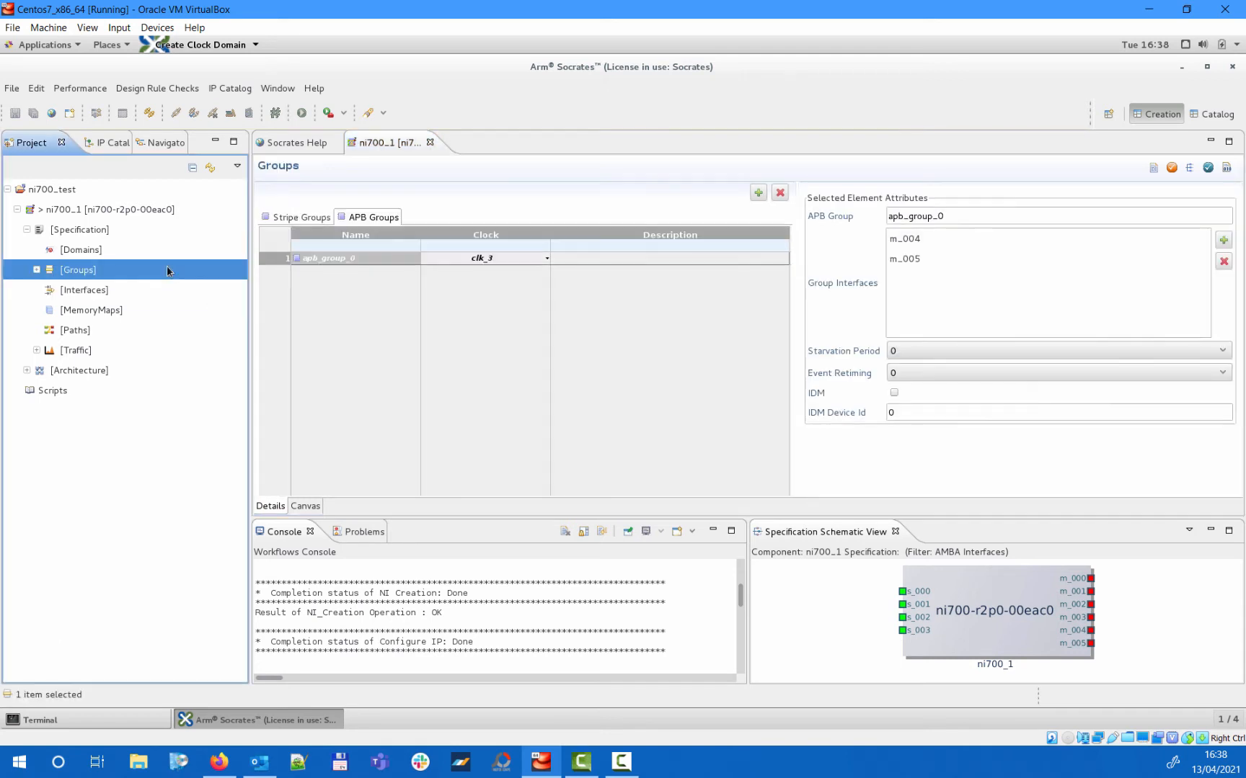
left_click(301, 217)
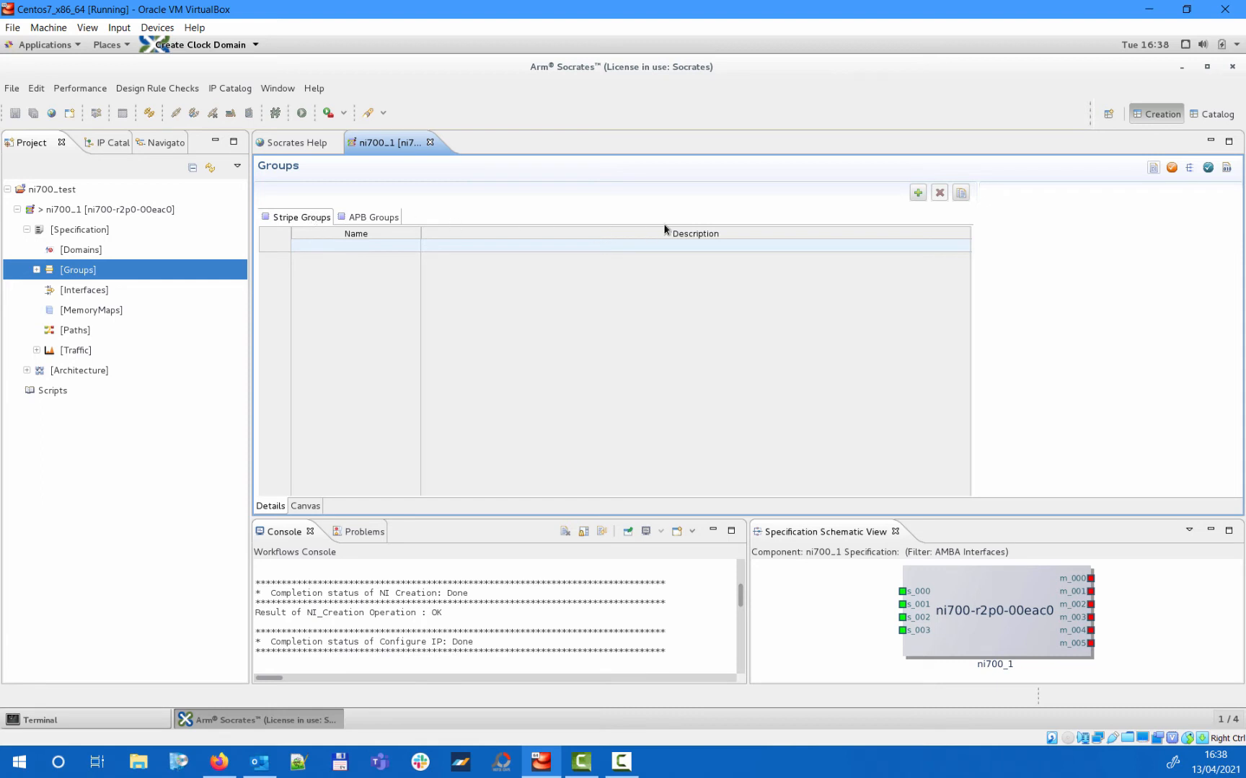
Create stripe_group_0 containing master interfaces m_000 and m_001.
left_click(917, 192)
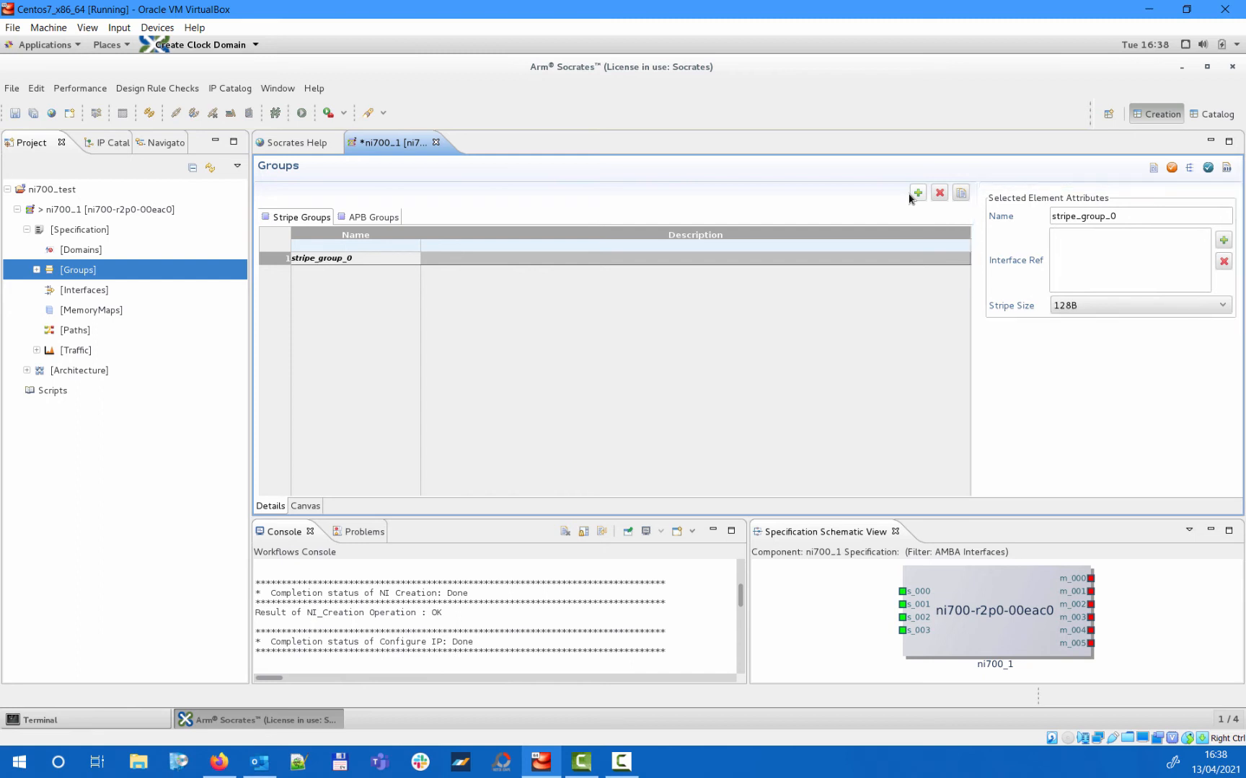
left_click(1223, 240)
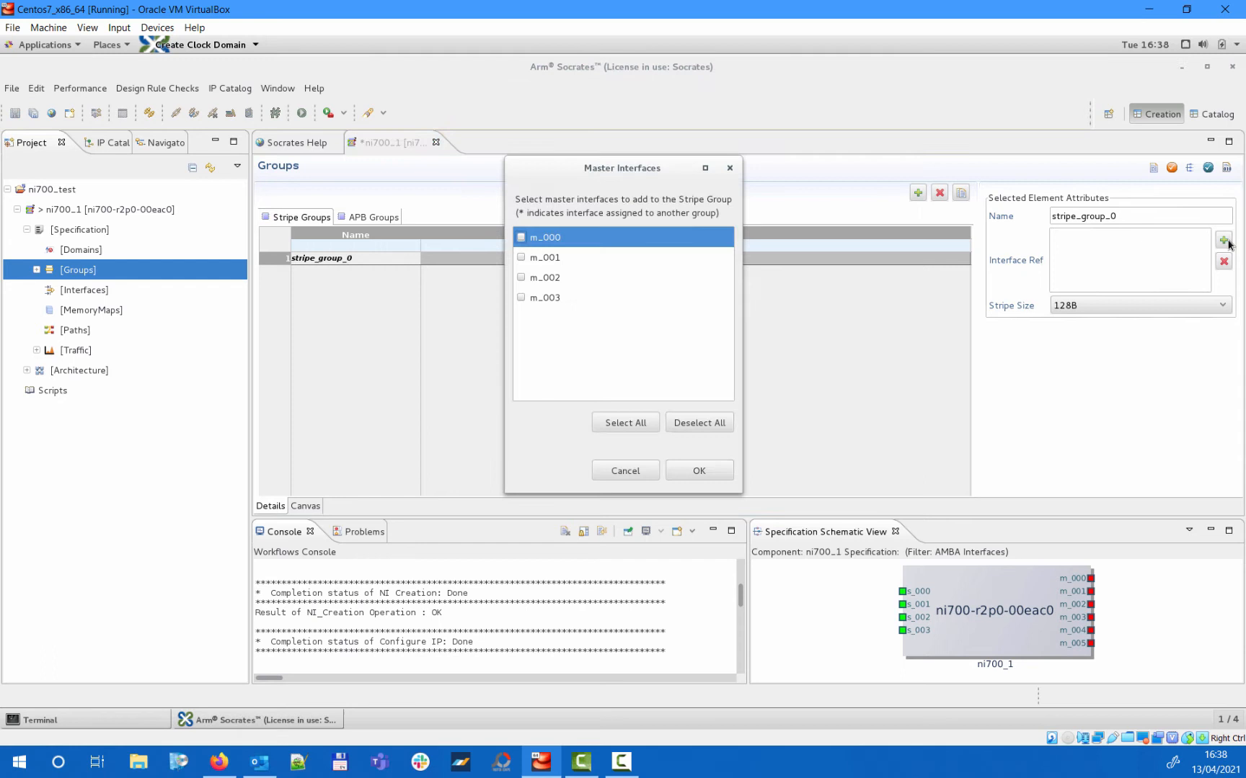
left_click(522, 236)
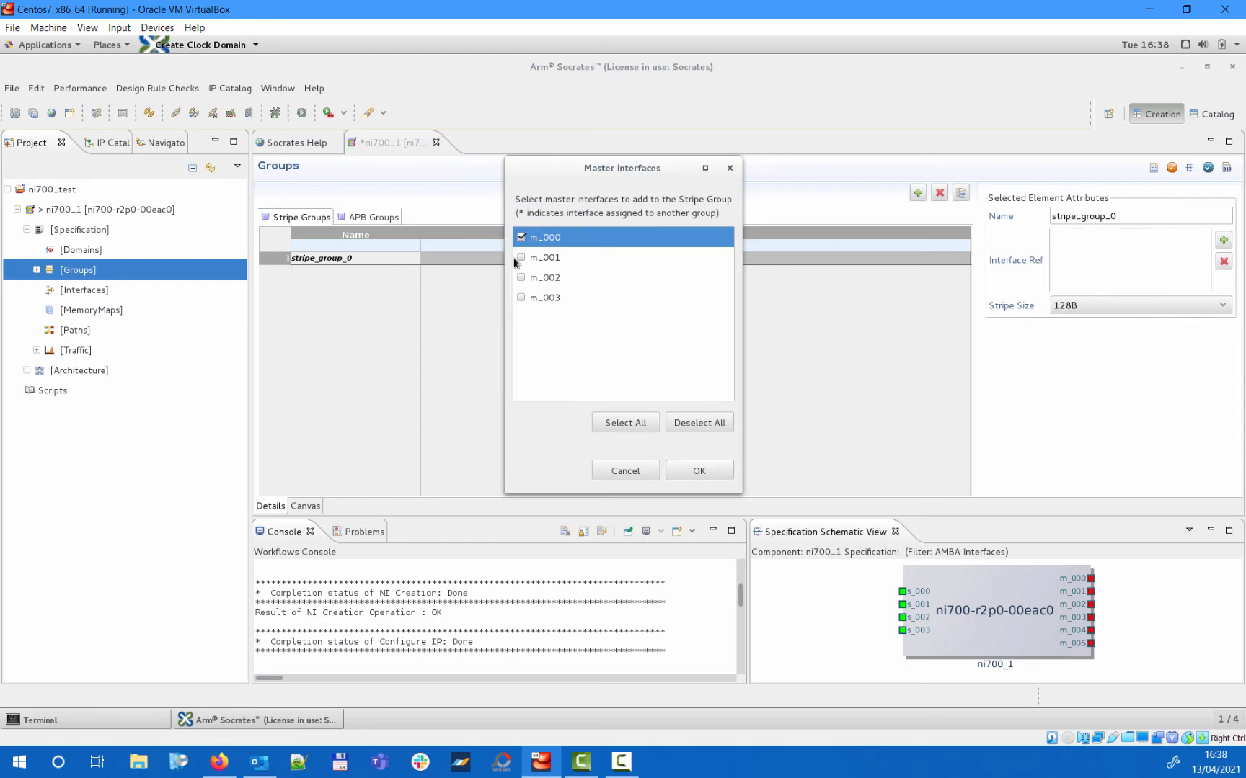
left_click(698, 470)
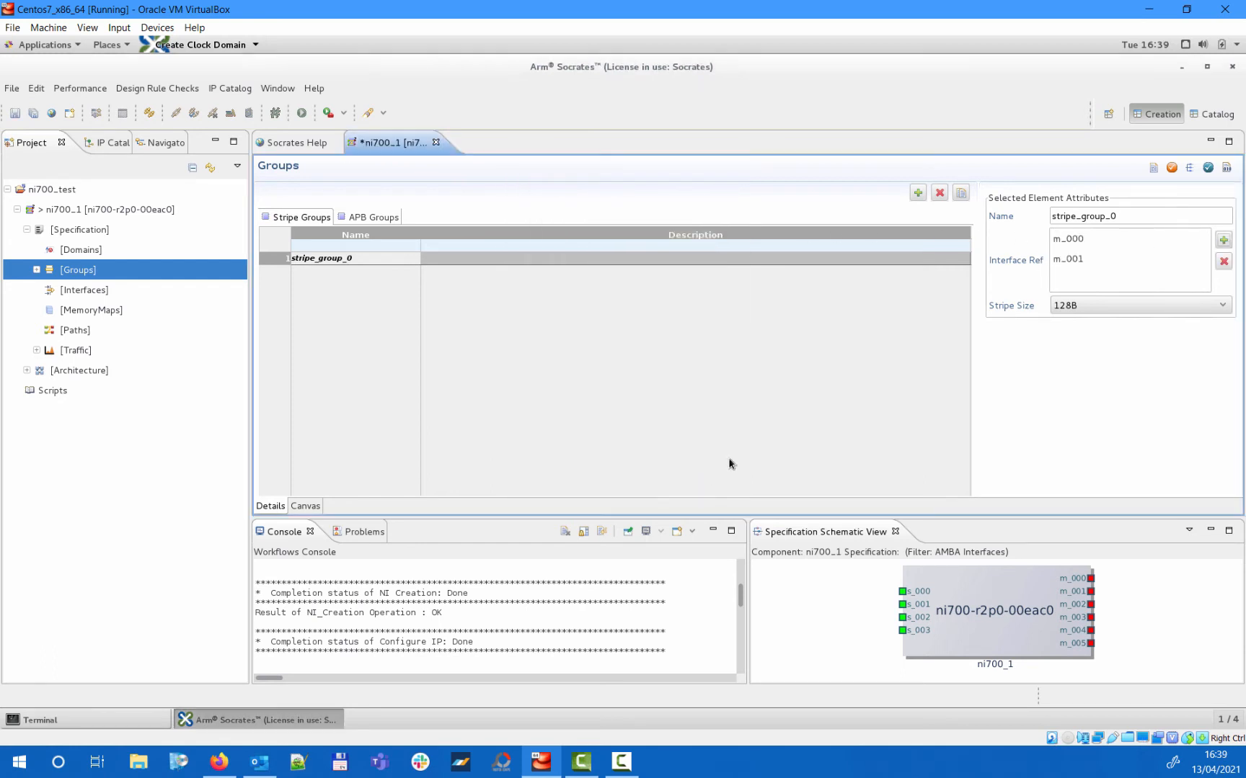
Set stripe_group_0's stripe size to 1024B.
left_click(1138, 305)
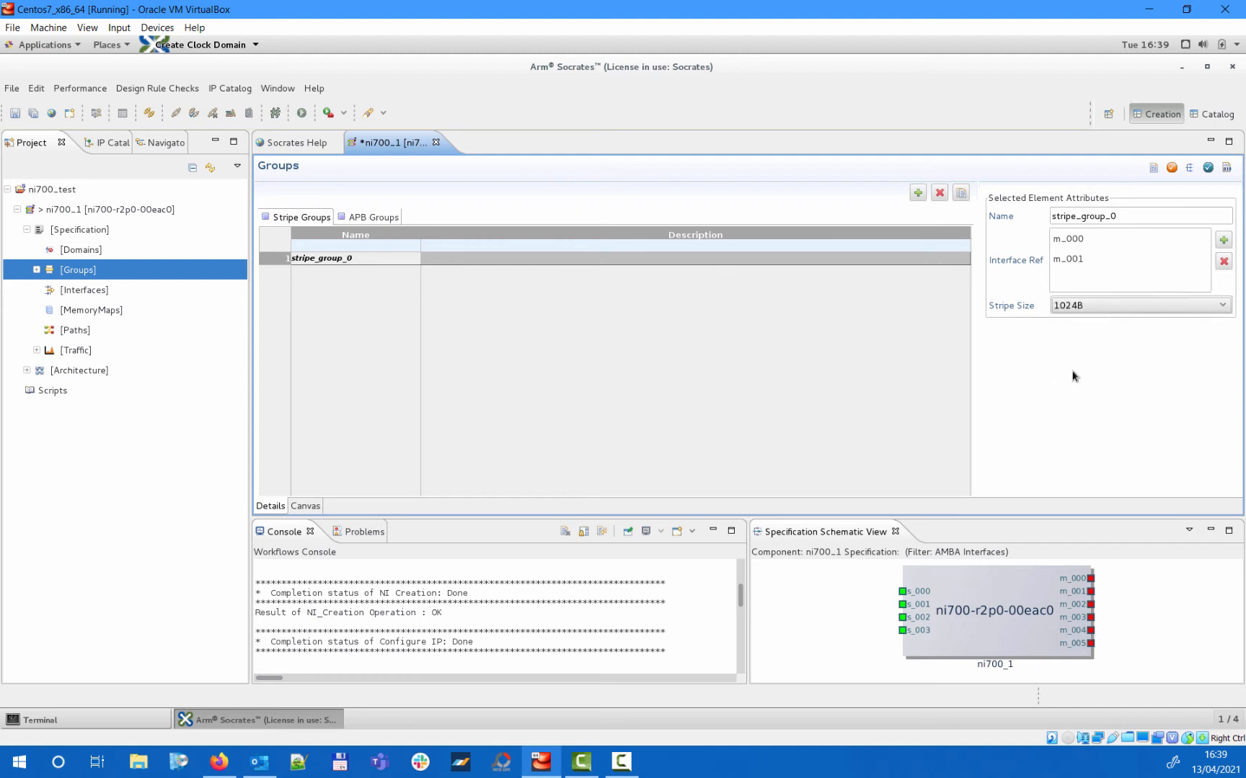
left_click(75, 329)
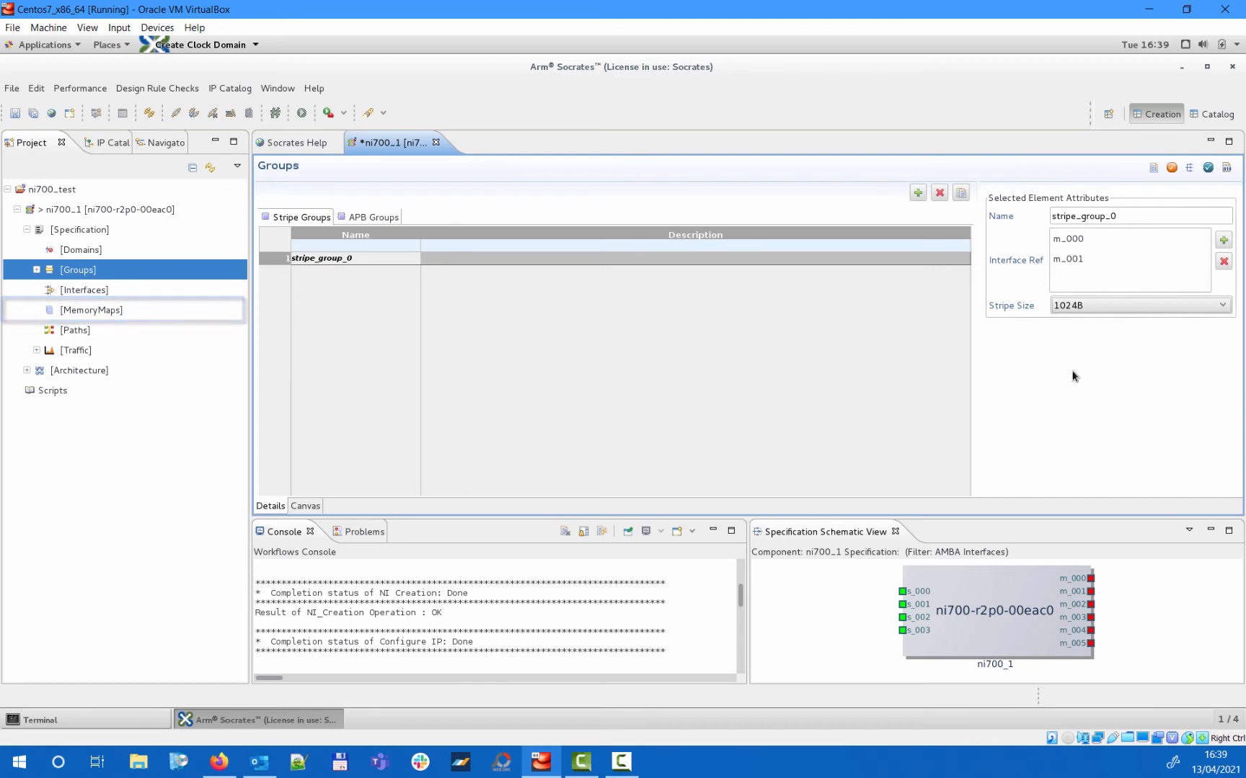
left_click(78, 269)
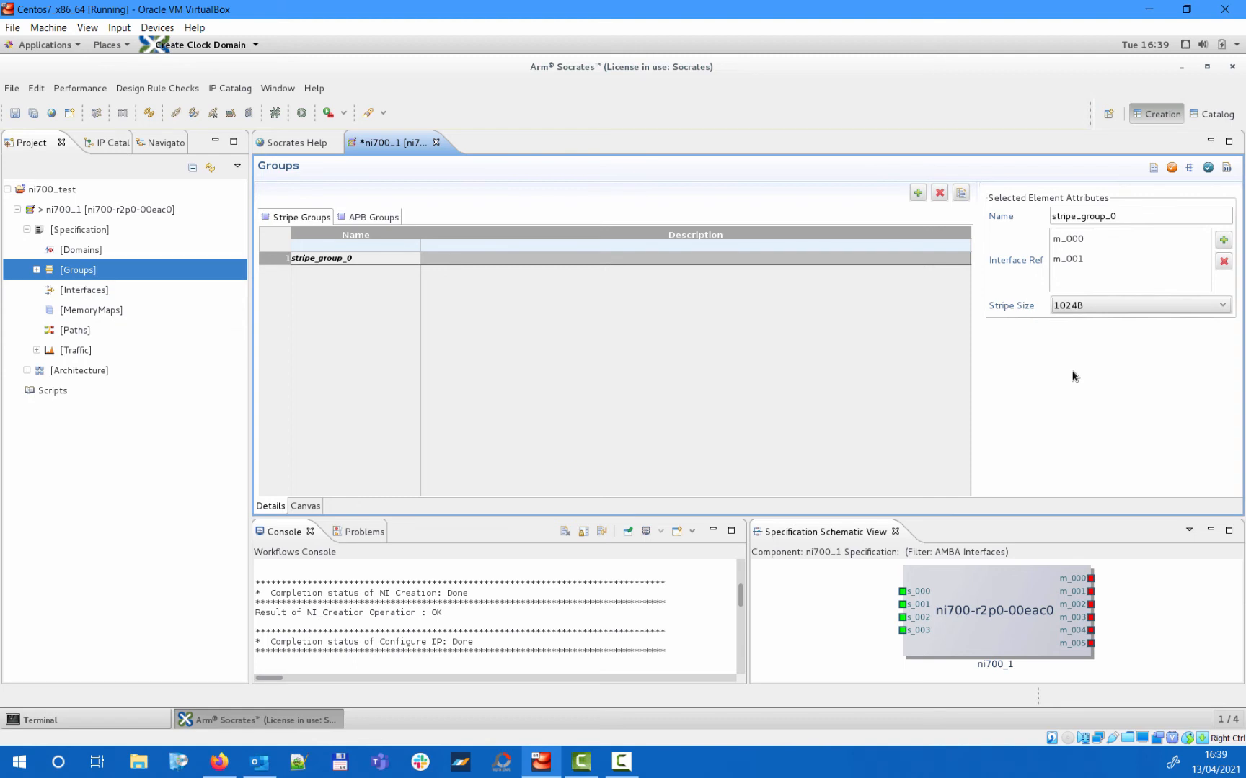
mouse_move(139, 316)
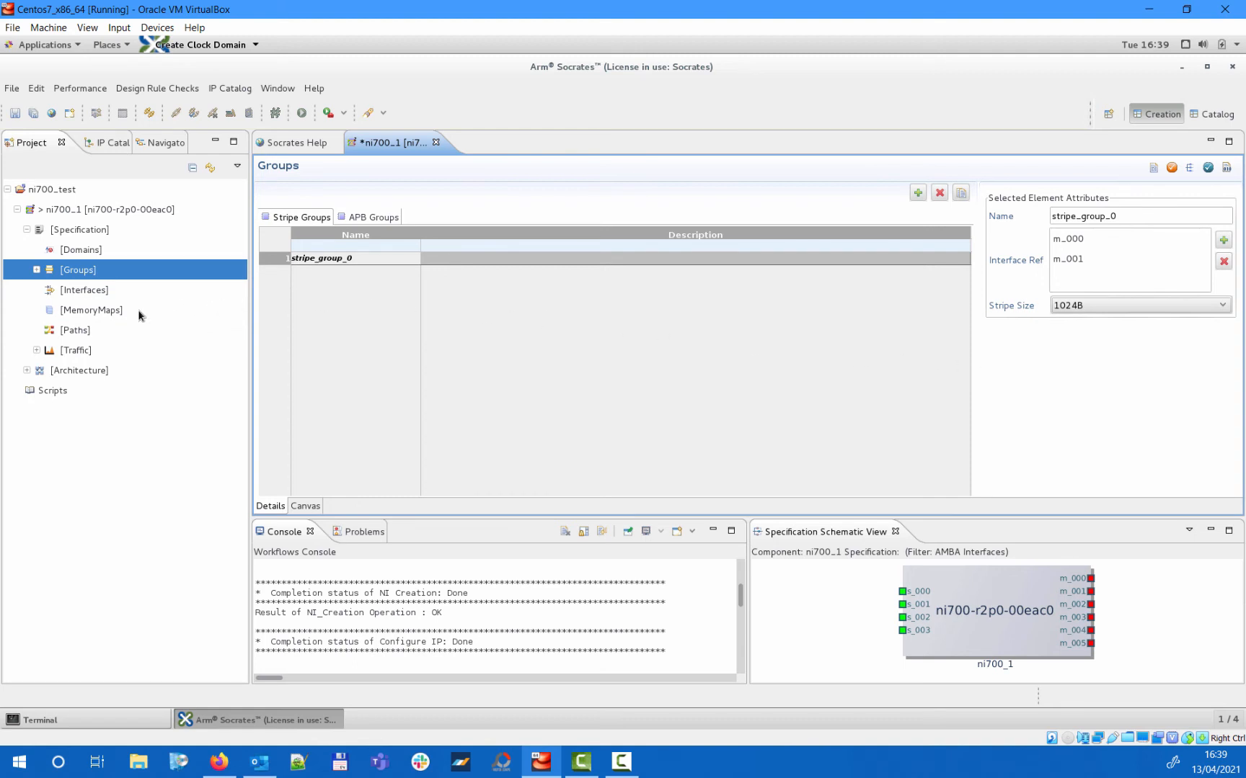
Create memory map mm_0 subscribed by all four slave interfaces.
left_click(91, 310)
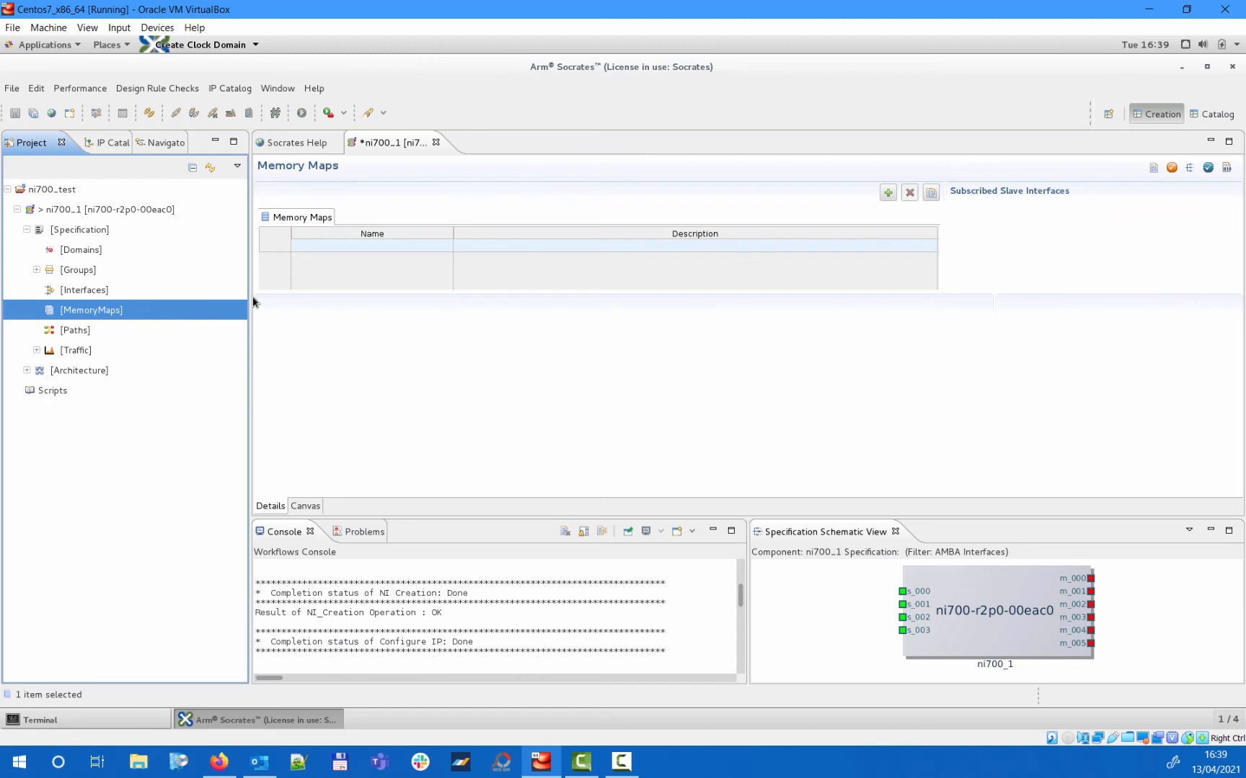
left_click(887, 193)
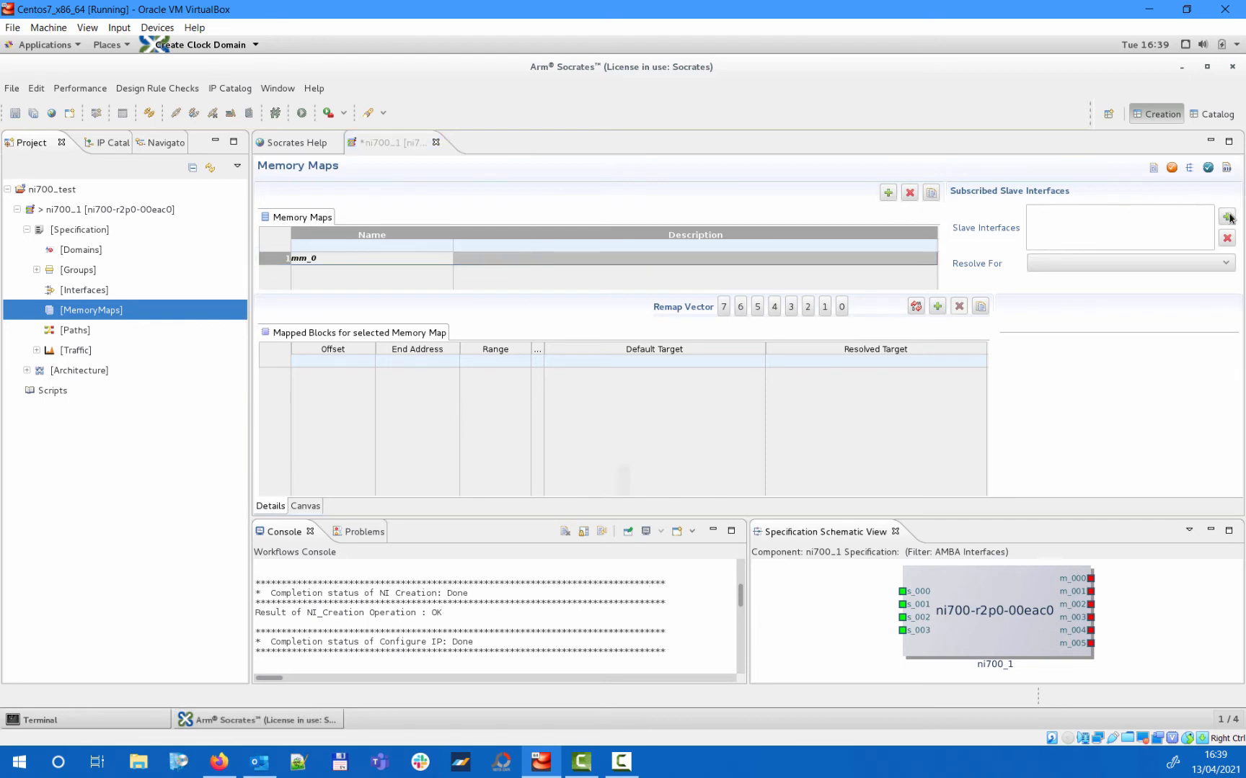
left_click(1227, 216)
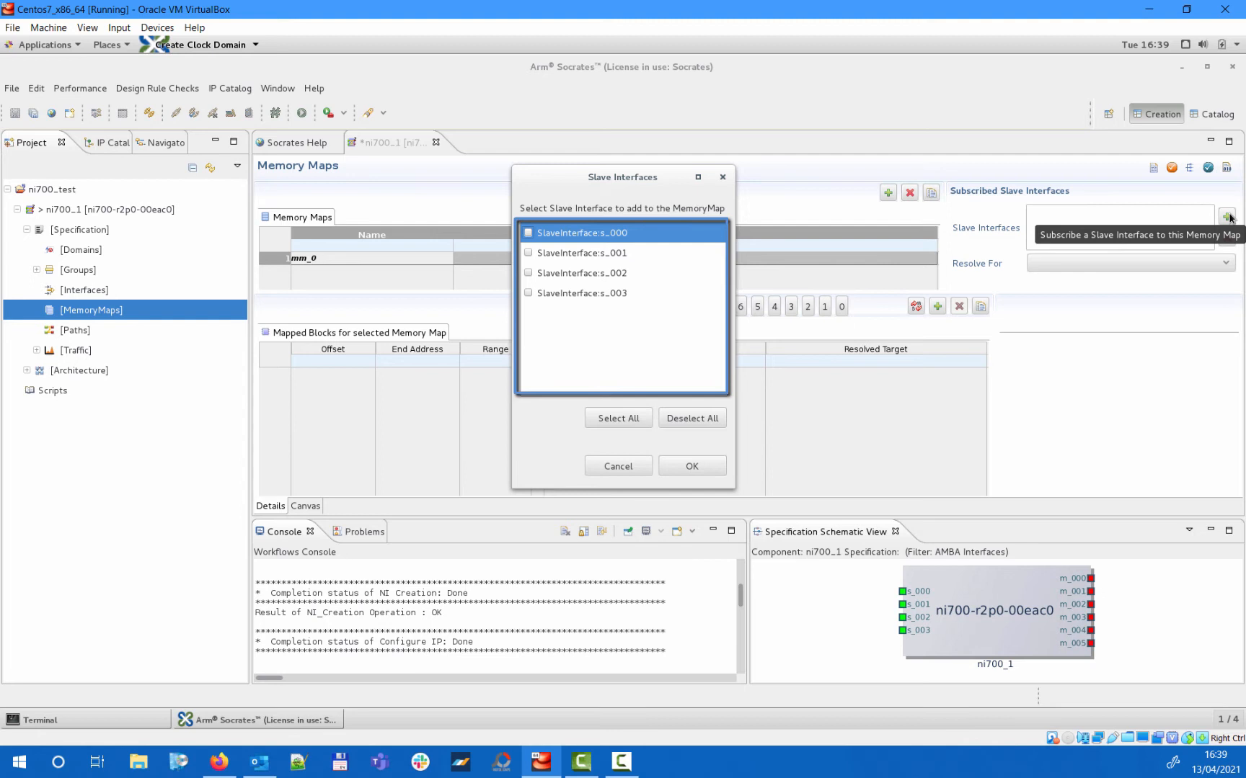
left_click(617, 418)
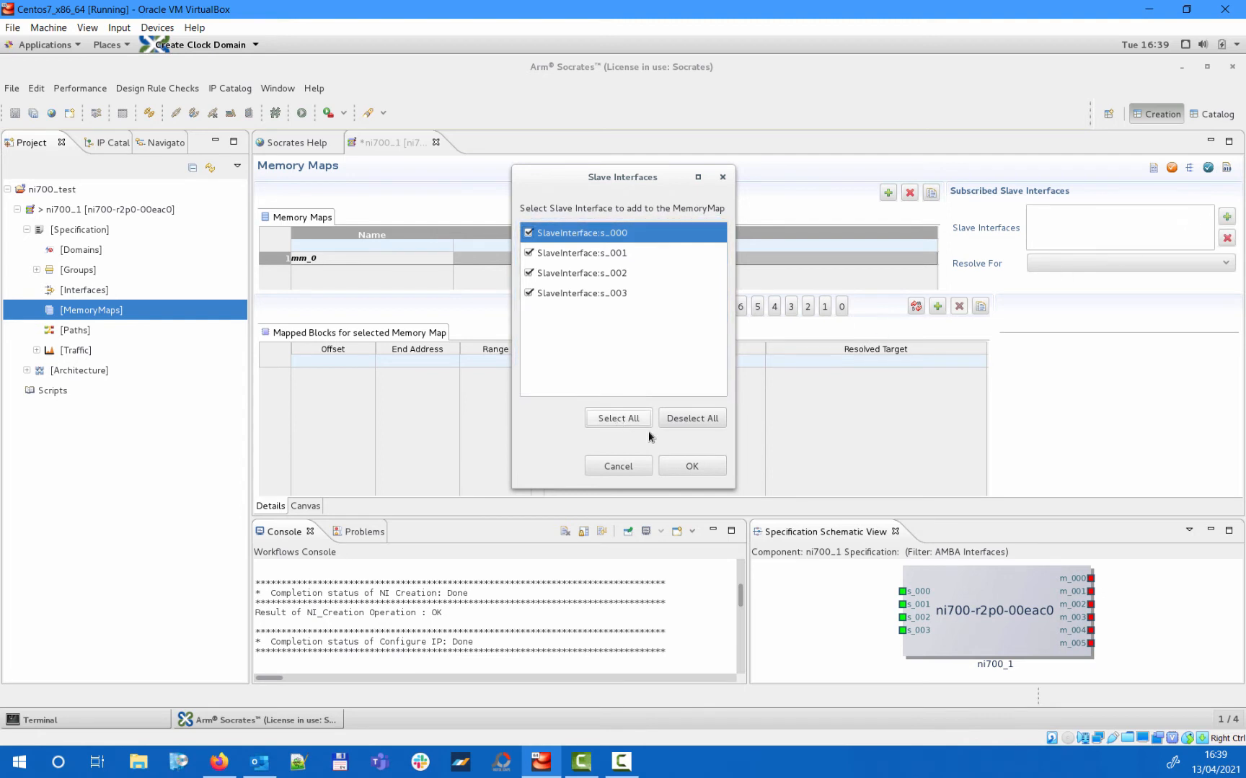
left_click(690, 466)
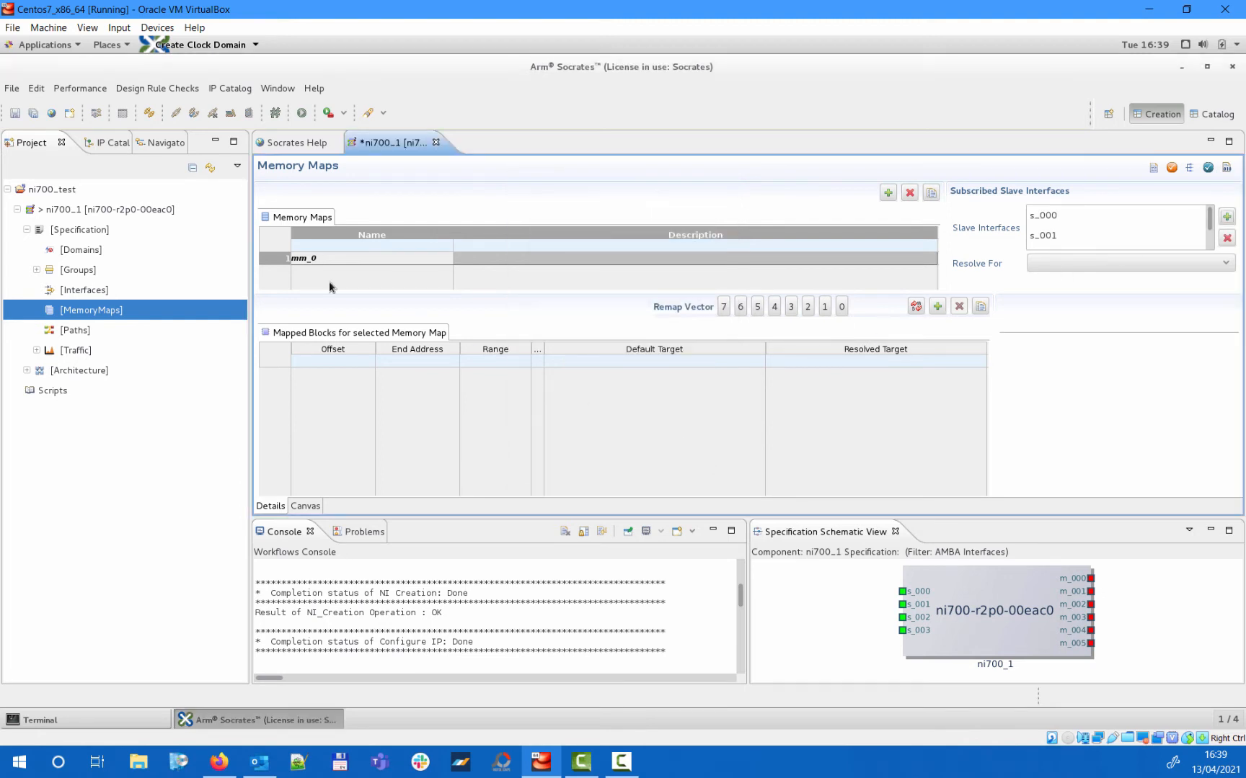
Add mapped blocks for configuration space, m_000–m_005 and stripe_group_0 to mm_0.
left_click(34, 113)
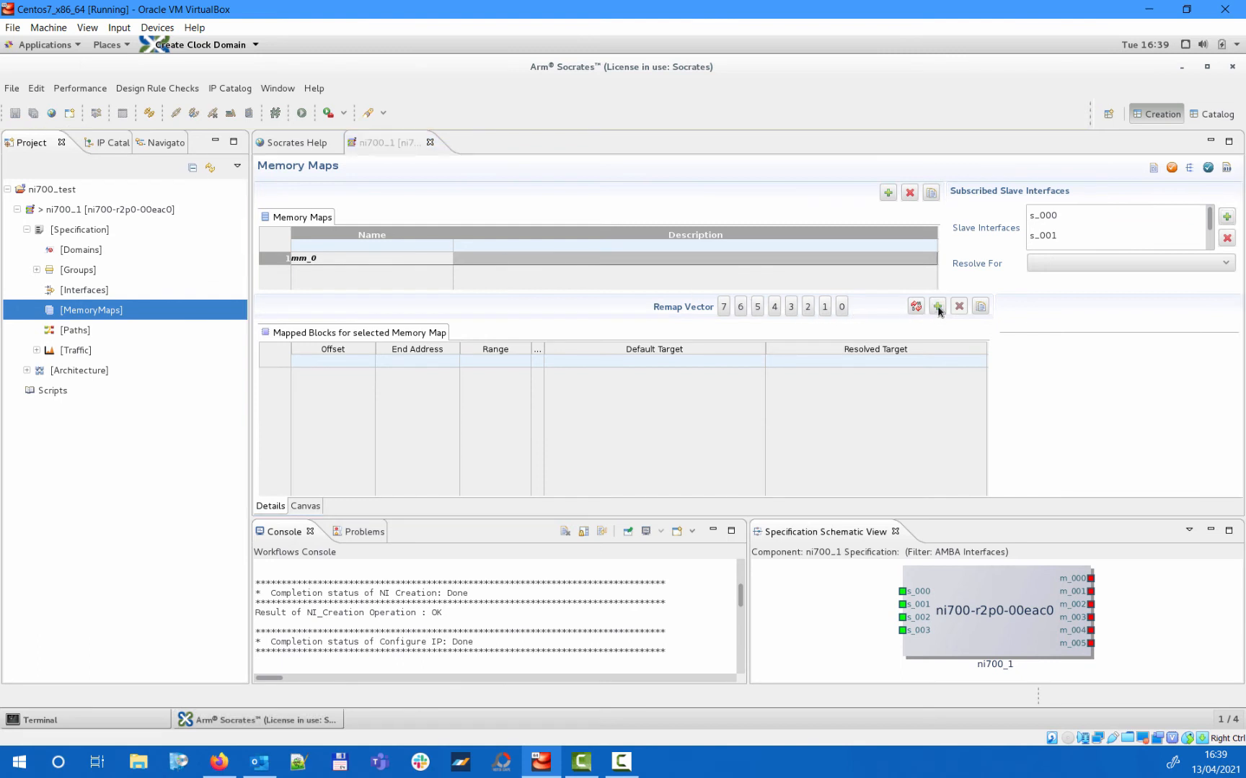
left_click(935, 305)
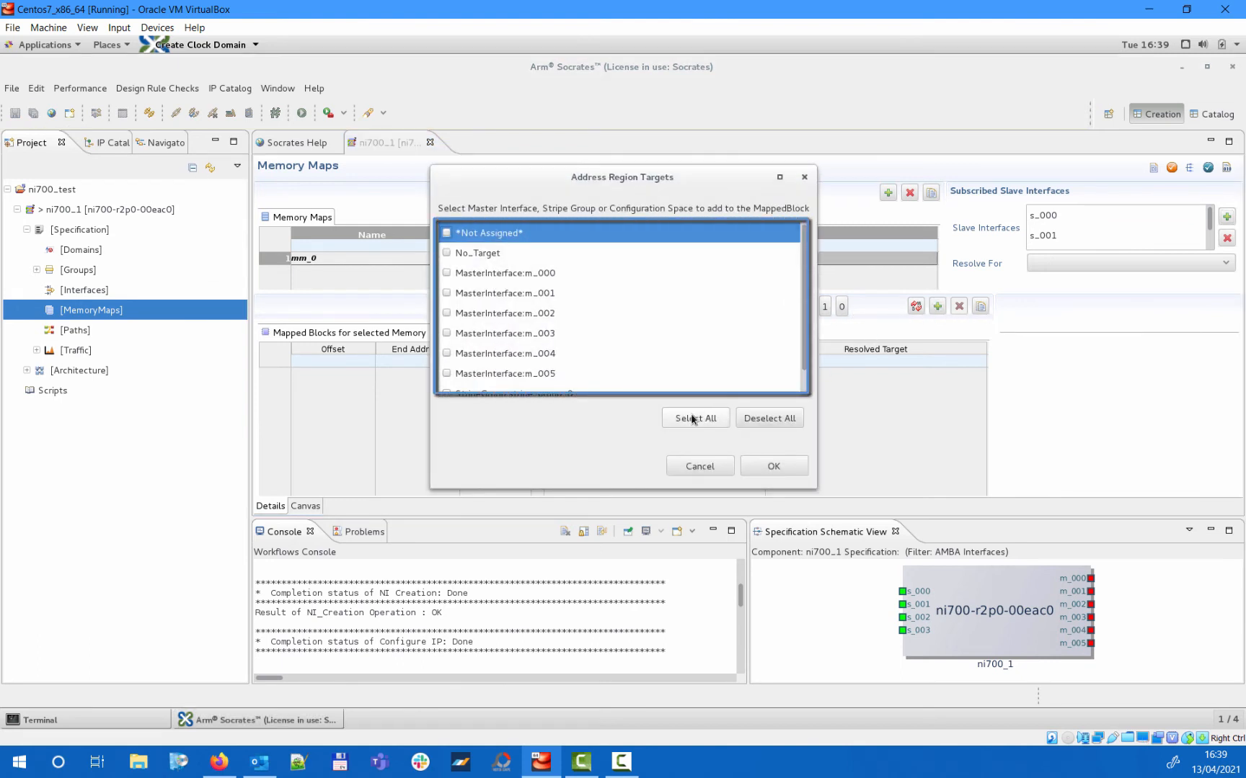
left_click(694, 418)
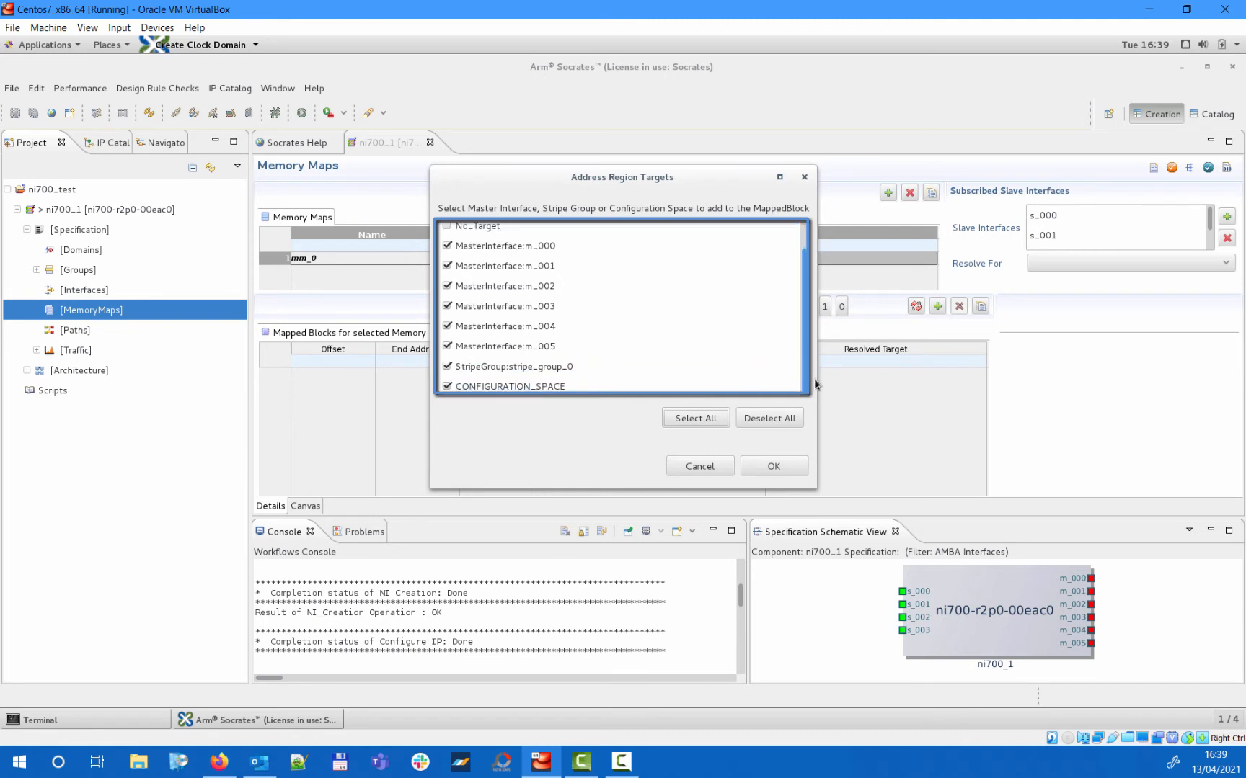
left_click(772, 466)
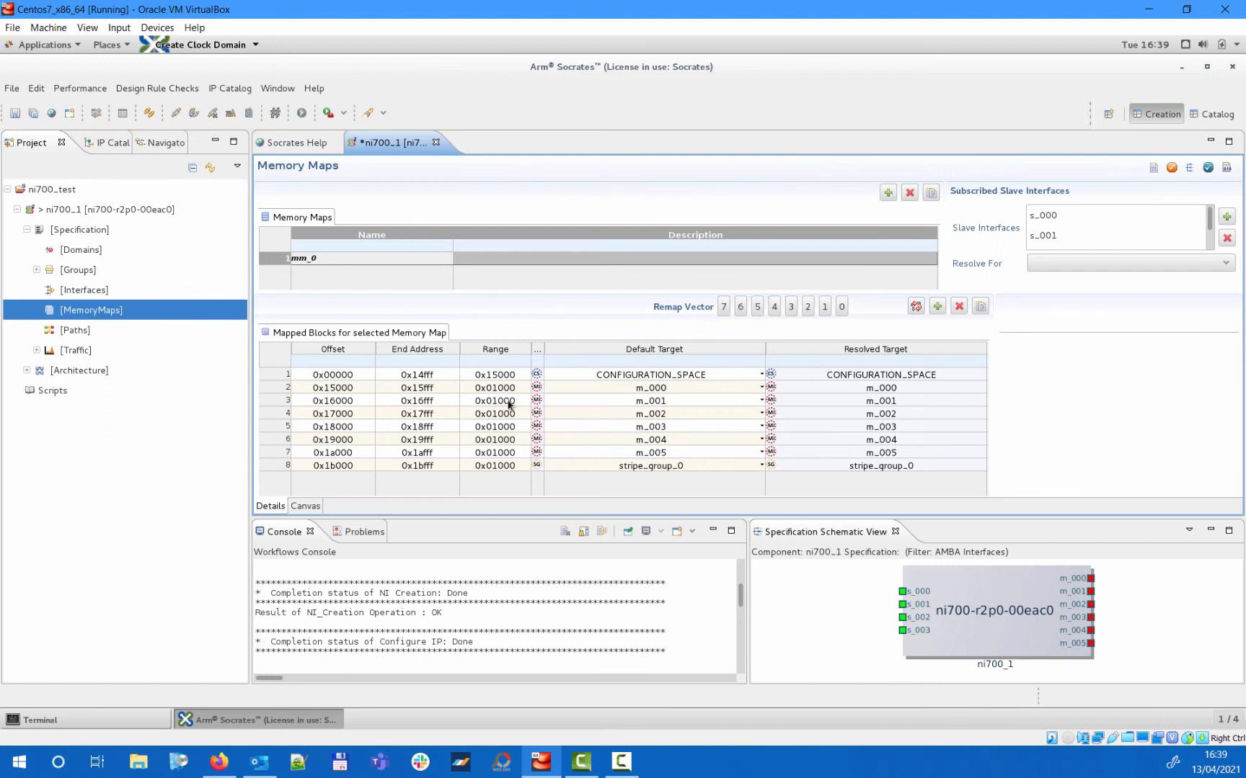
left_click(332, 375)
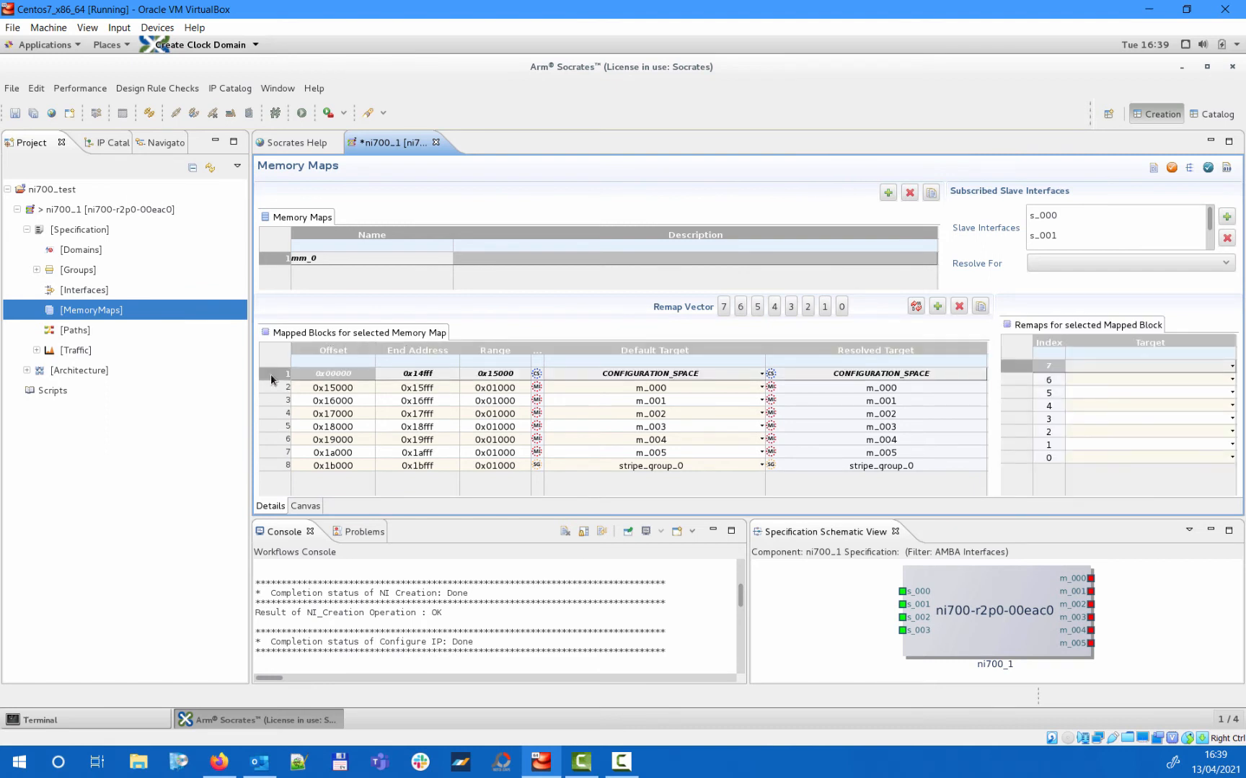
left_click(332, 425)
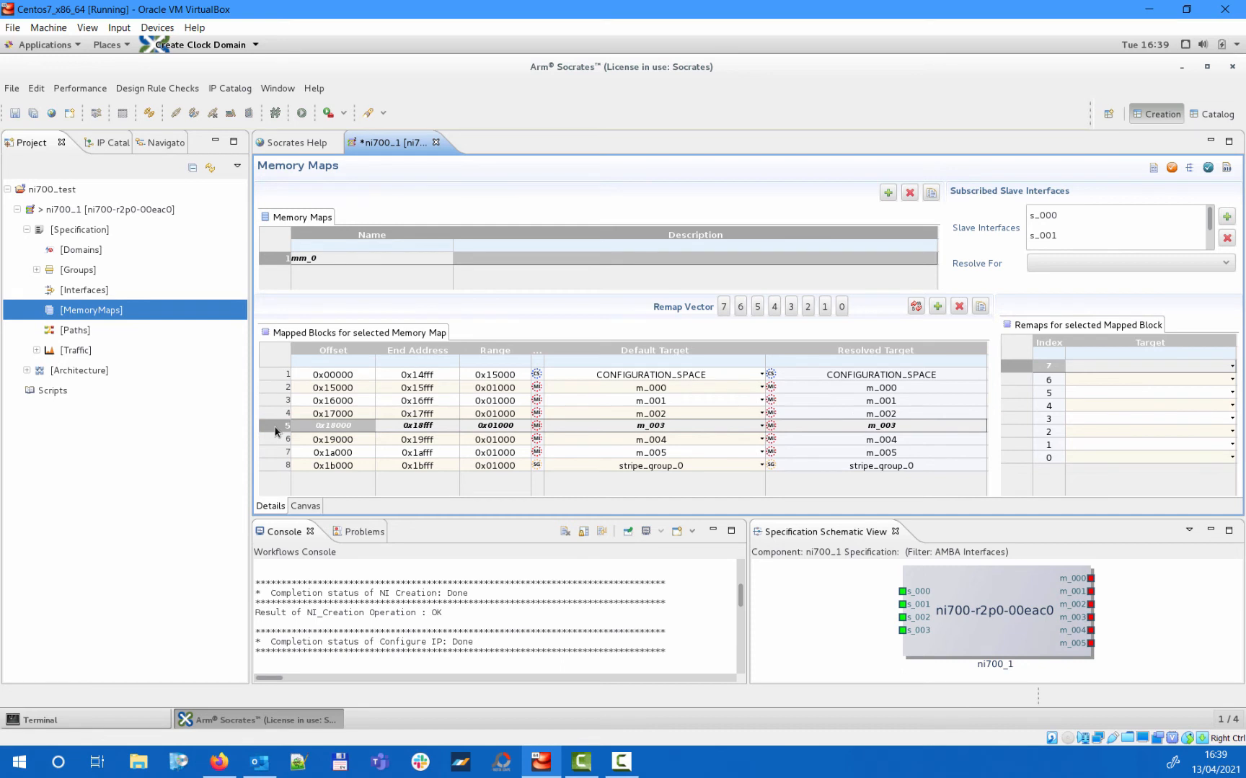
Set m_003's remap index 0 to No_Target, apply remap vector bit 0, then go to Paths.
left_click(841, 306)
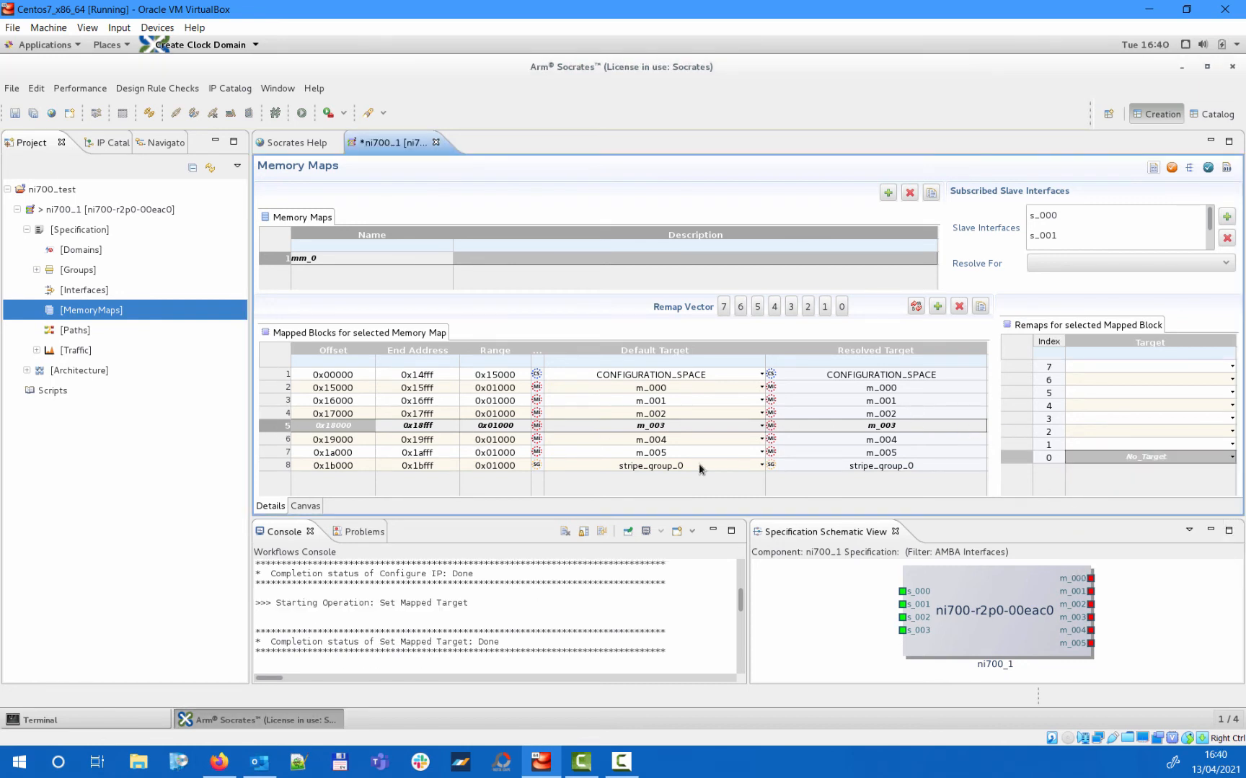
left_click(648, 437)
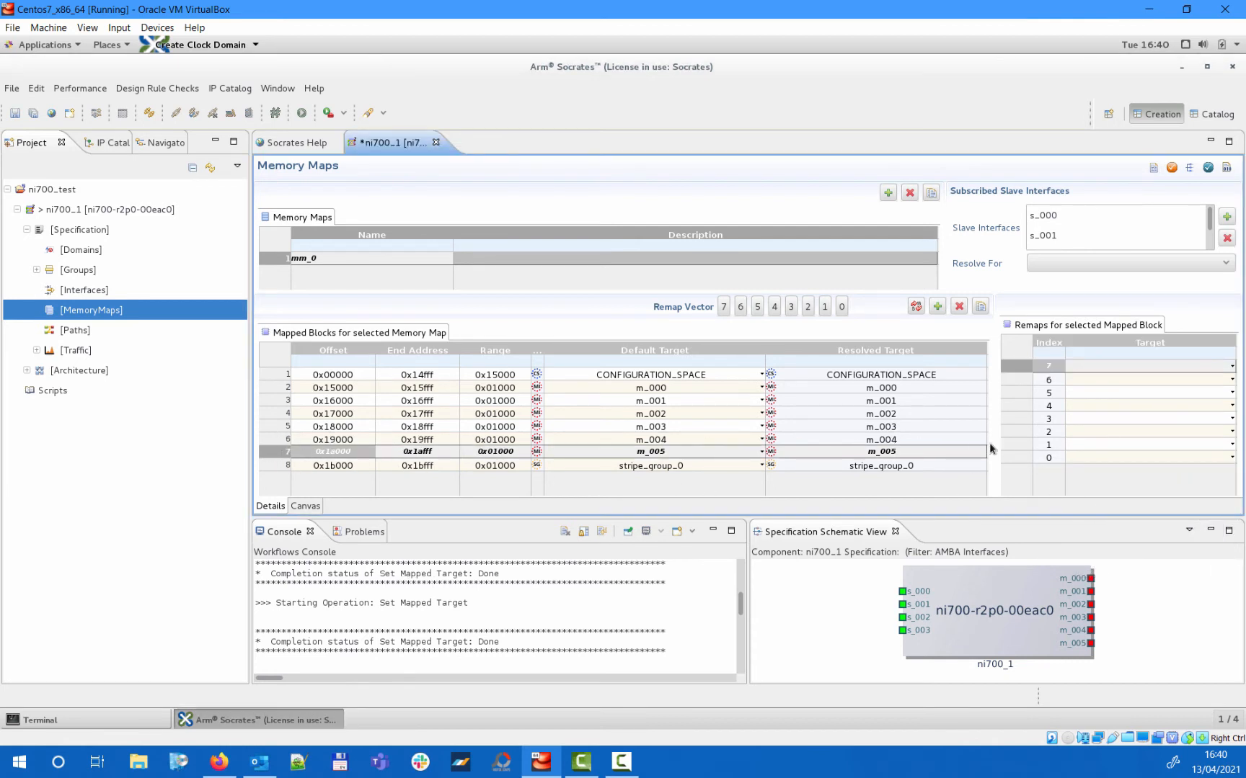
left_click(1046, 457)
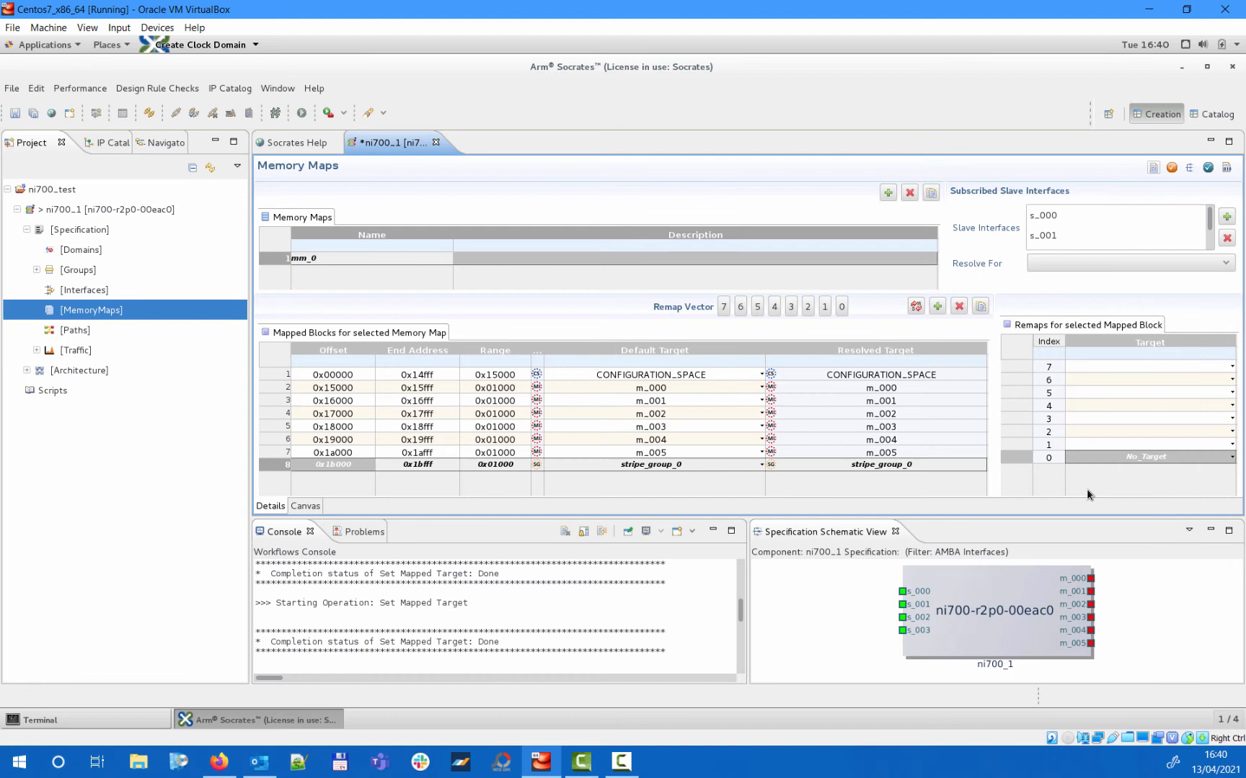
mouse_move(839, 322)
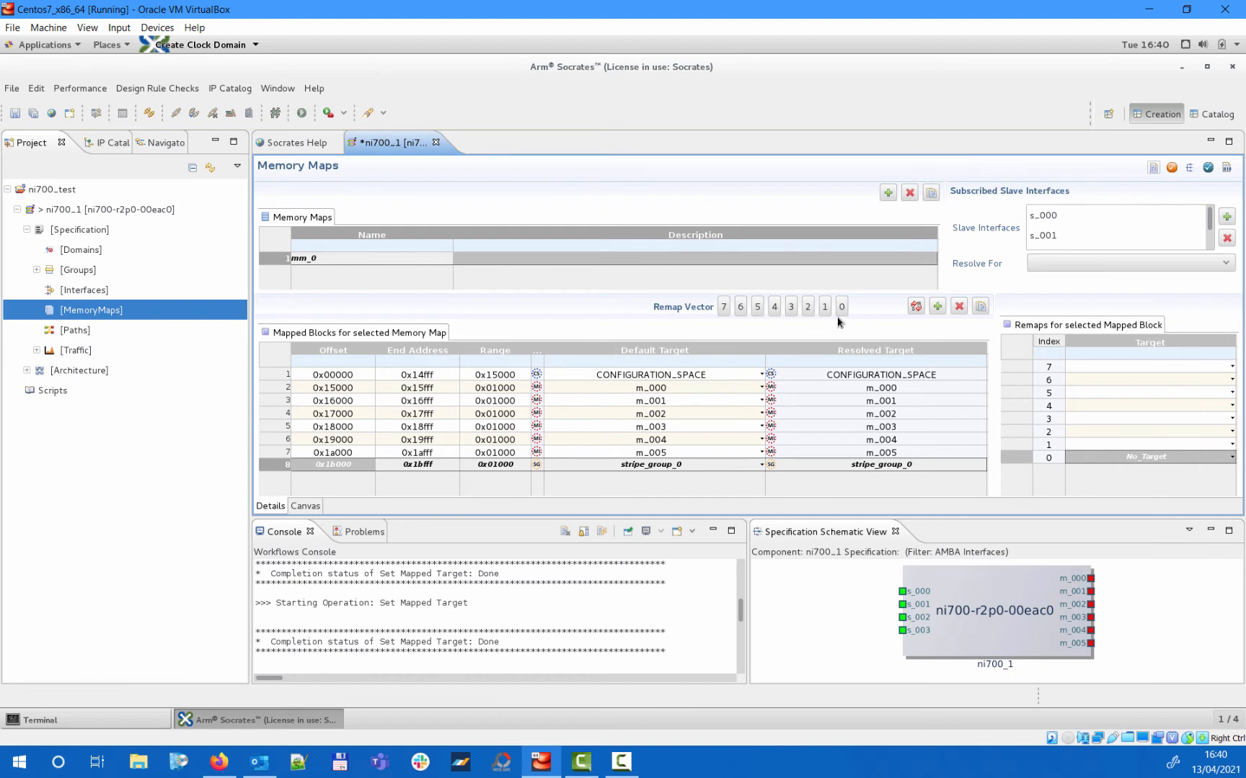
left_click(841, 305)
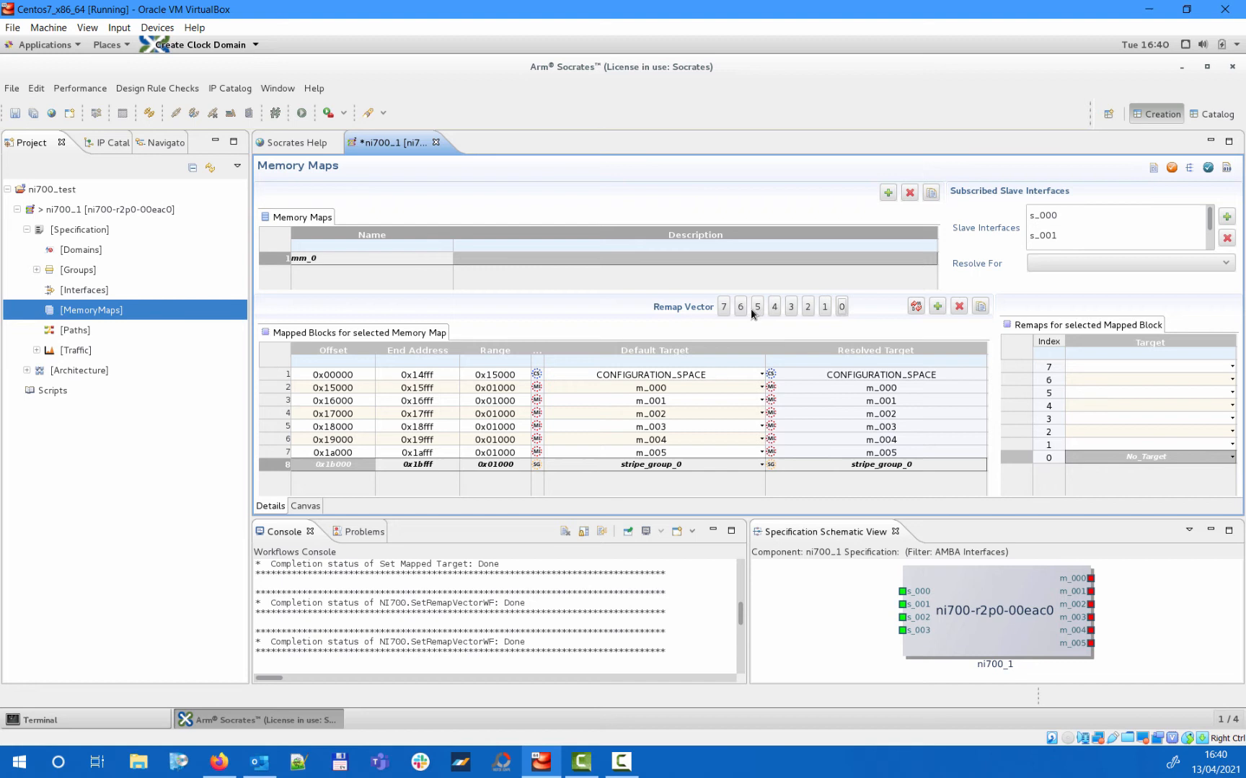
left_click(73, 330)
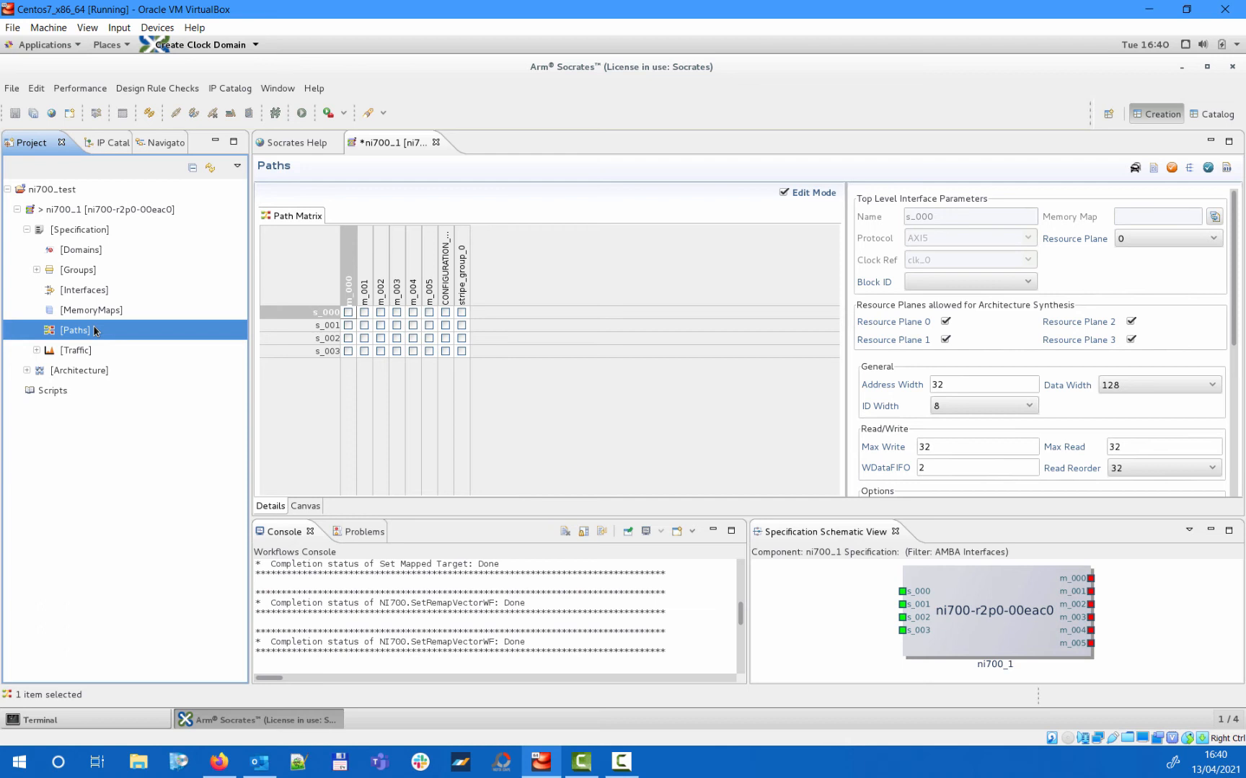
Create all paths from s_001, then enable s_003 paths to m_000 and m_003.
right_click(326, 312)
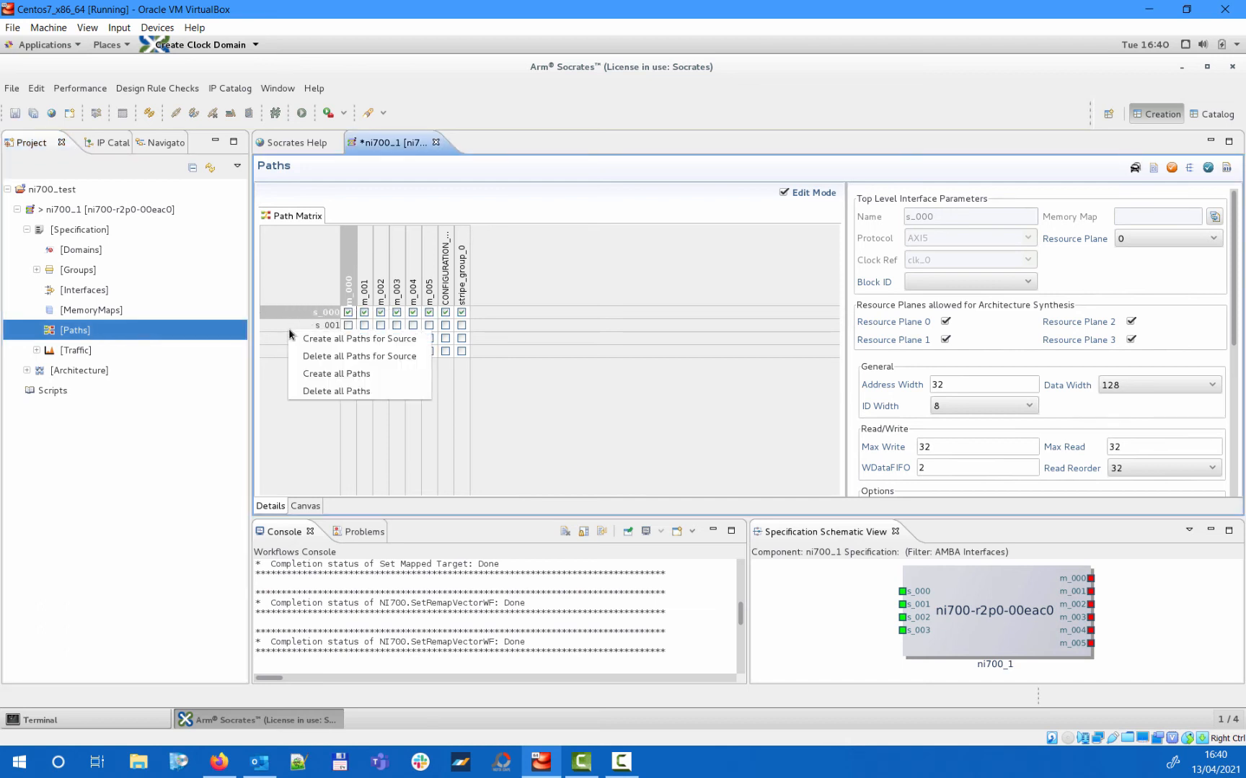
left_click(358, 338)
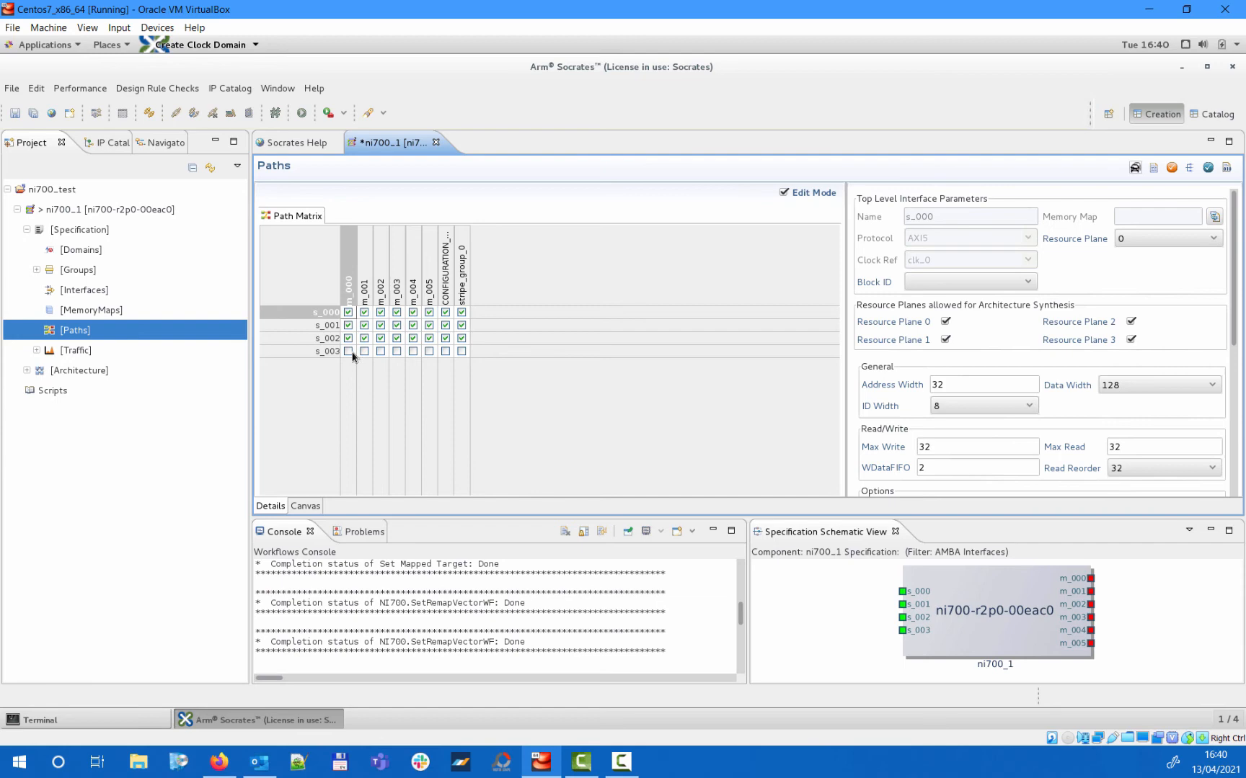
left_click(380, 351)
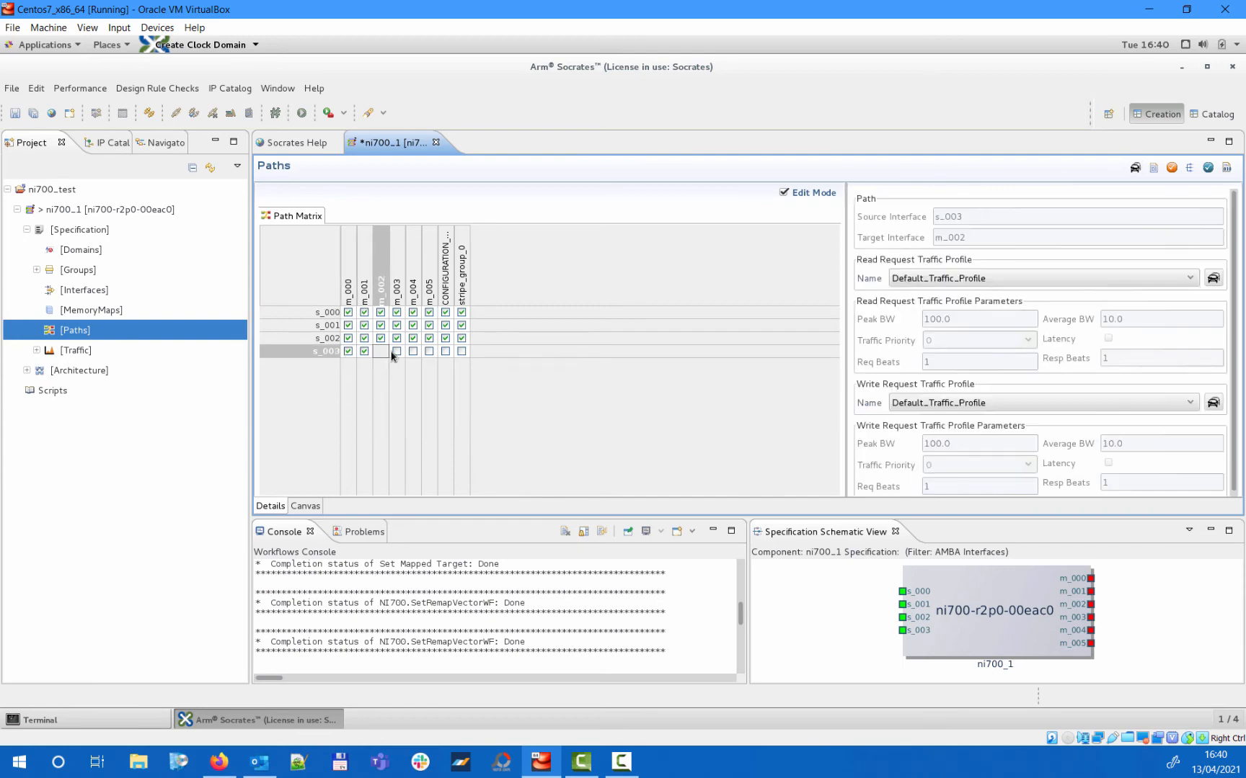
left_click(428, 351)
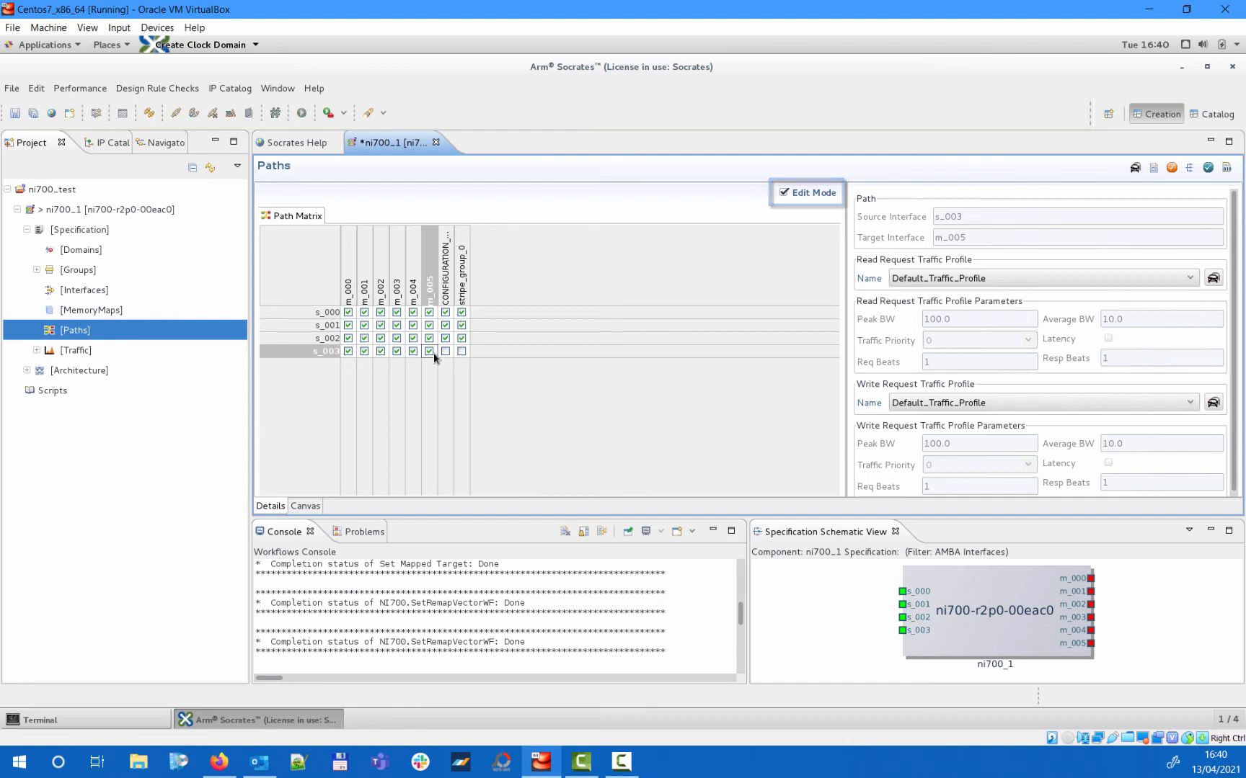
Enable s_003 paths to m_005, the configuration space and stripe_group_0, then show the Traffic profile.
left_click(428, 351)
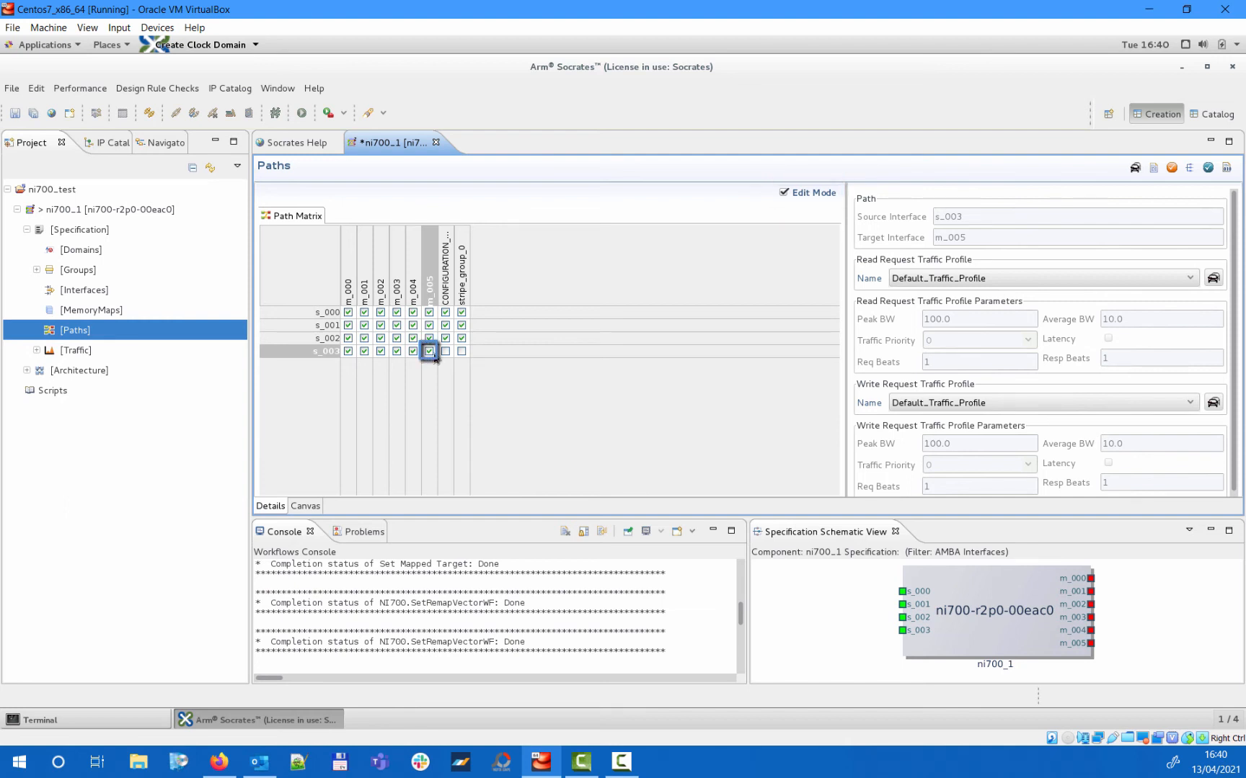
left_click(428, 351)
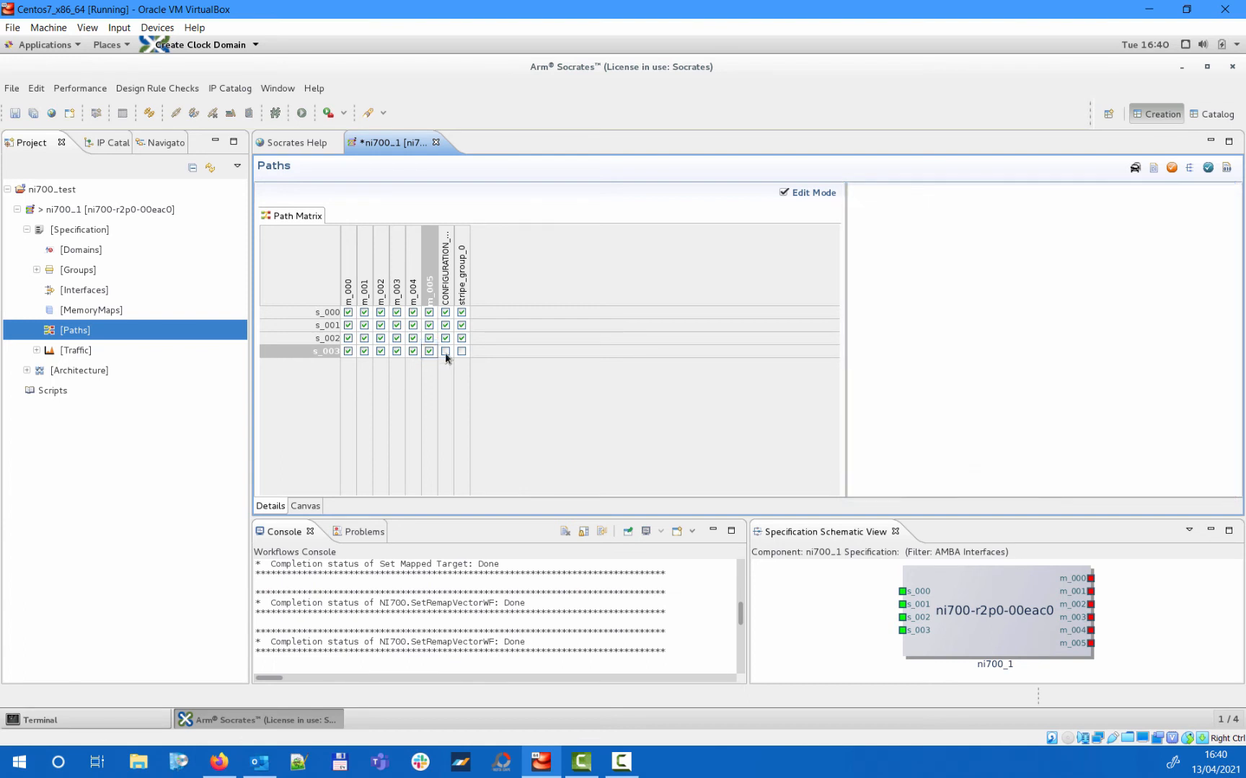
left_click(460, 351)
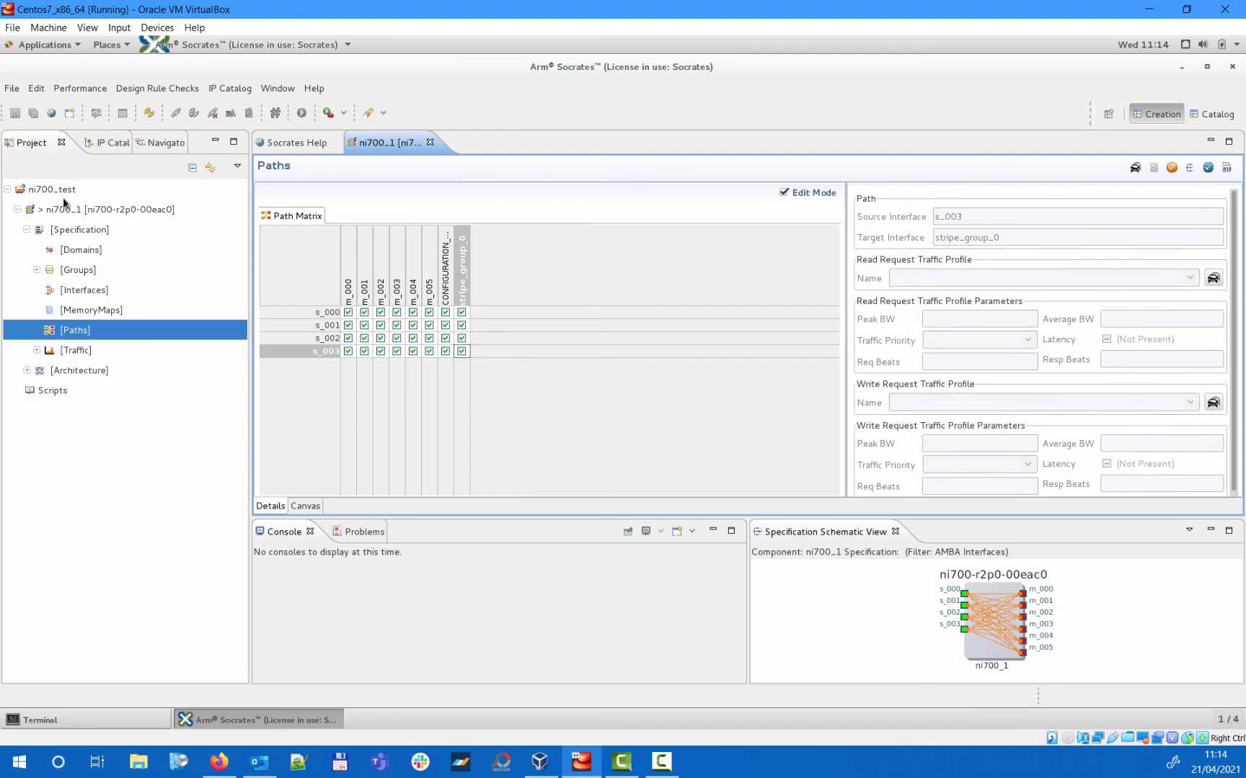
left_click(75, 350)
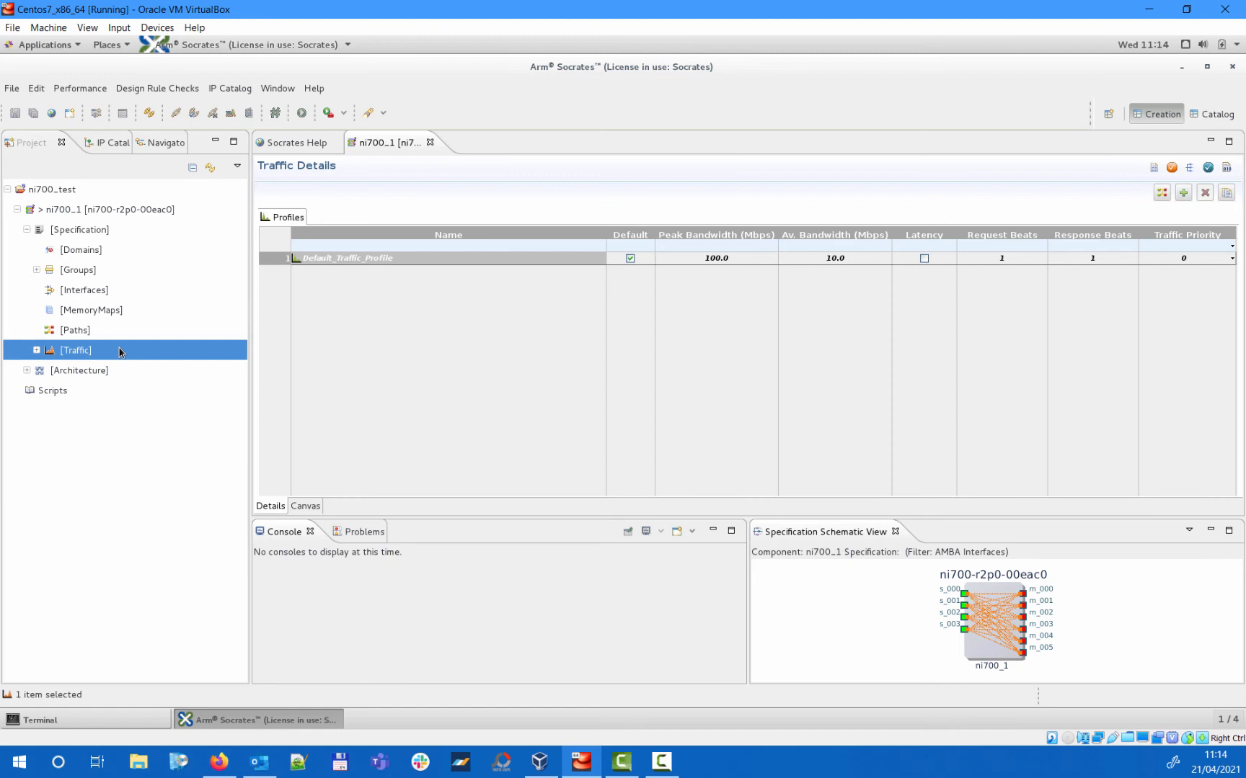
Expand the Traffic entry so Traffic Use Cases appears beneath the default 100/10 Mbps profile.
left_click(833, 258)
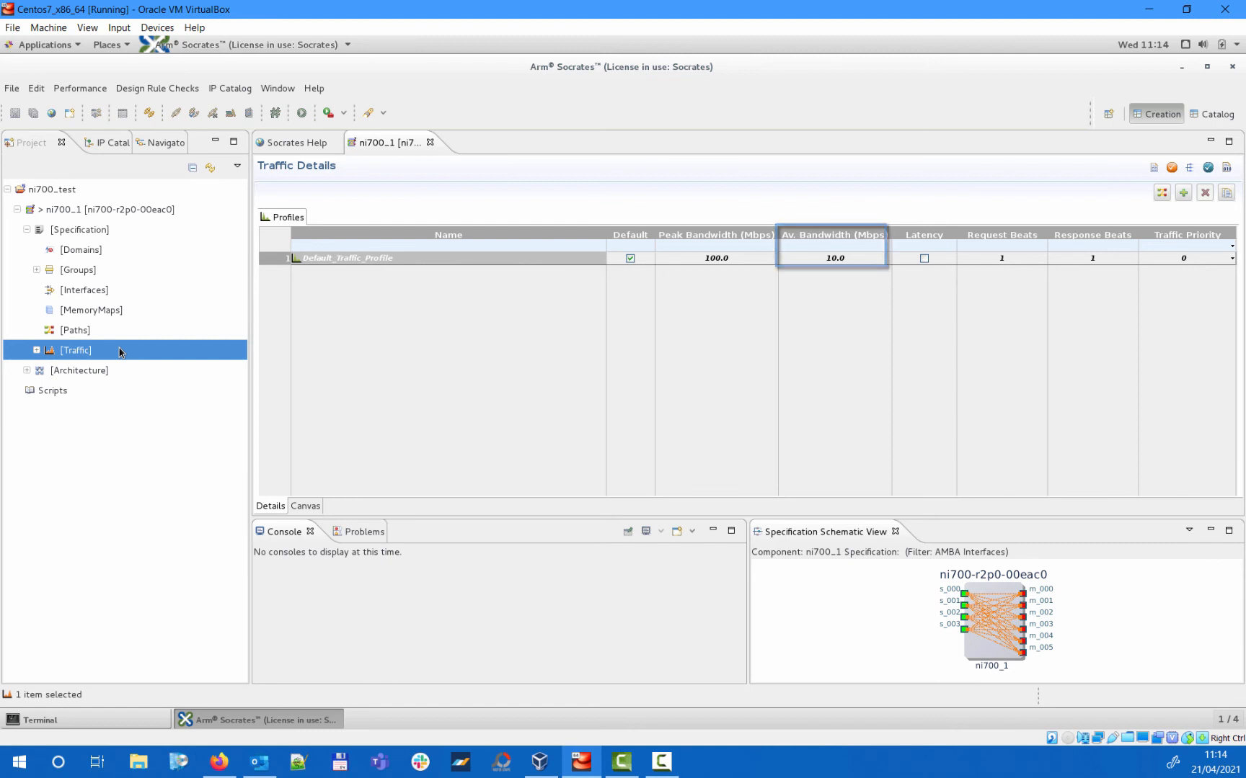
left_click(714, 258)
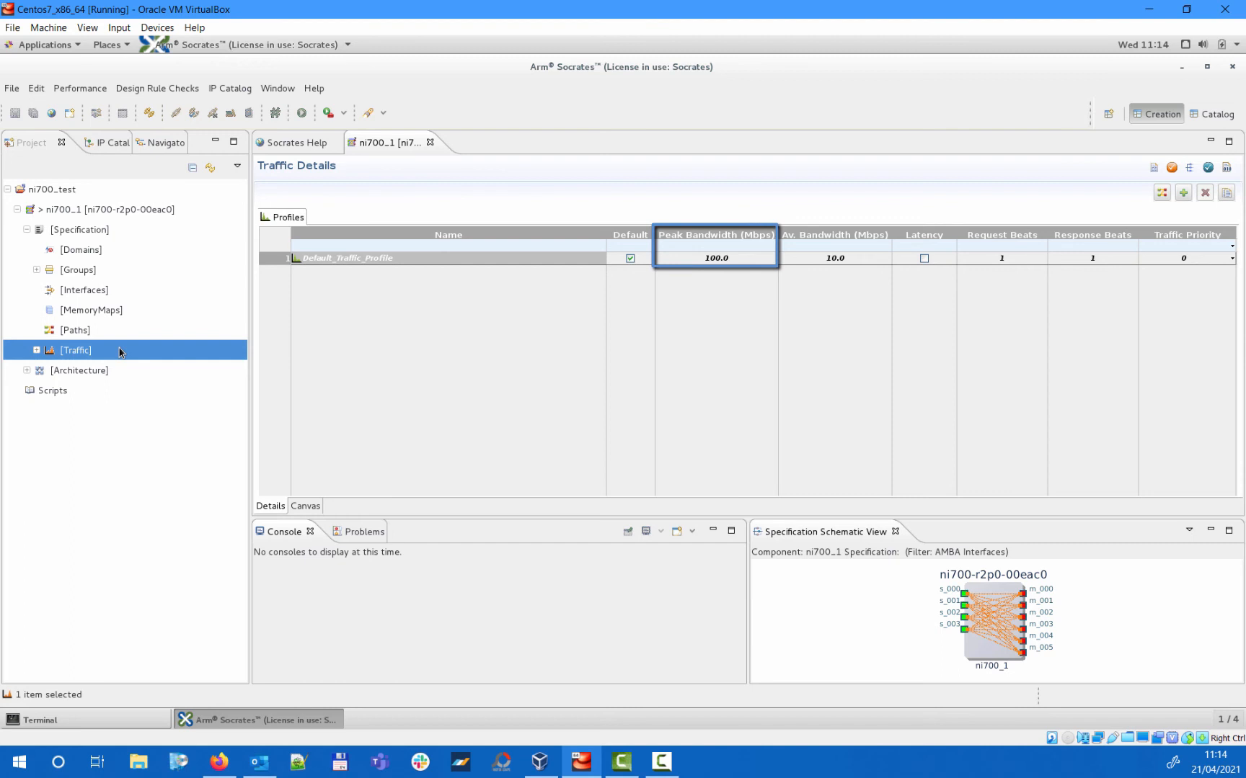
mouse_move(119, 351)
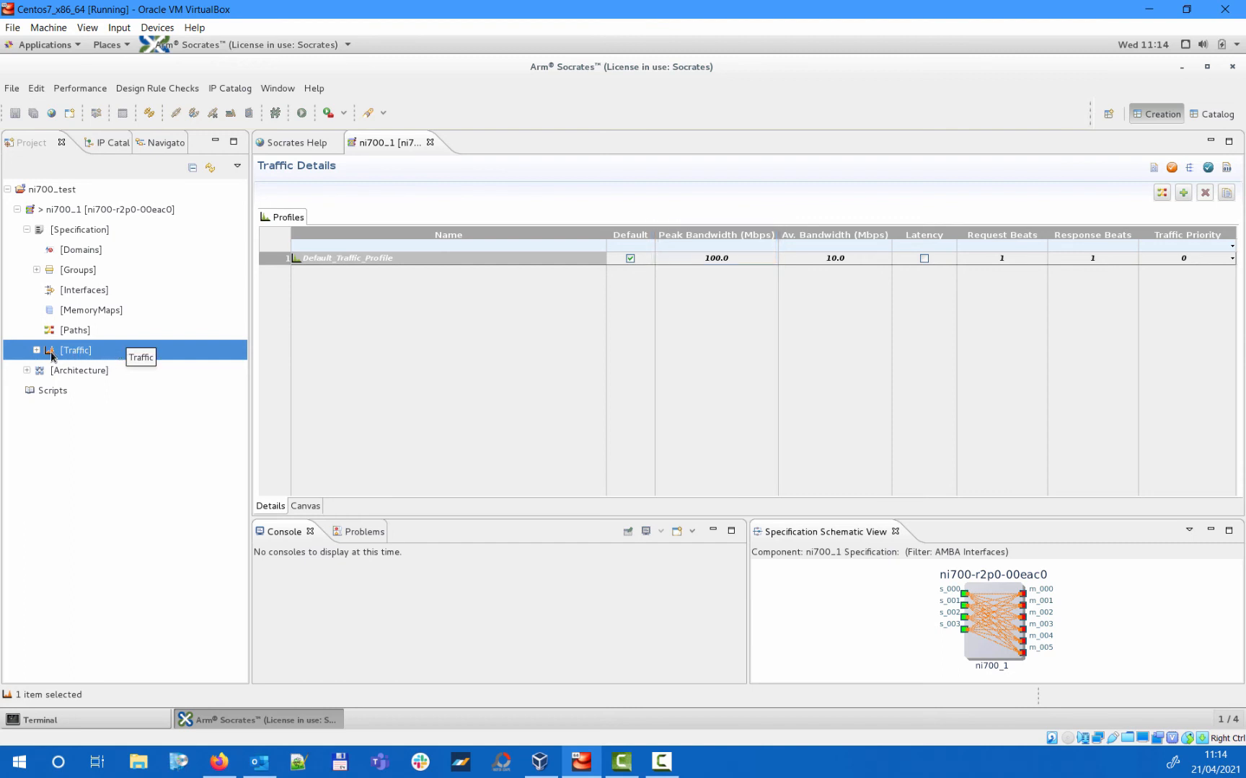
left_click(37, 350)
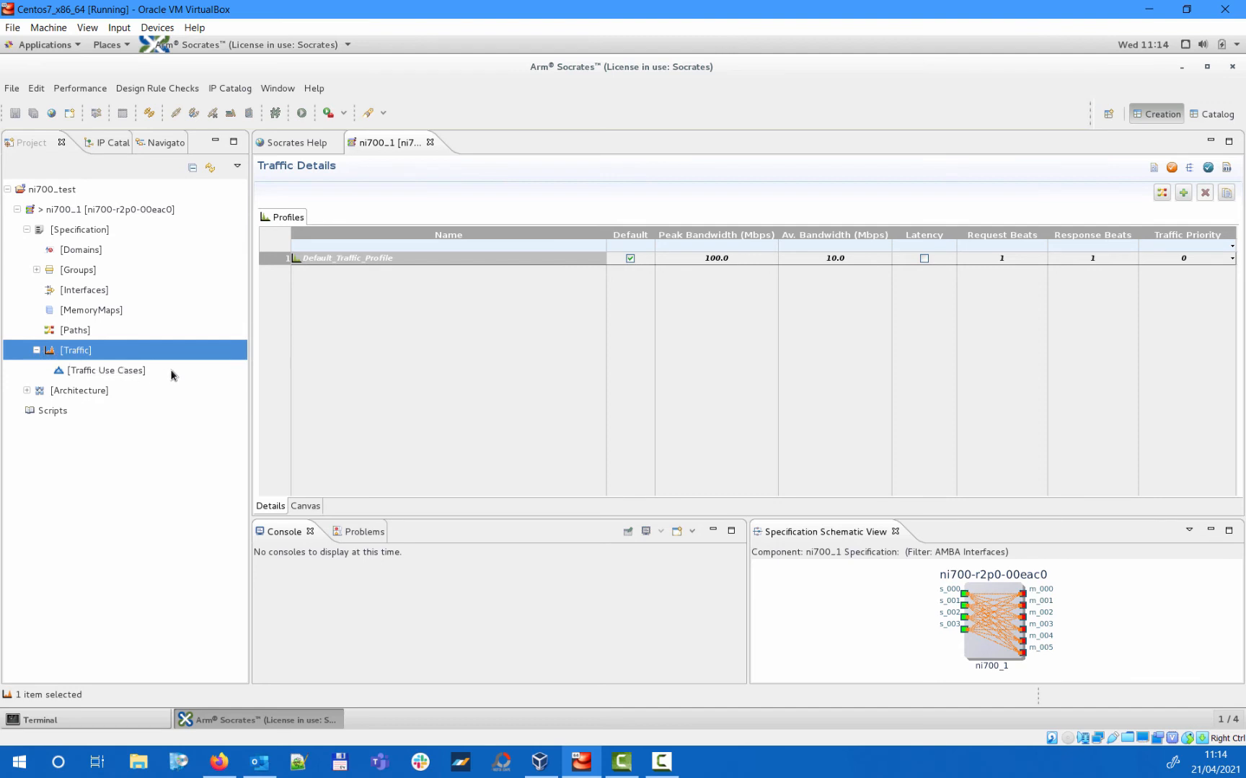
Add use_case_0 in the Traffic Use Cases editor with a new path scenario scenario_0 selected.
left_click(108, 371)
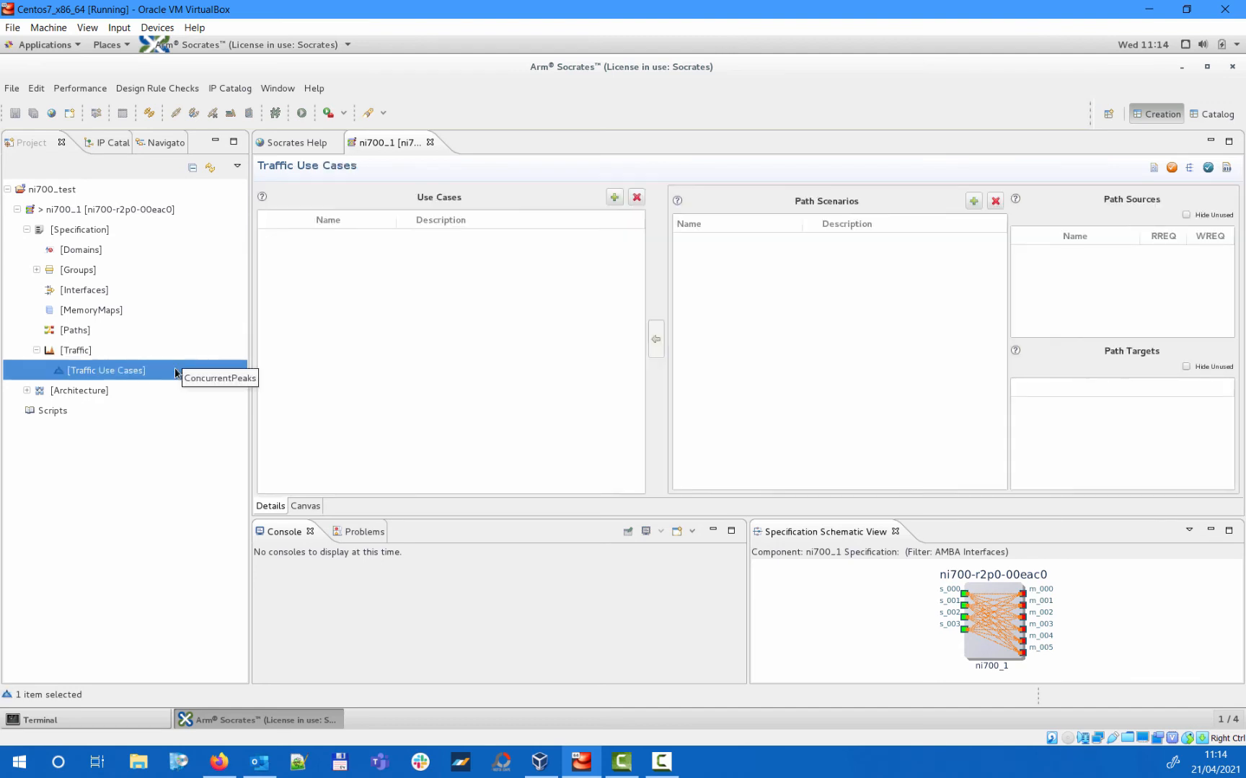
mouse_move(589, 215)
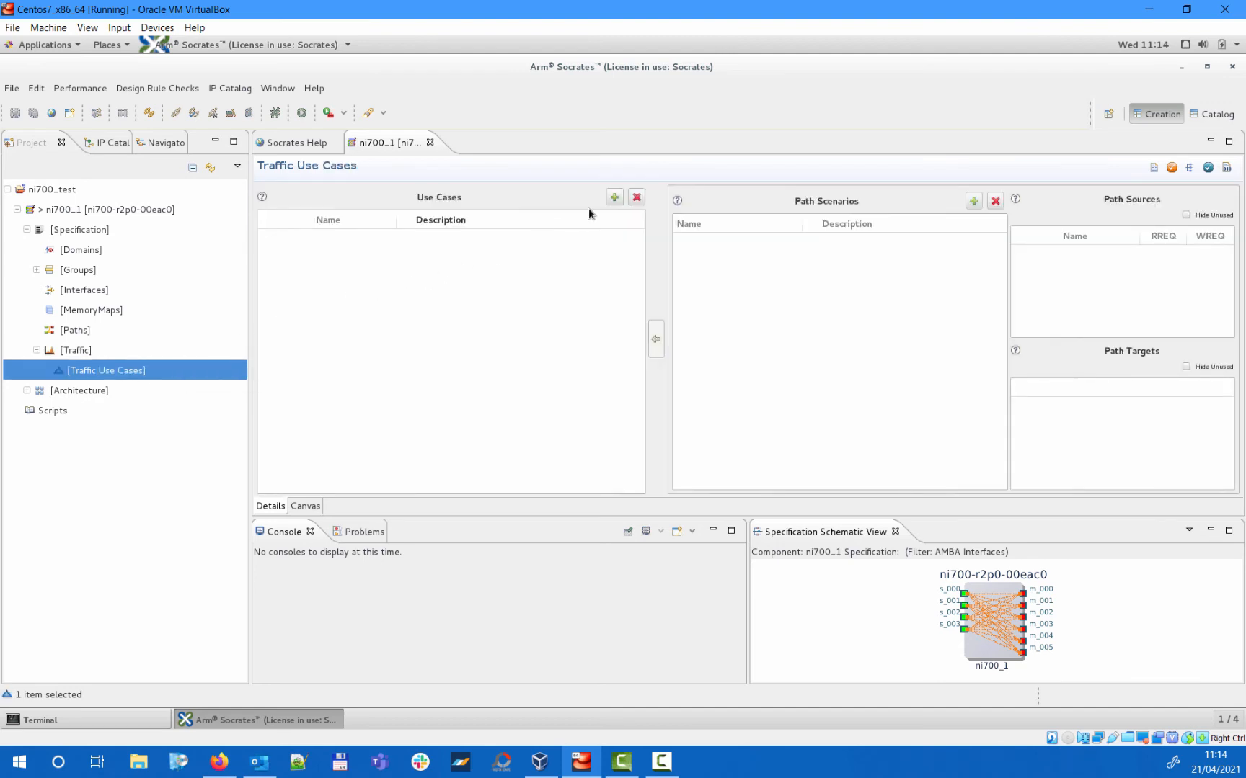
left_click(613, 196)
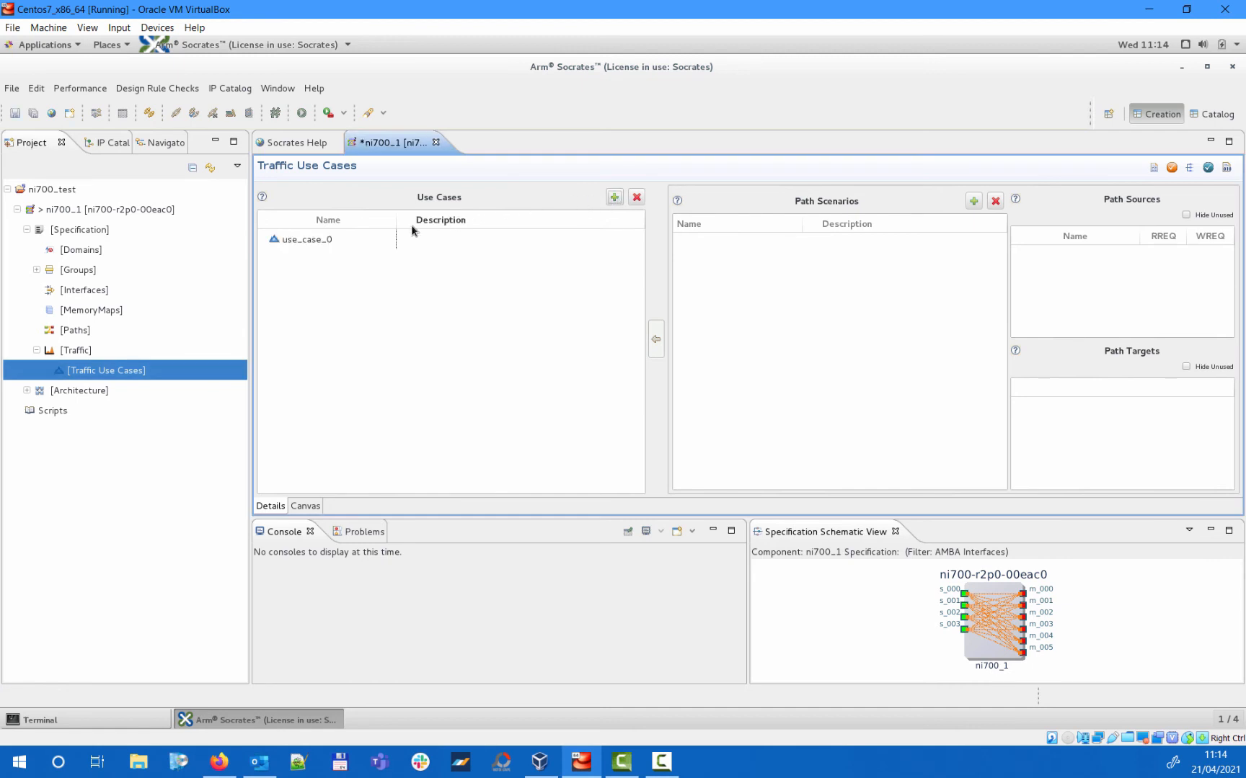
left_click(305, 239)
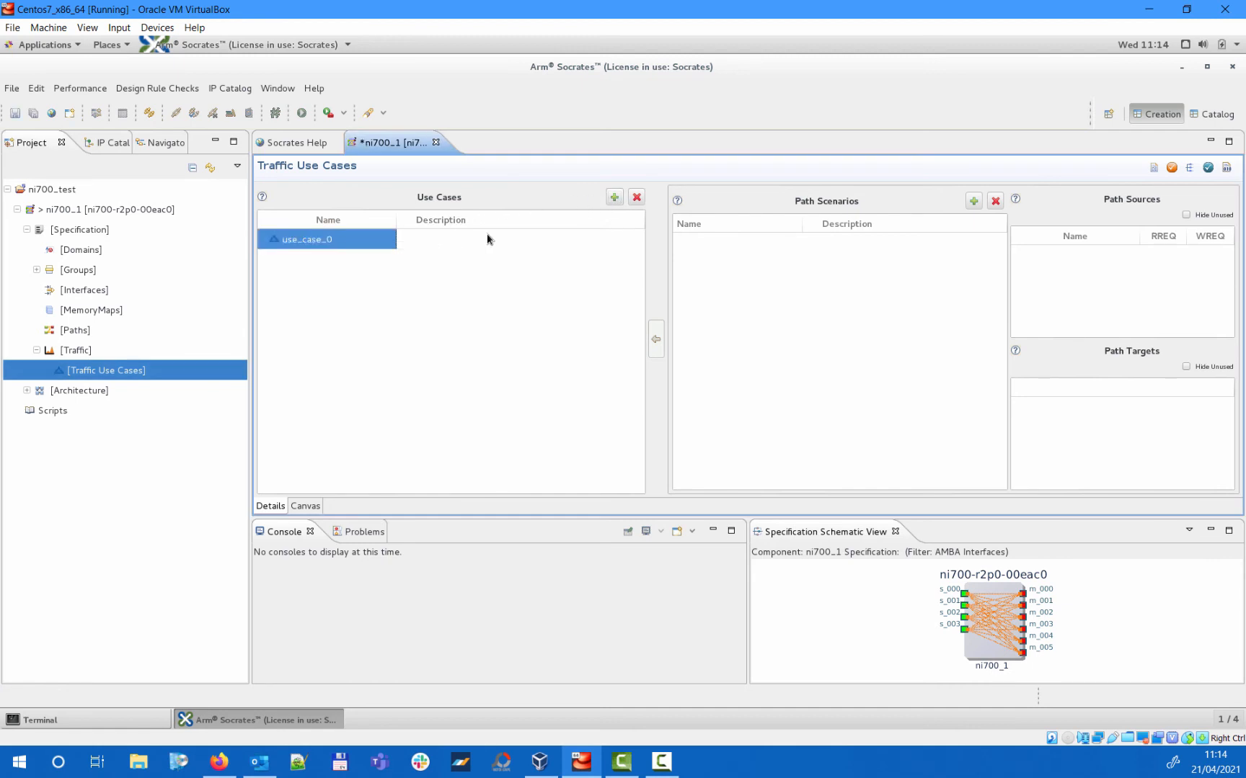
left_click(972, 201)
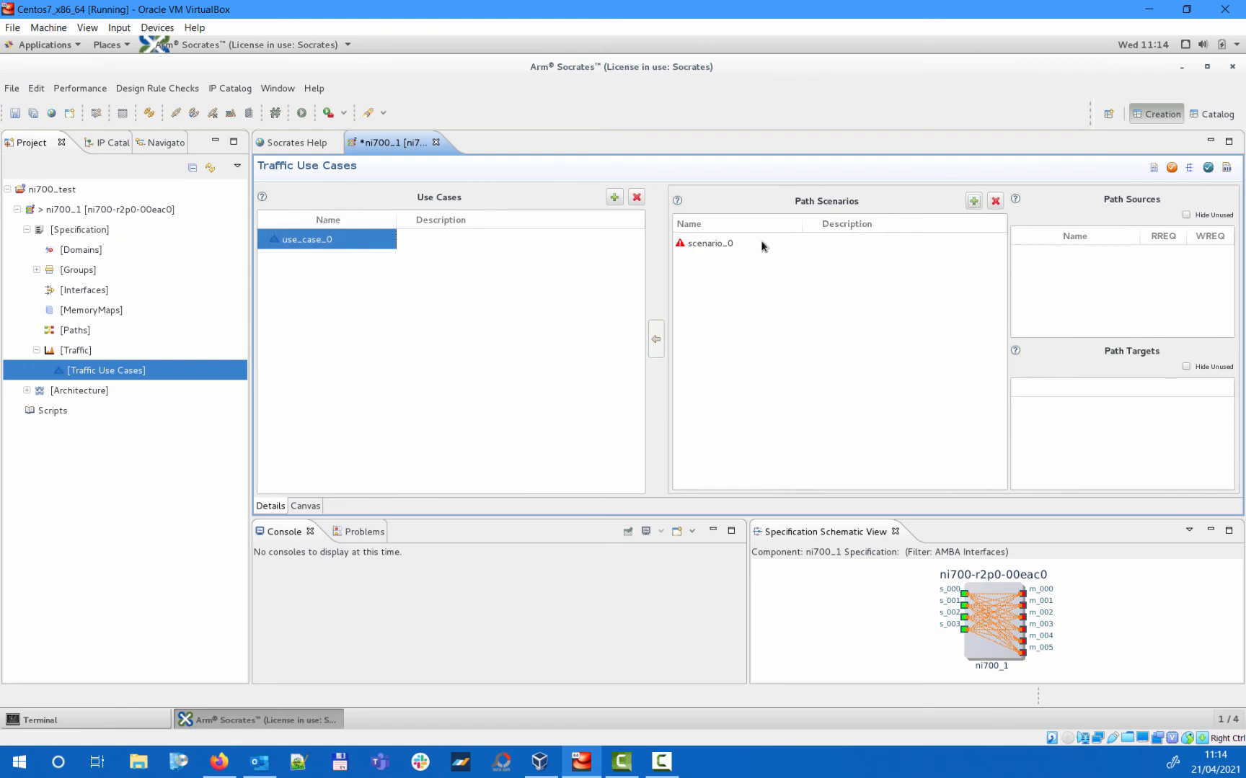
left_click(710, 243)
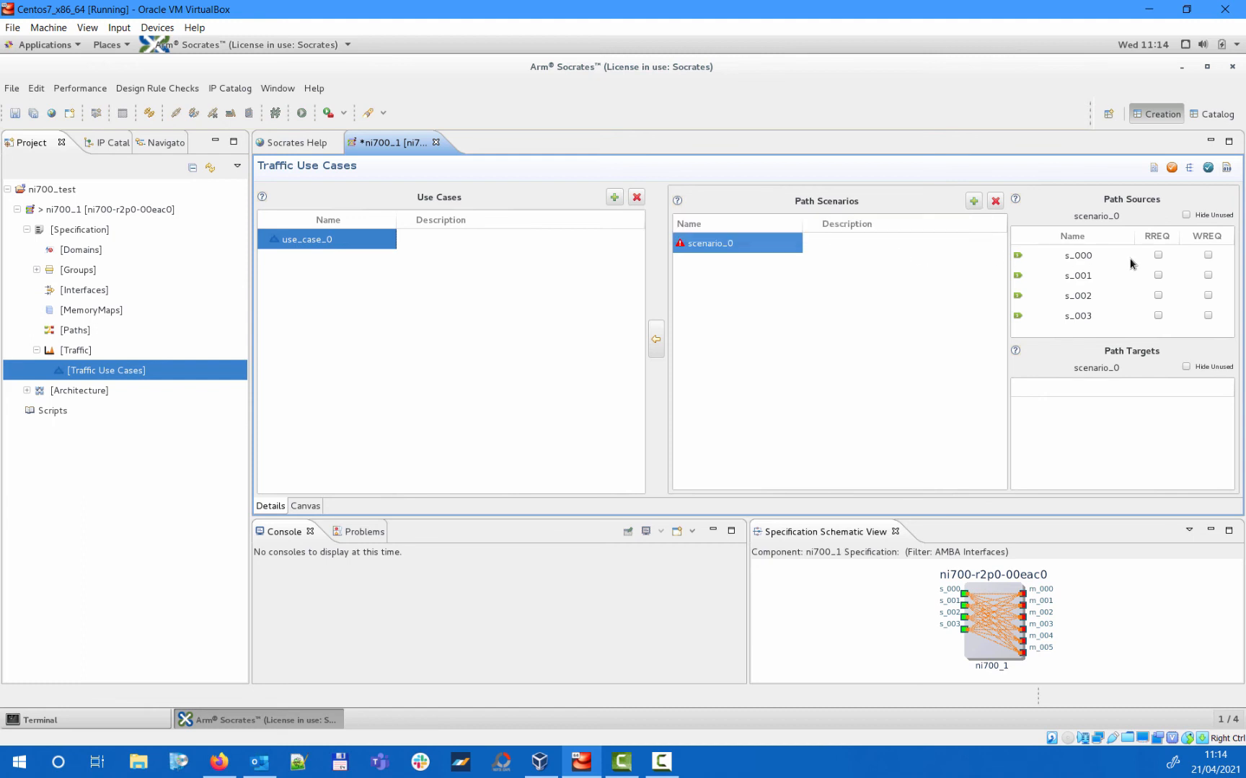
Make scenario_0 send write requests from s_000 and s_001 to target m_000.
left_click(1207, 275)
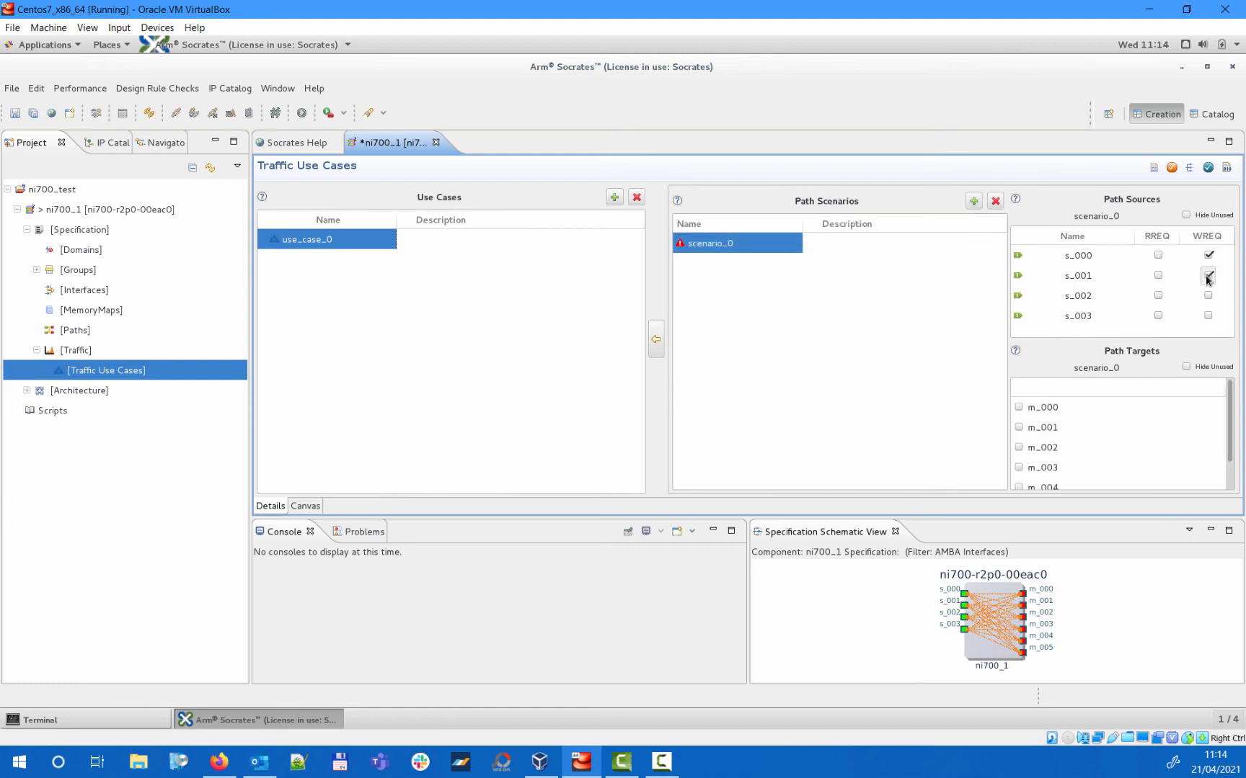
left_click(1206, 276)
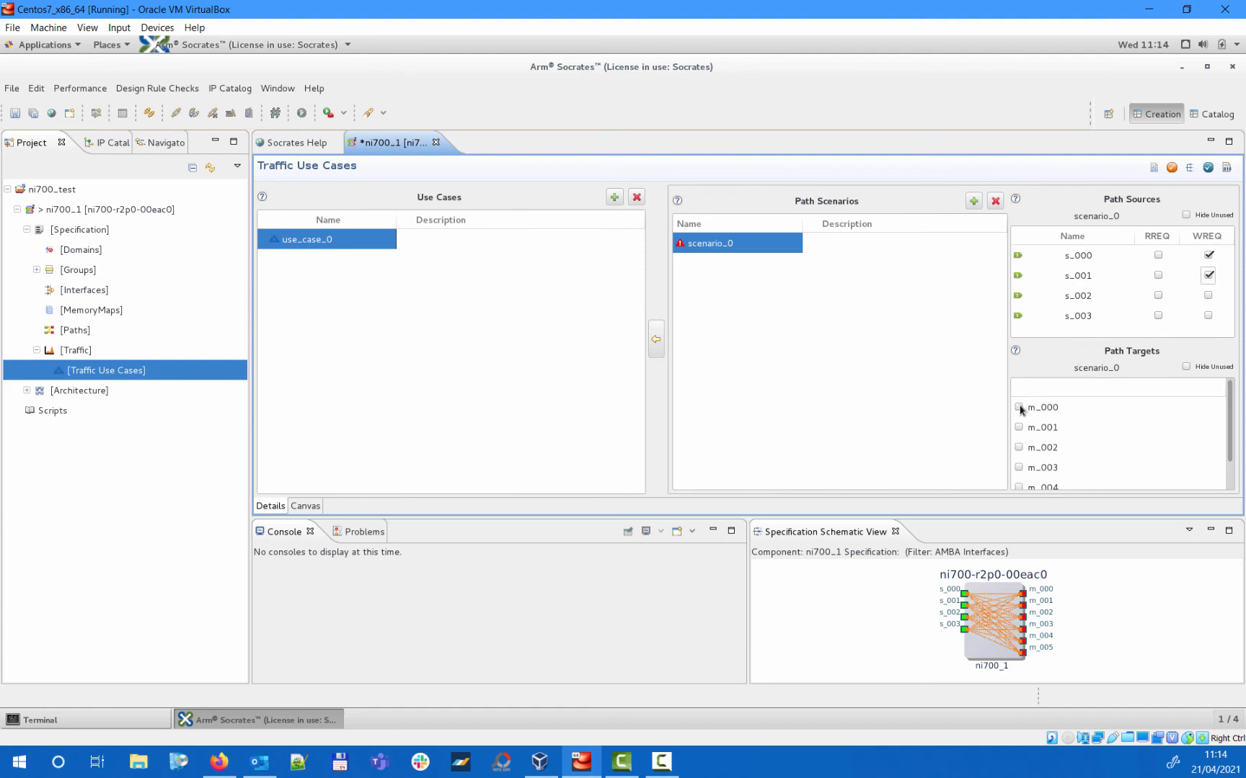
left_click(1018, 407)
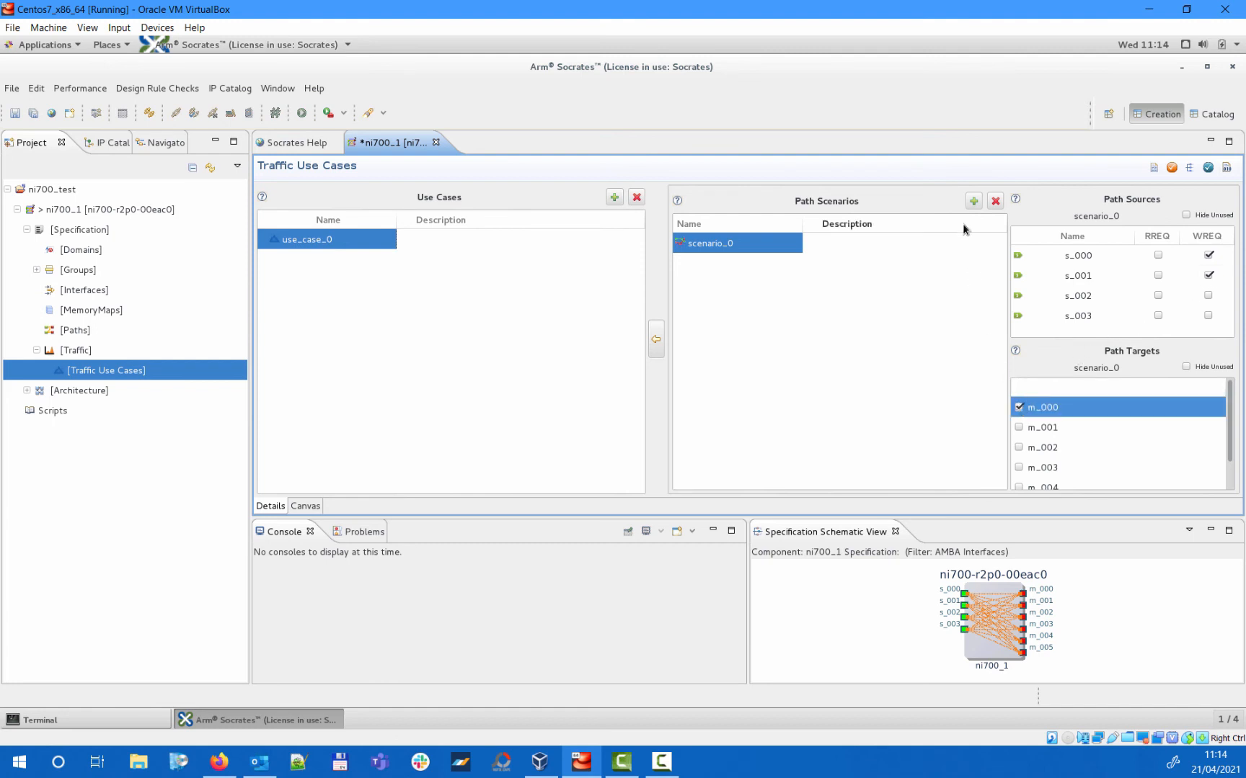
Add scenario_1 sending read requests from s_000 to targets m_000 and m_001.
left_click(972, 200)
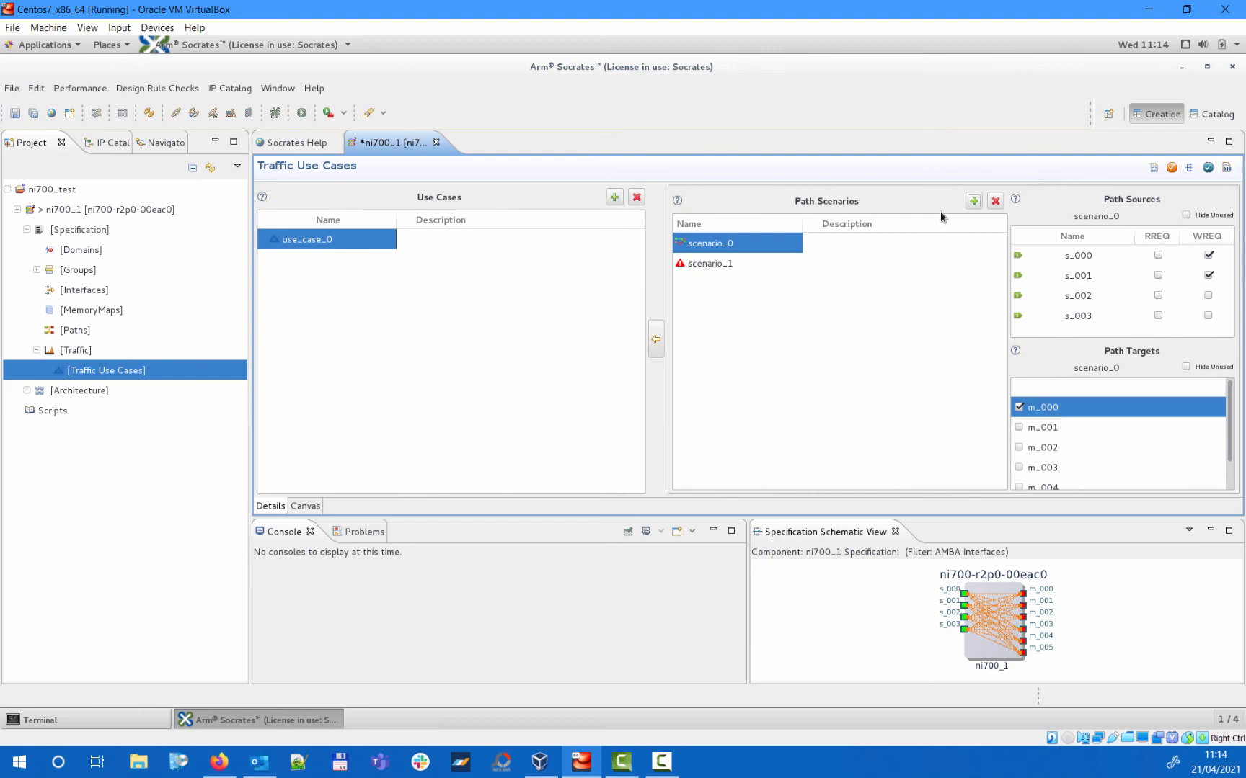
left_click(709, 263)
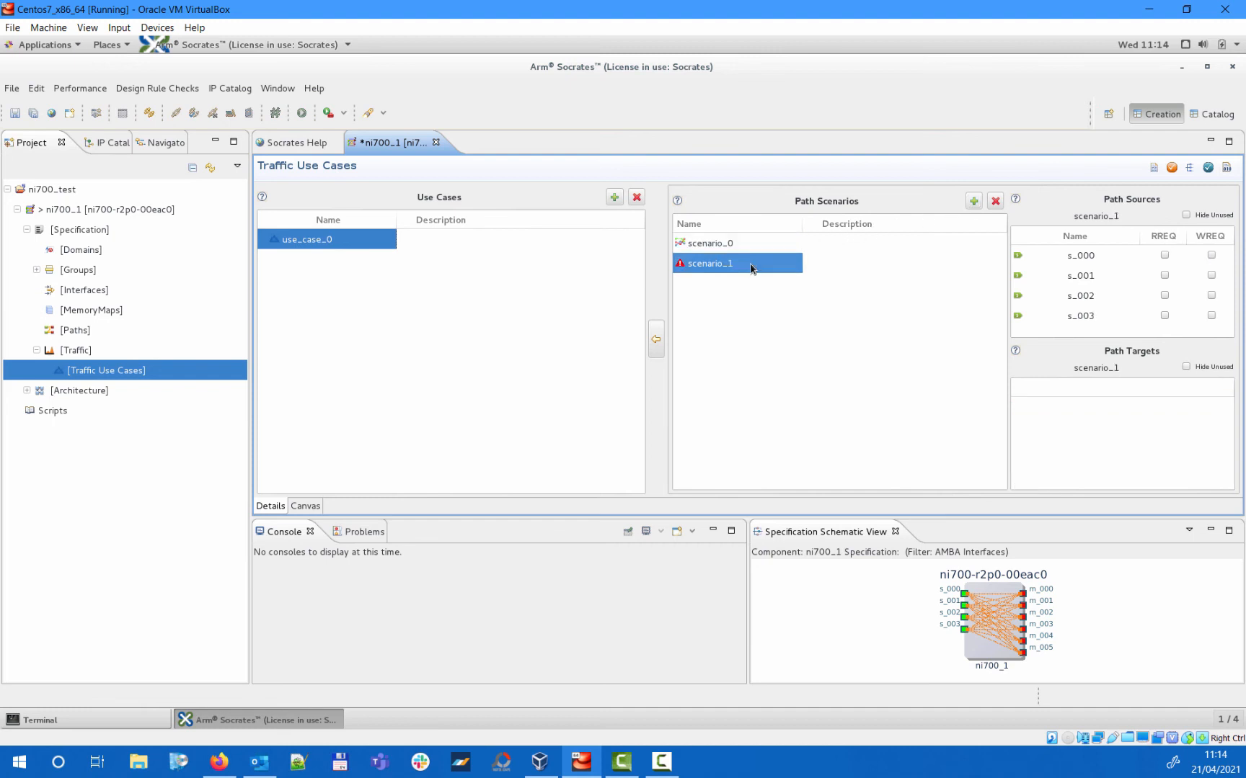
left_click(1163, 255)
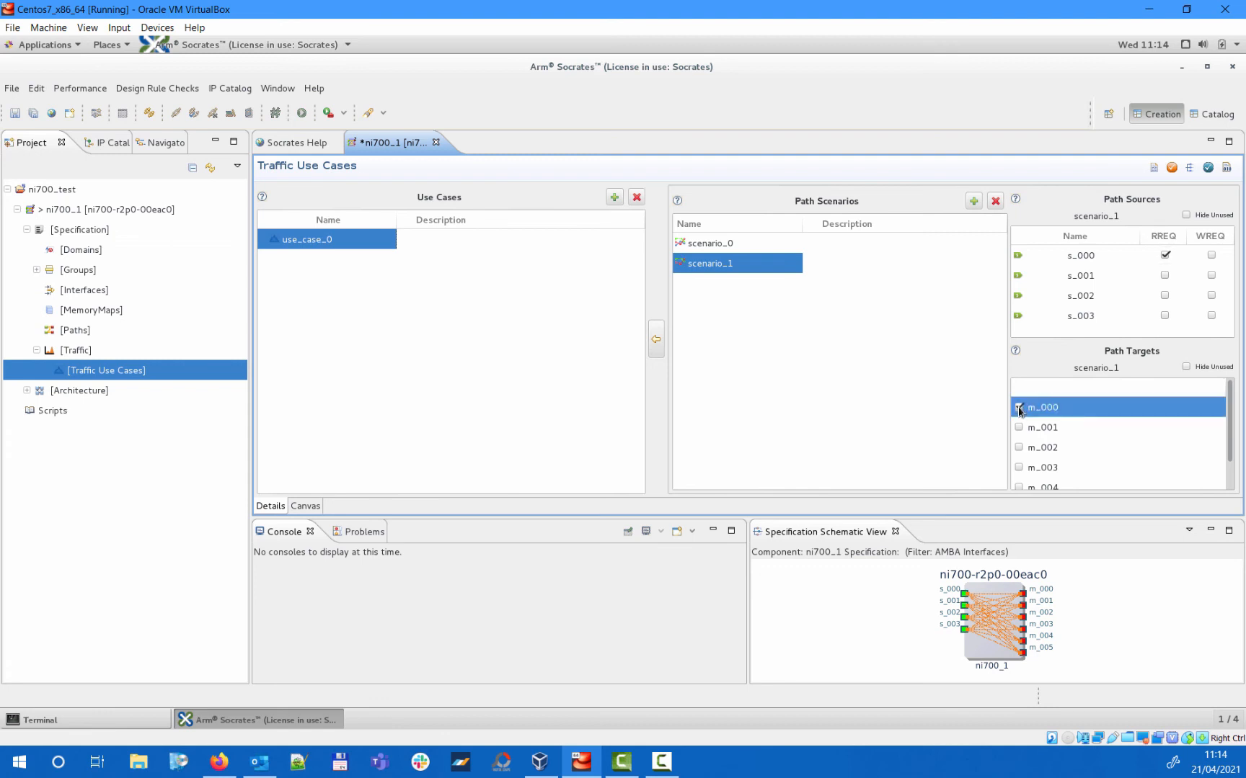
left_click(1019, 427)
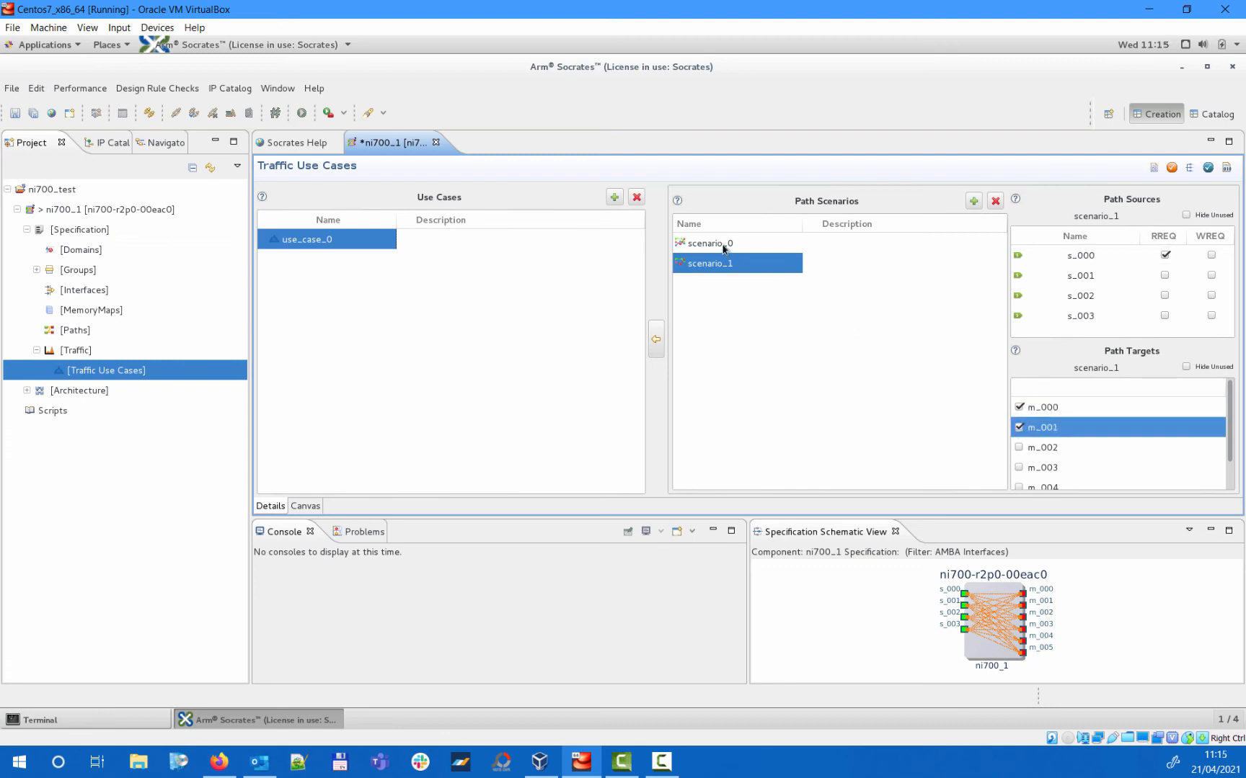
Expand use_case_0, scenario_0 and scenario_1 to show their paths, then save all changes.
left_click(710, 243)
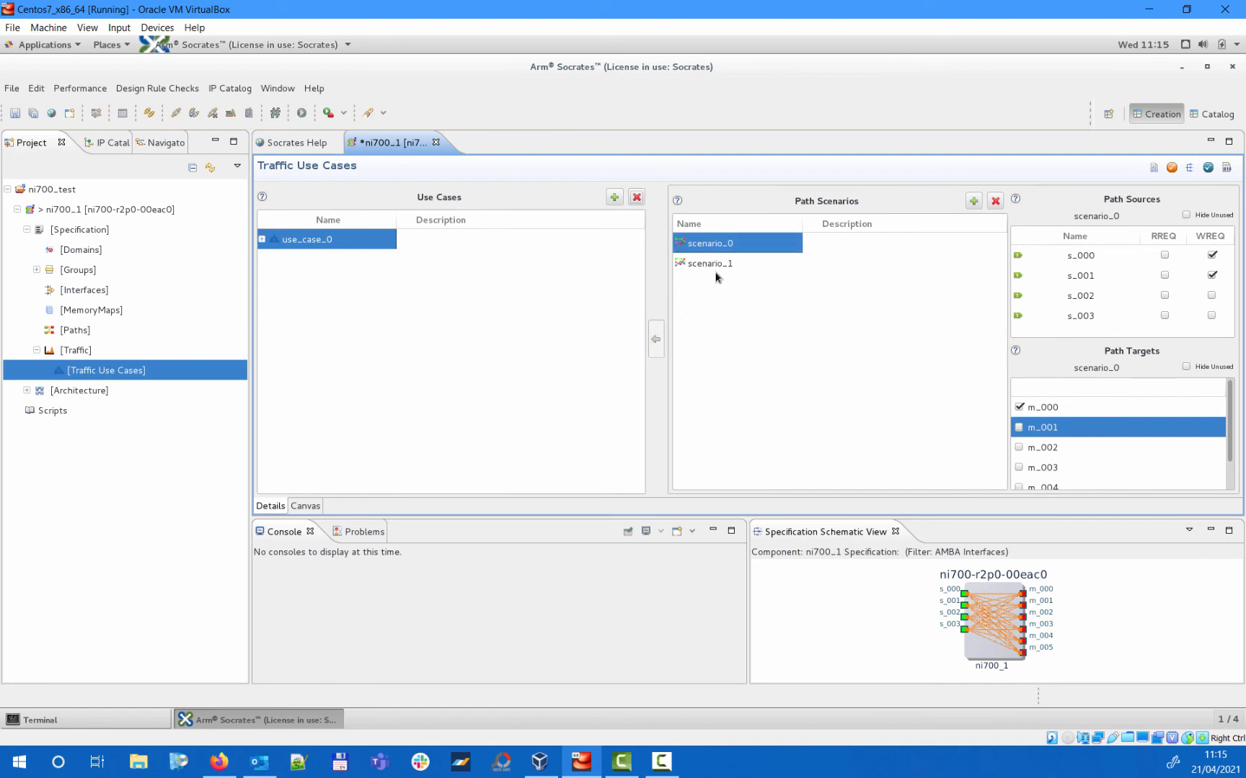
left_click(711, 263)
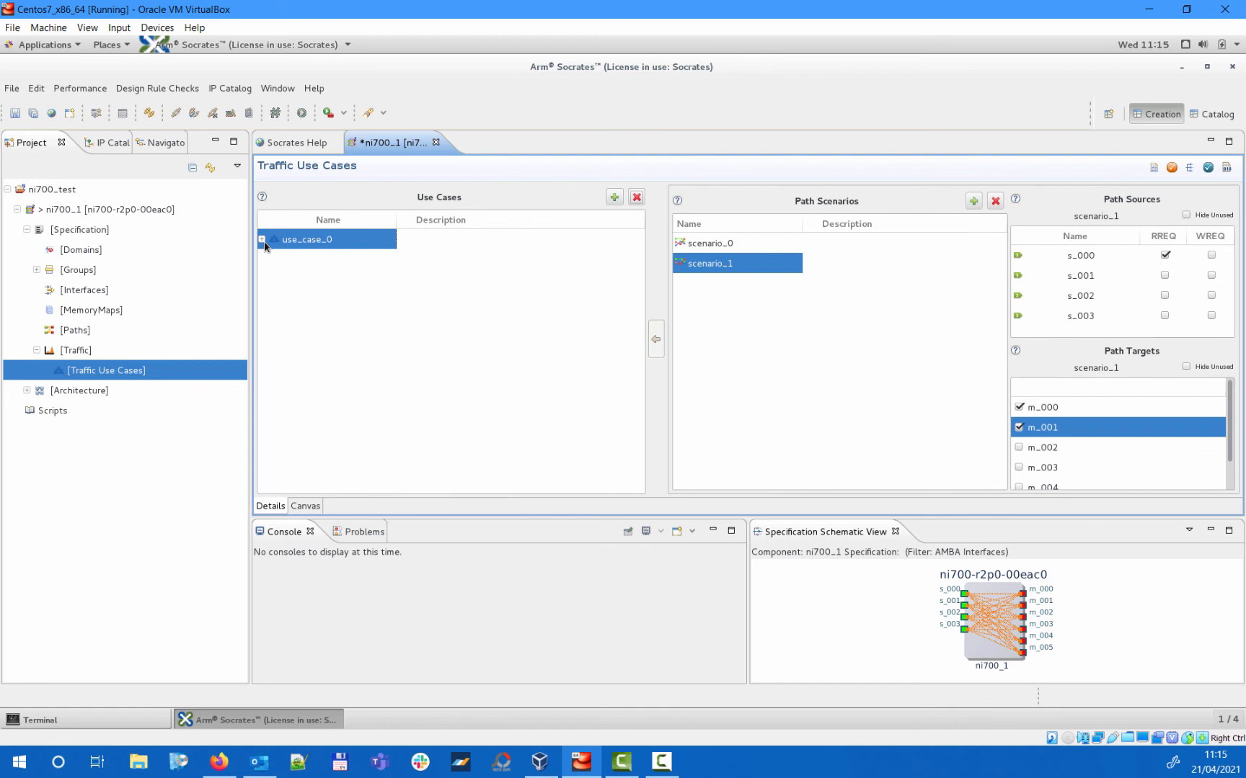
left_click(263, 240)
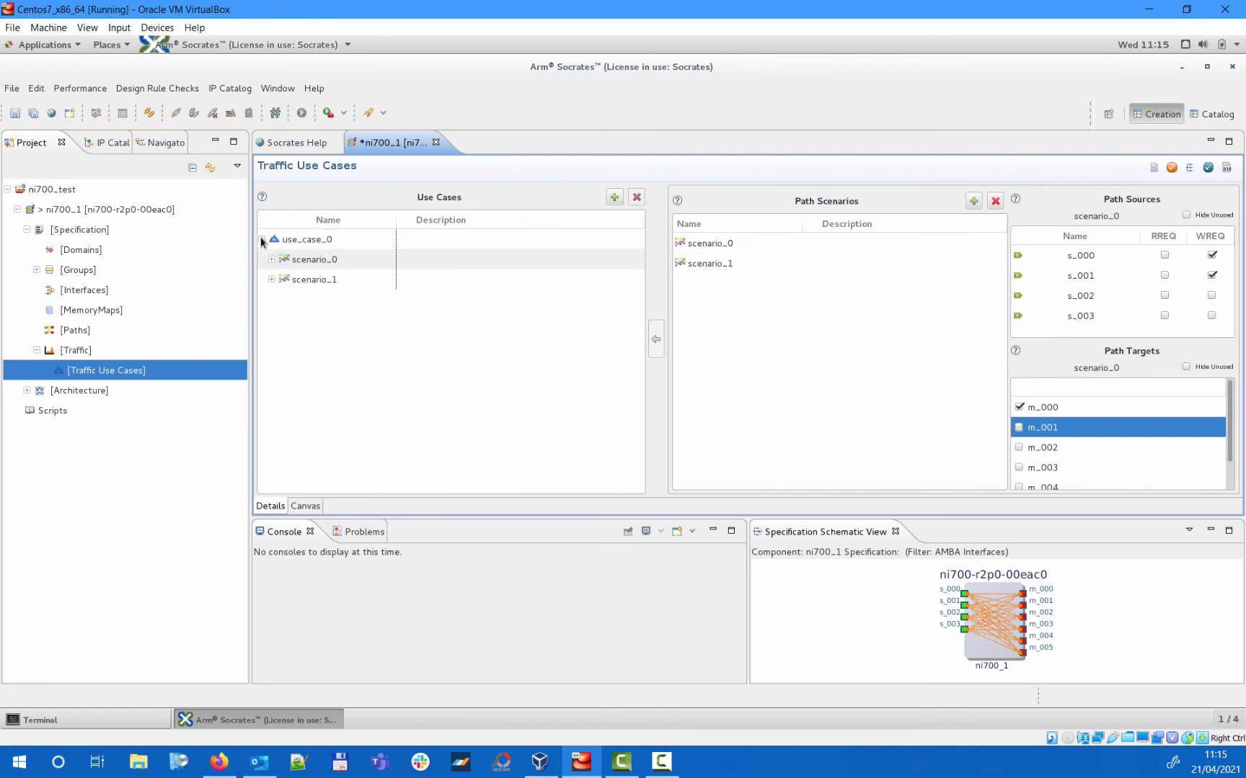
left_click(271, 259)
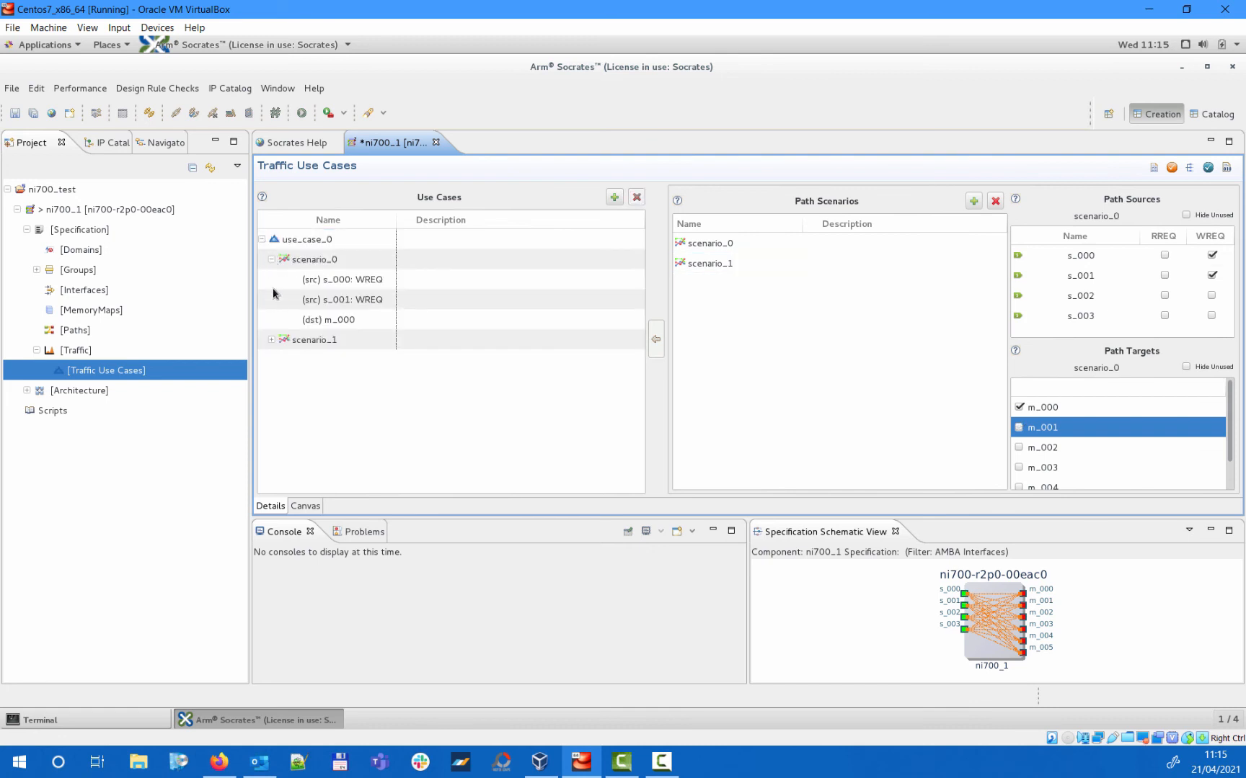
left_click(272, 339)
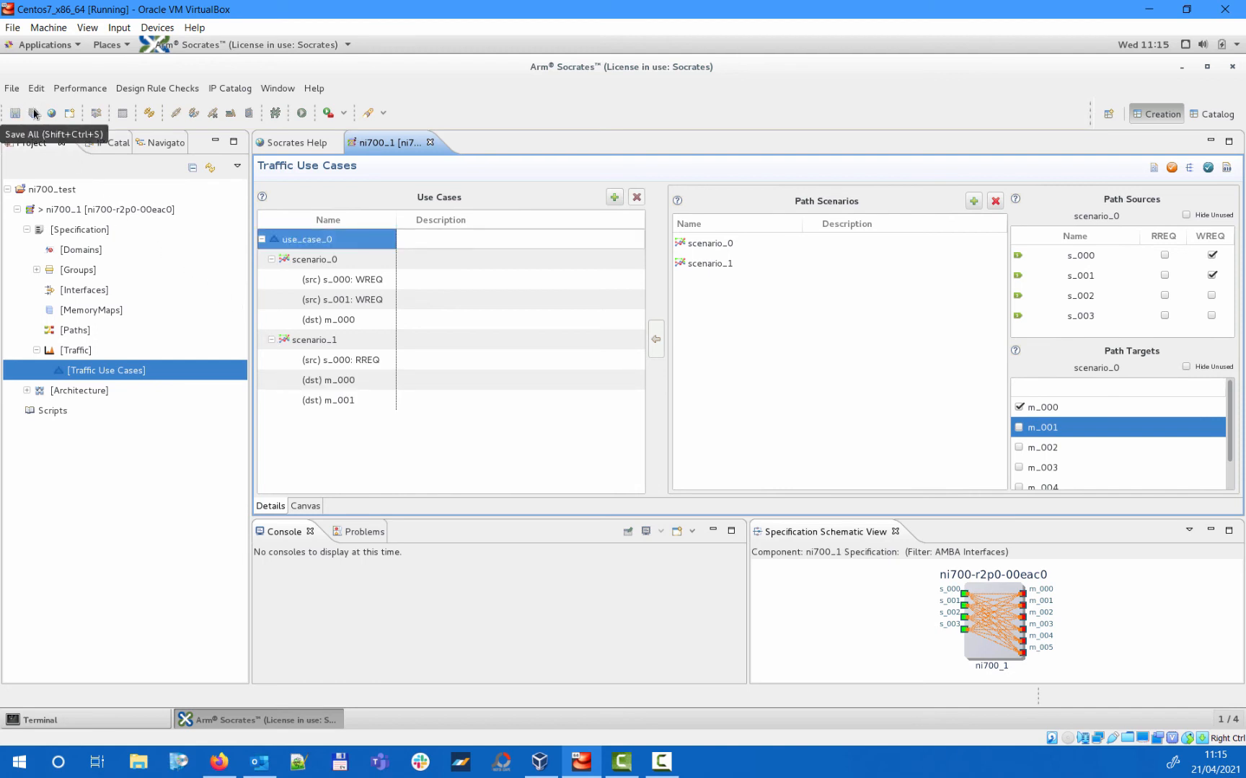
left_click(75, 329)
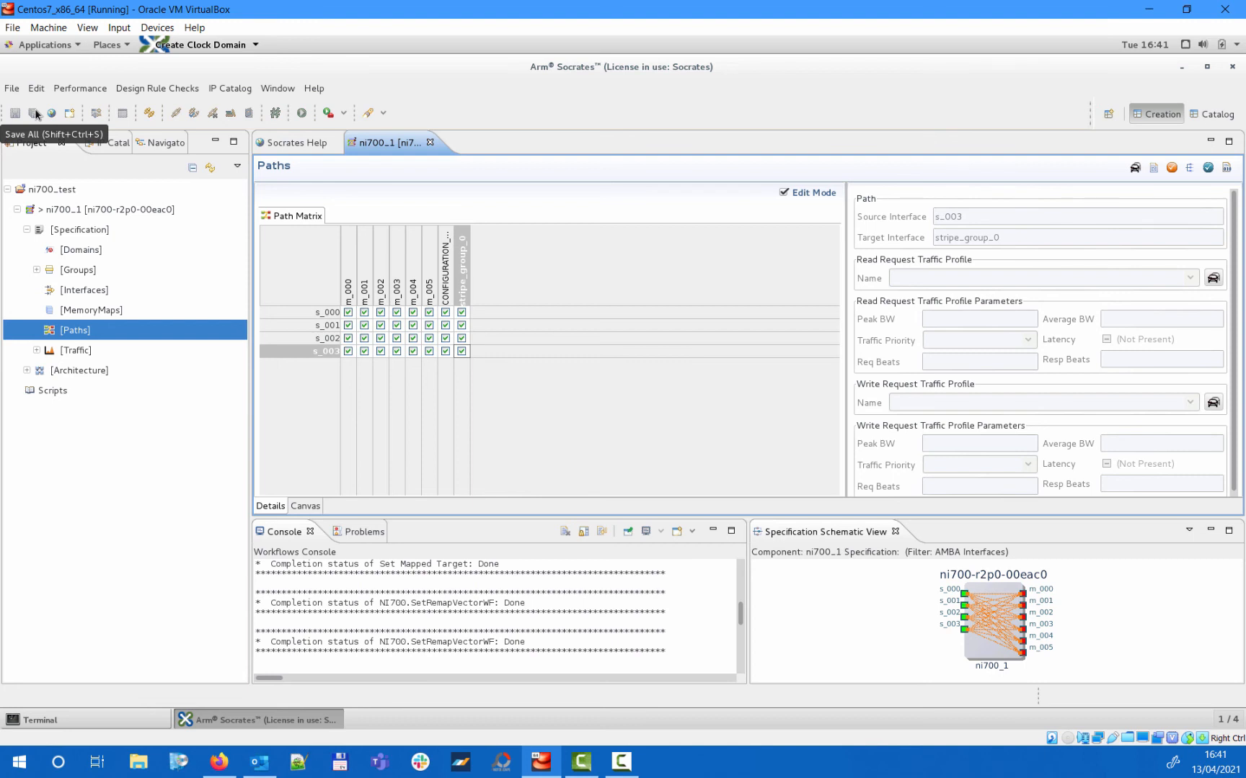
Run all high-level specification DRCs from the canvas view and confirm Overall Status OK.
left_click(305, 506)
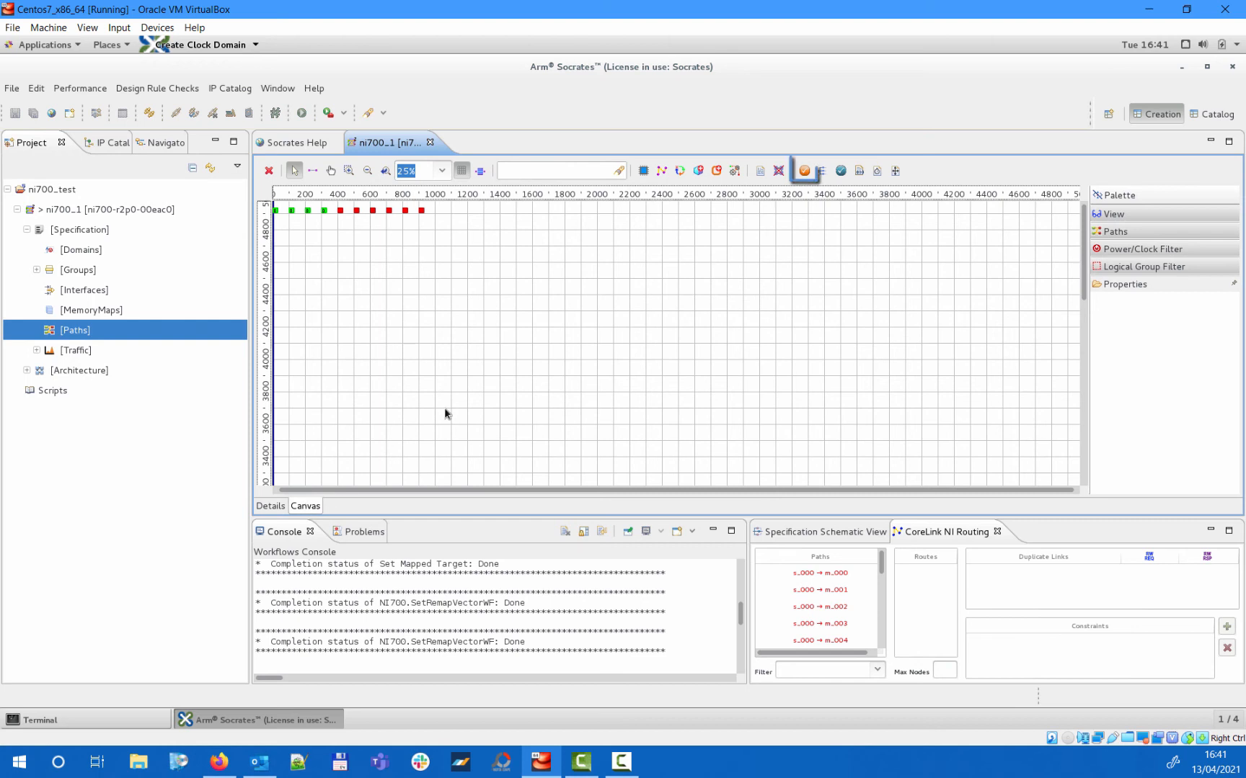
left_click(802, 170)
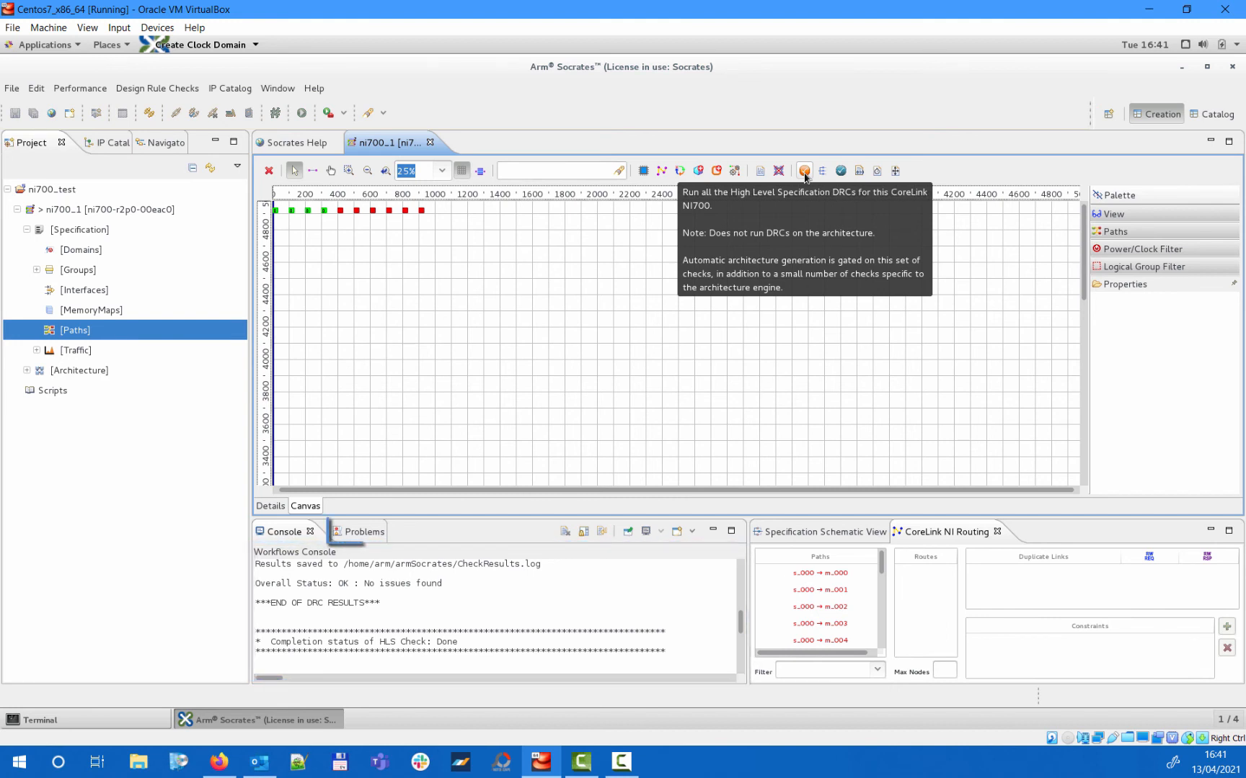
left_click(362, 531)
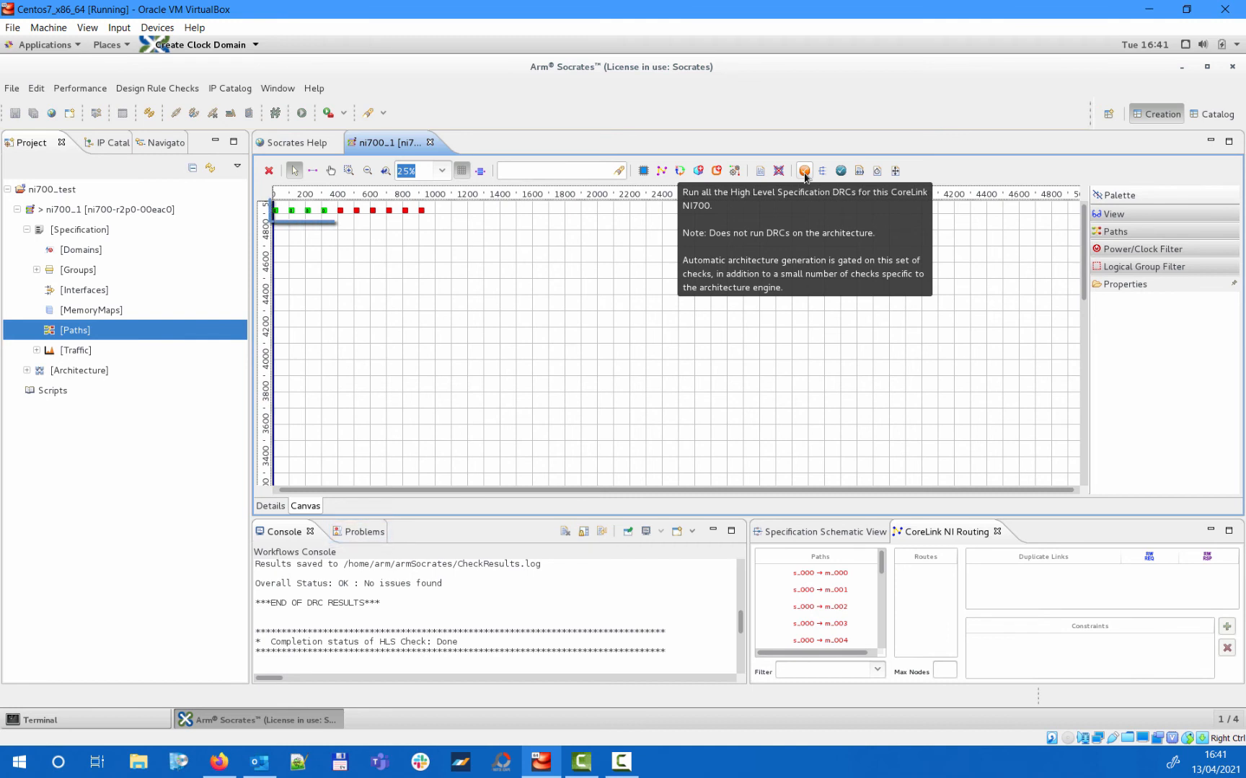
left_click(350, 210)
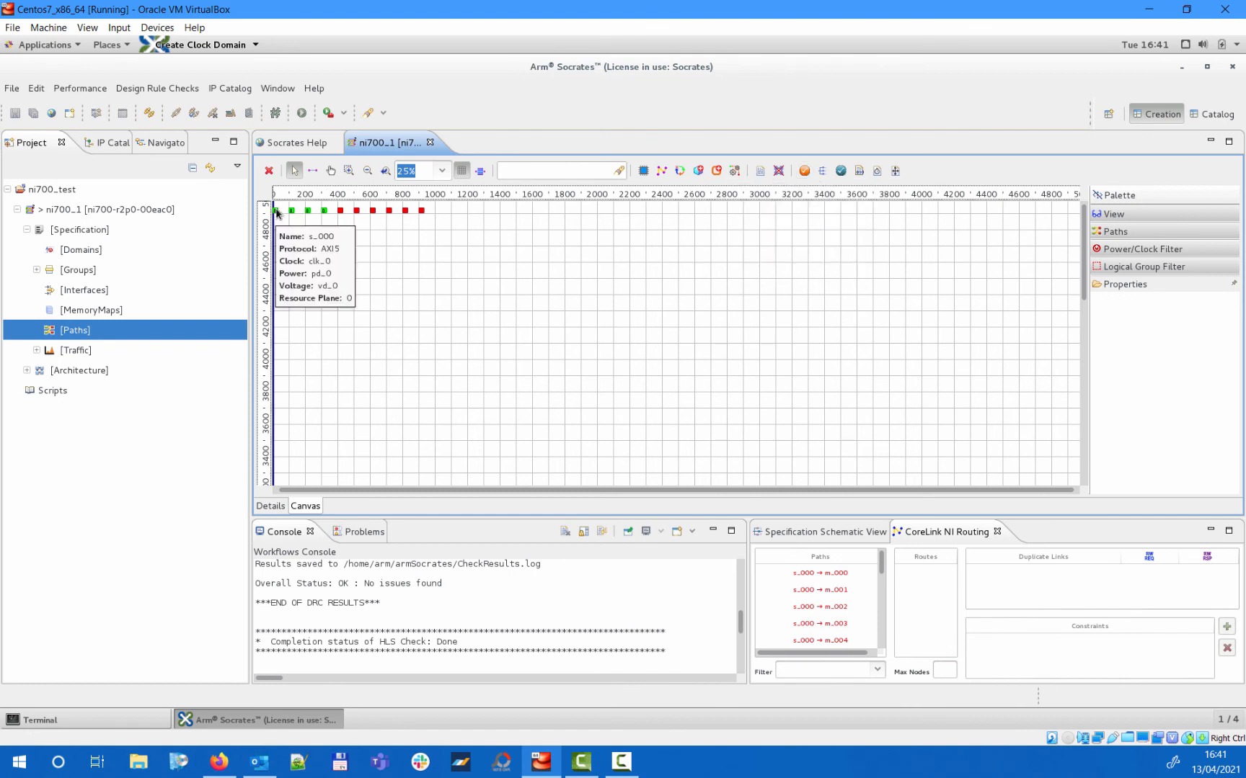
mouse_move(308, 211)
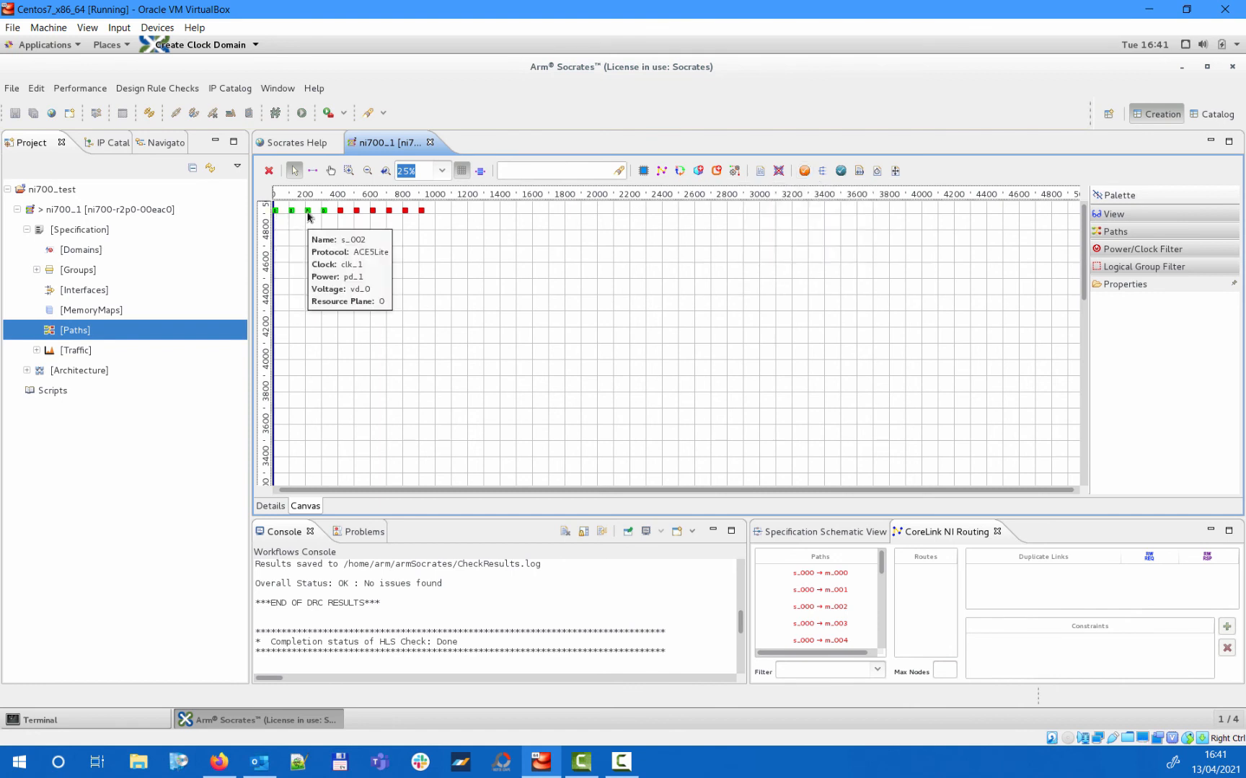
mouse_move(335, 216)
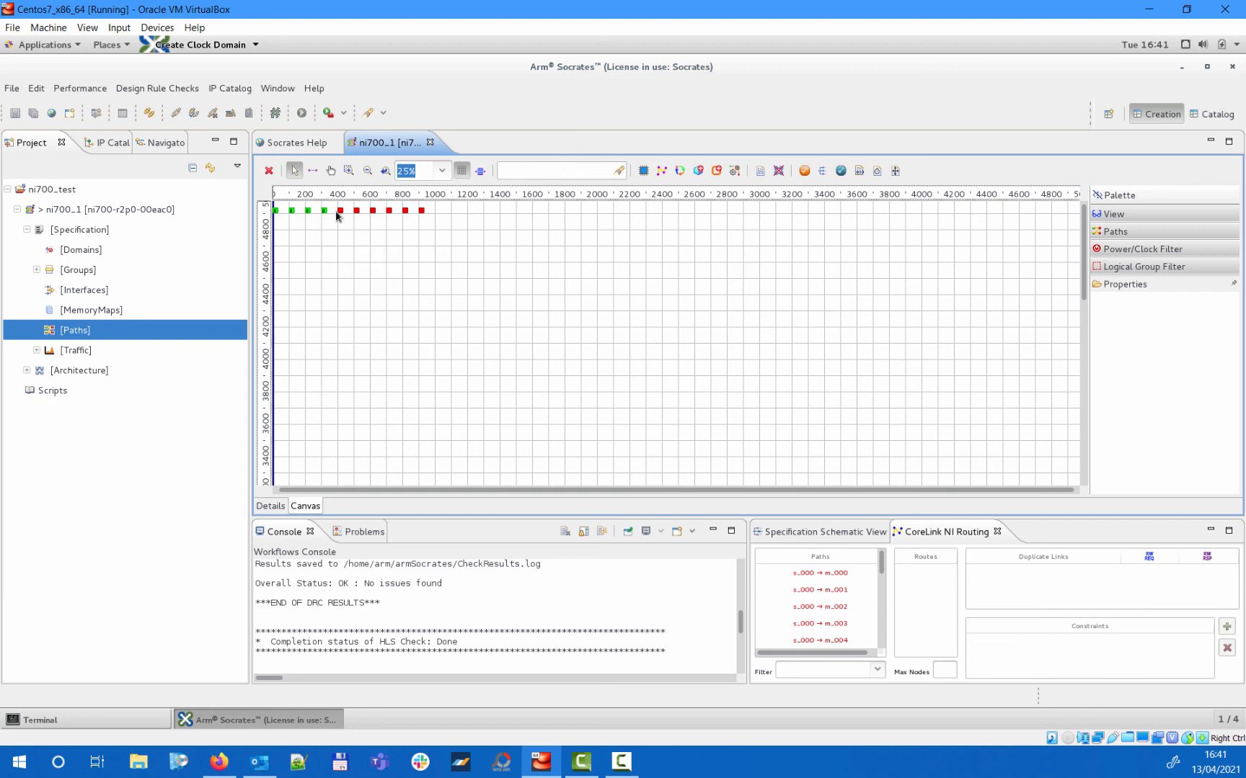
mouse_move(340, 210)
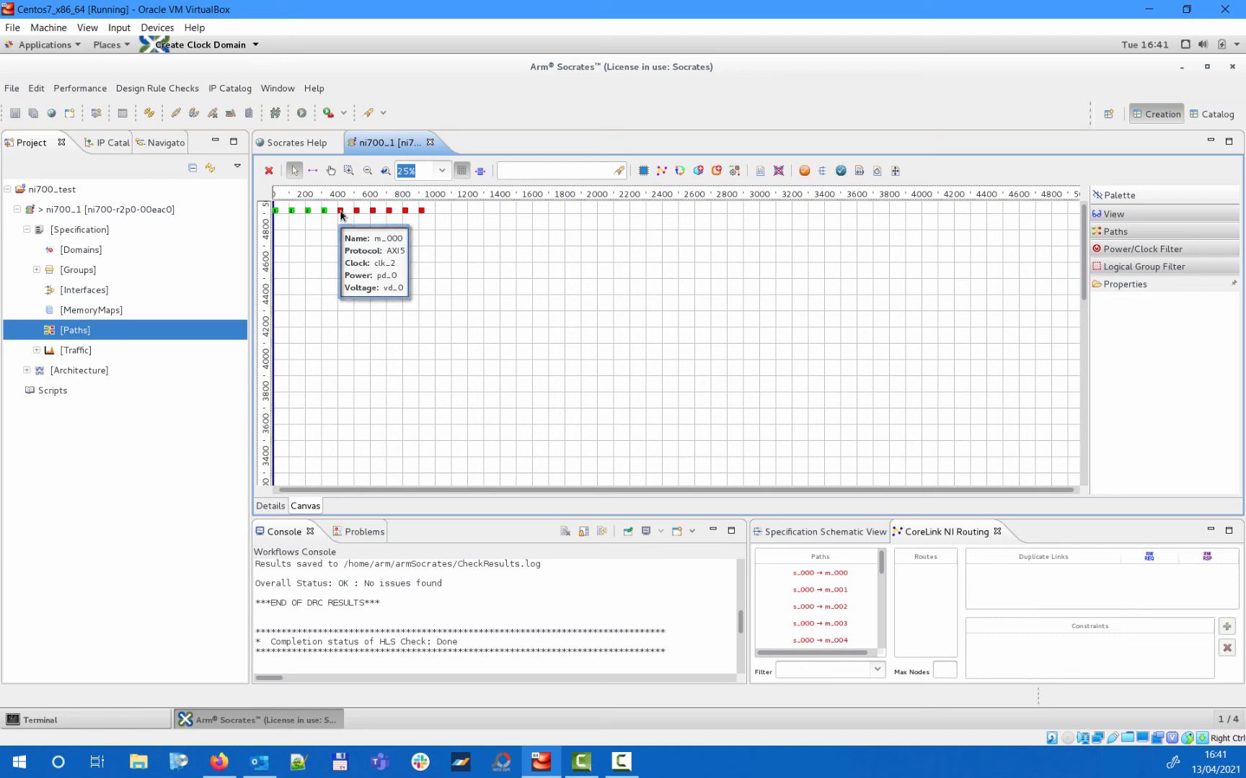
mouse_move(343, 234)
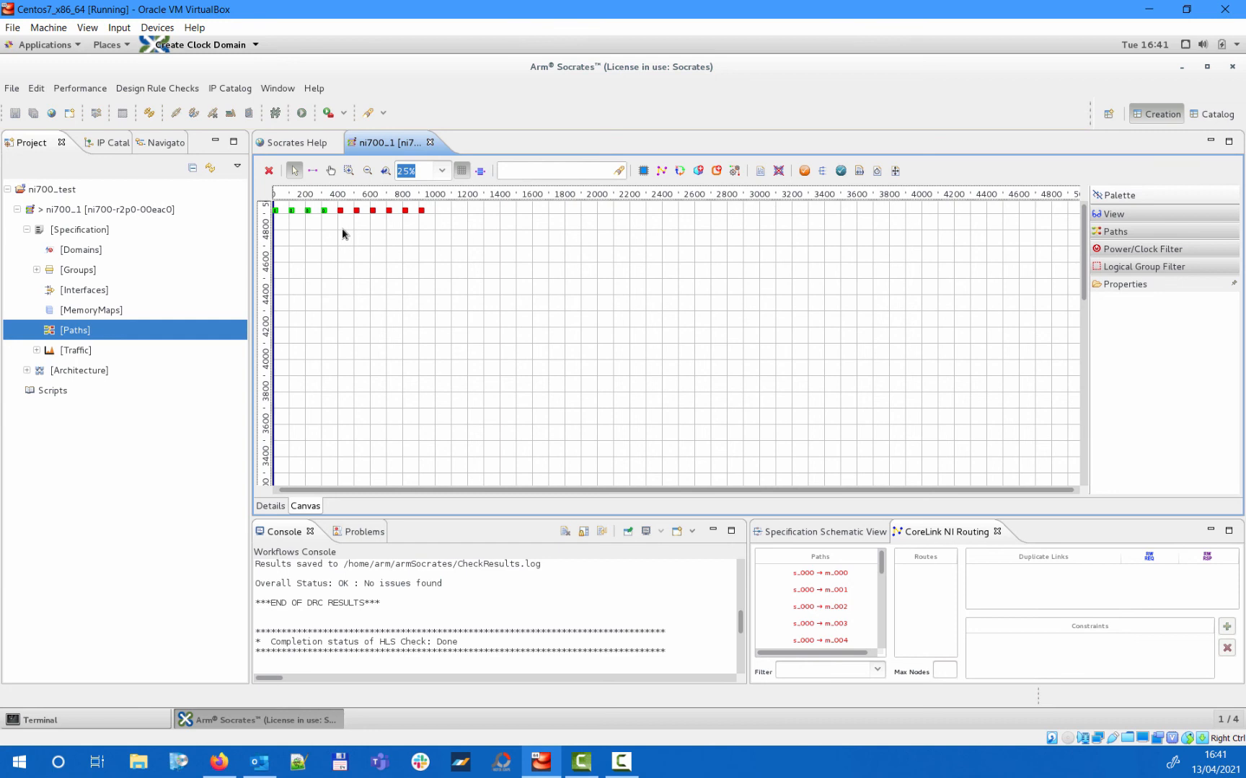
Add system blocks to the canvas and move block_2 to the top, widening it.
right_click(342, 238)
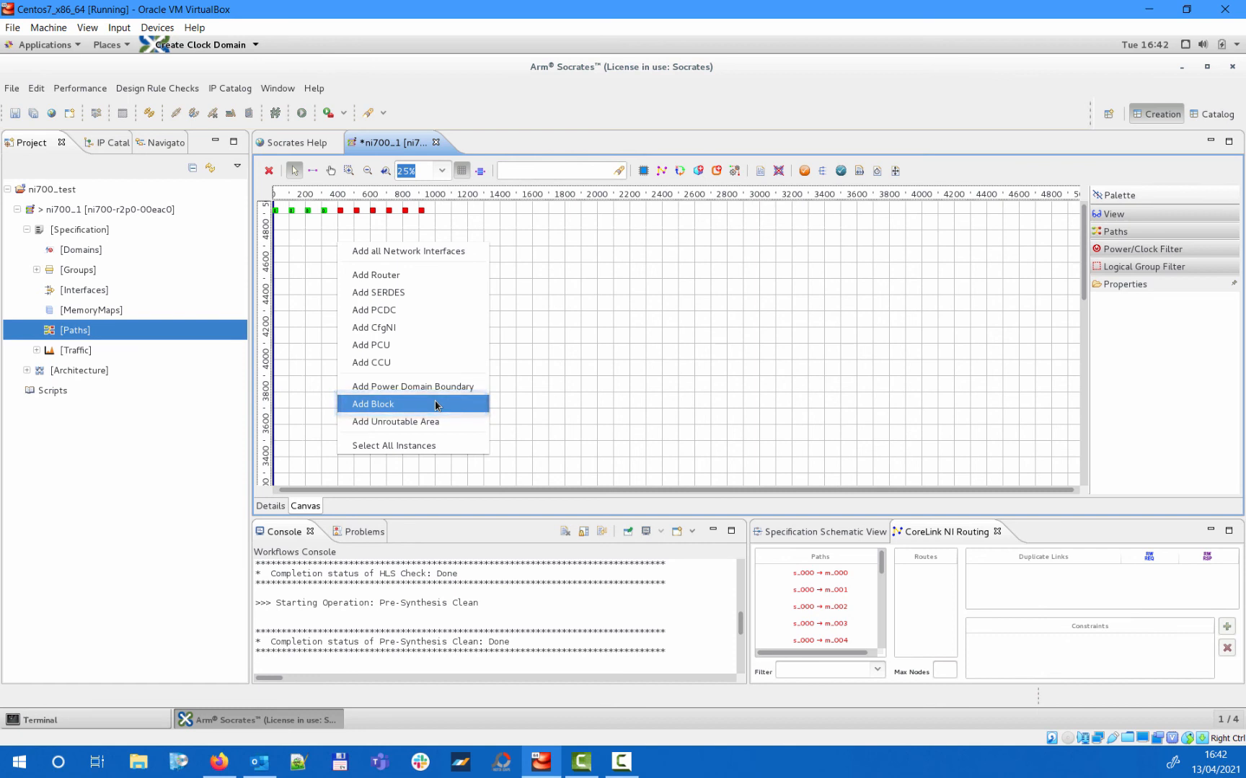
left_click(372, 404)
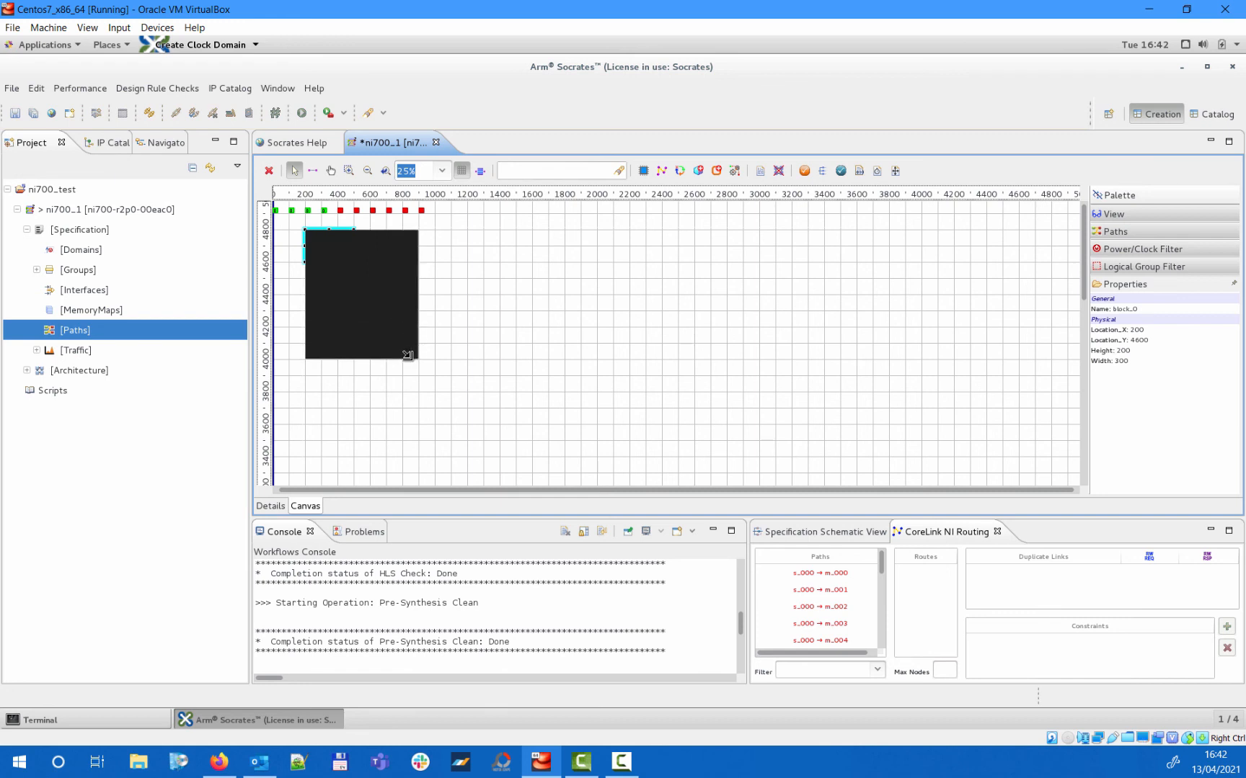
right_click(360, 294)
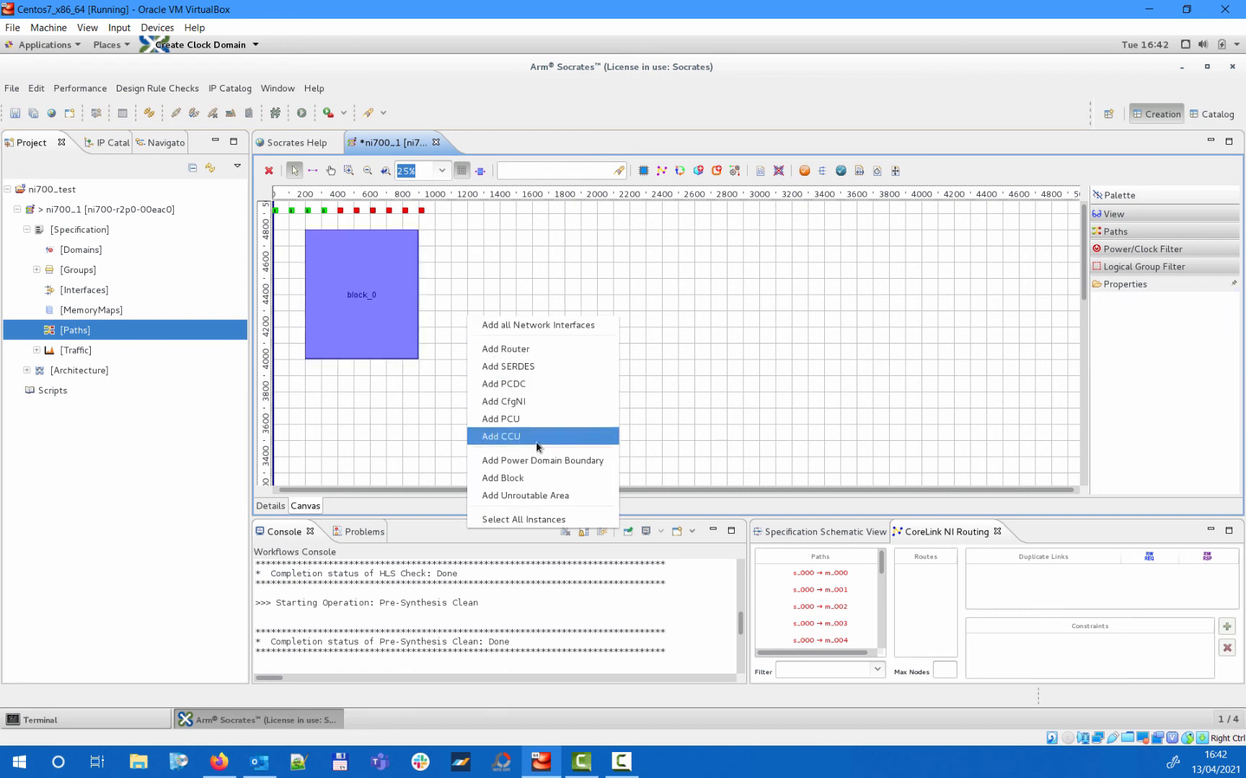
left_click(501, 477)
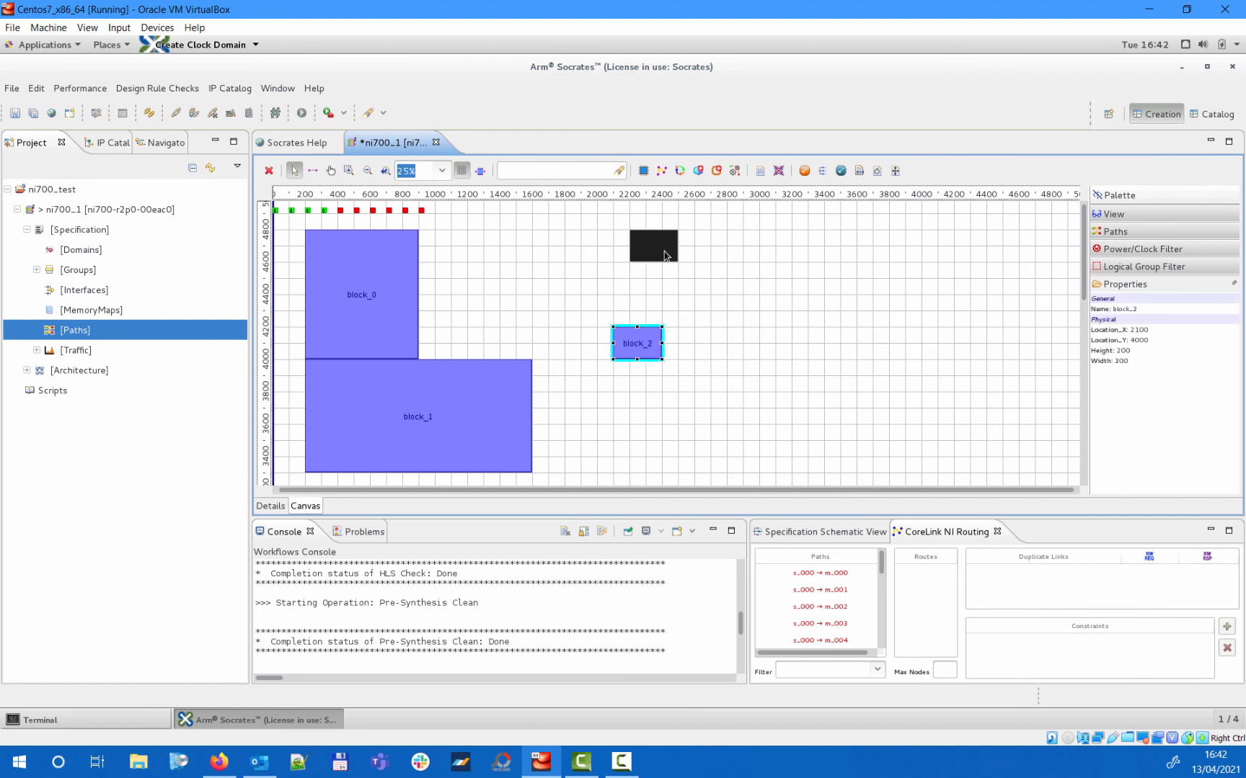
left_click_drag(635, 343, 669, 258)
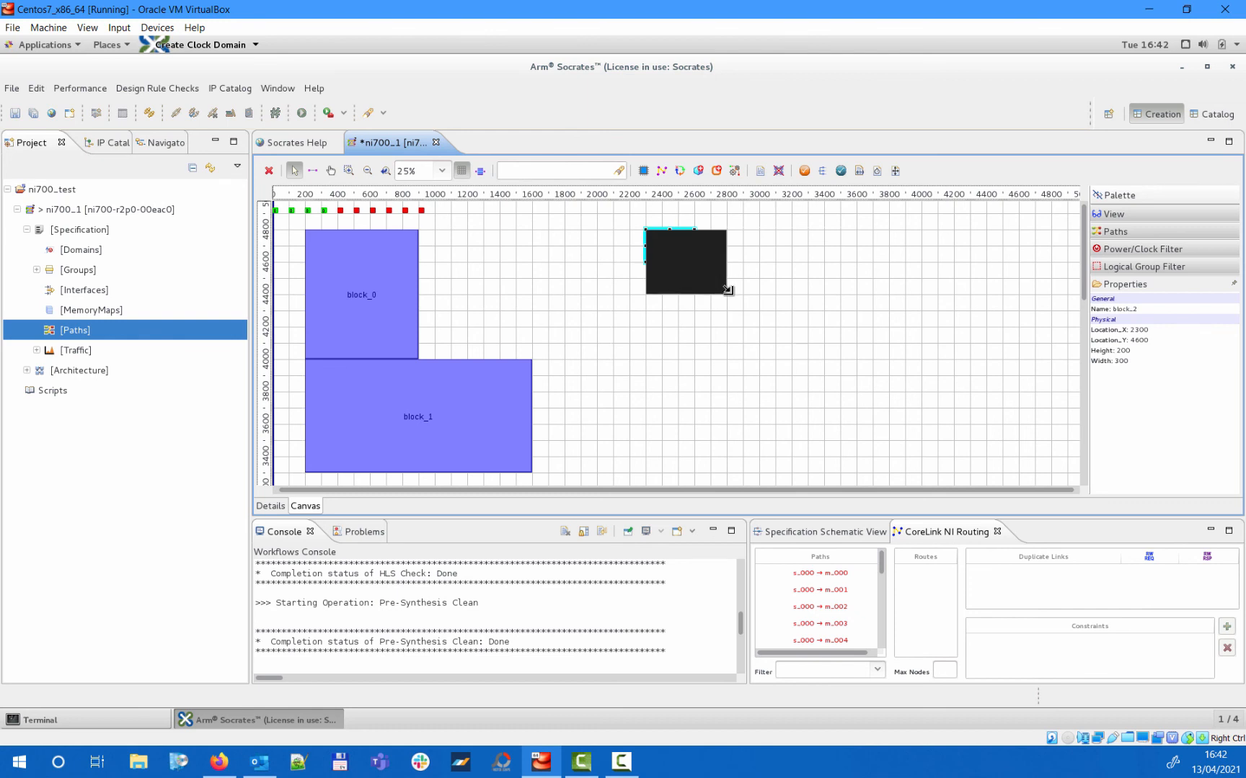
left_click_drag(726, 290, 754, 292)
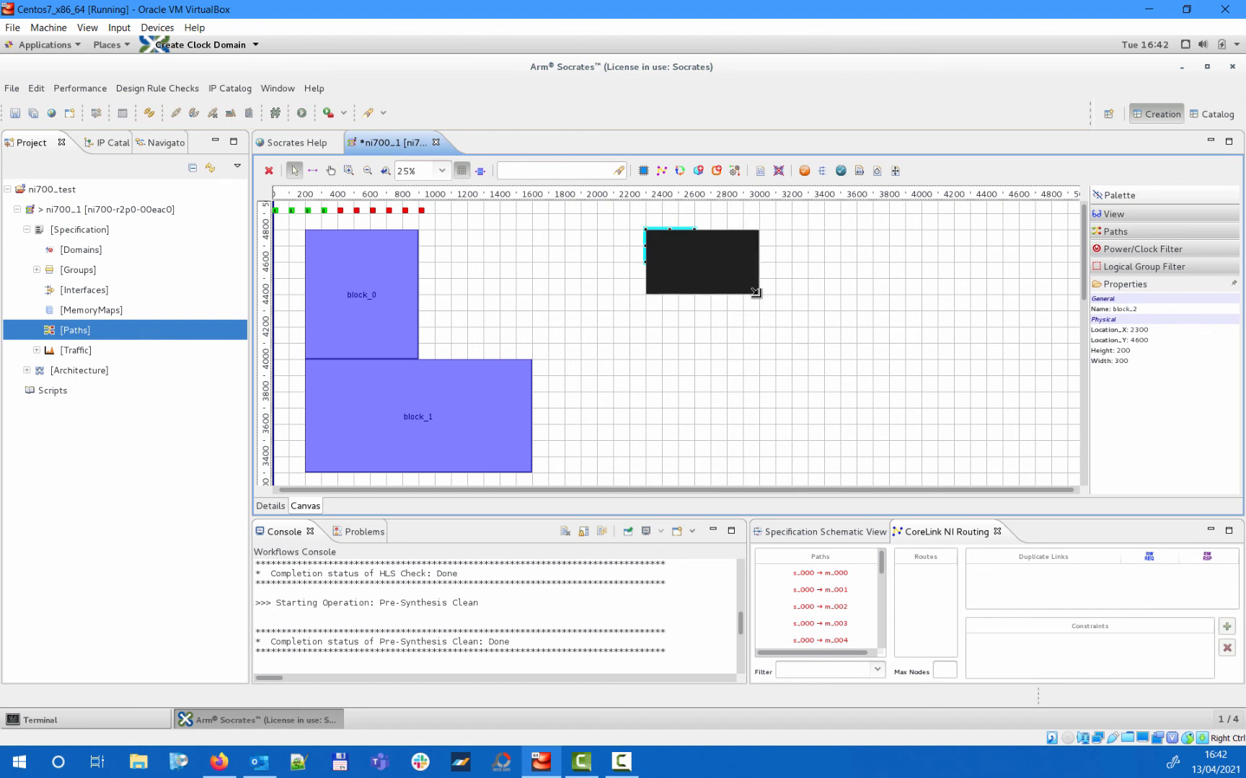
Add block_3 directly beneath block_2 and stretch it down to the canvas bottom.
right_click(701, 262)
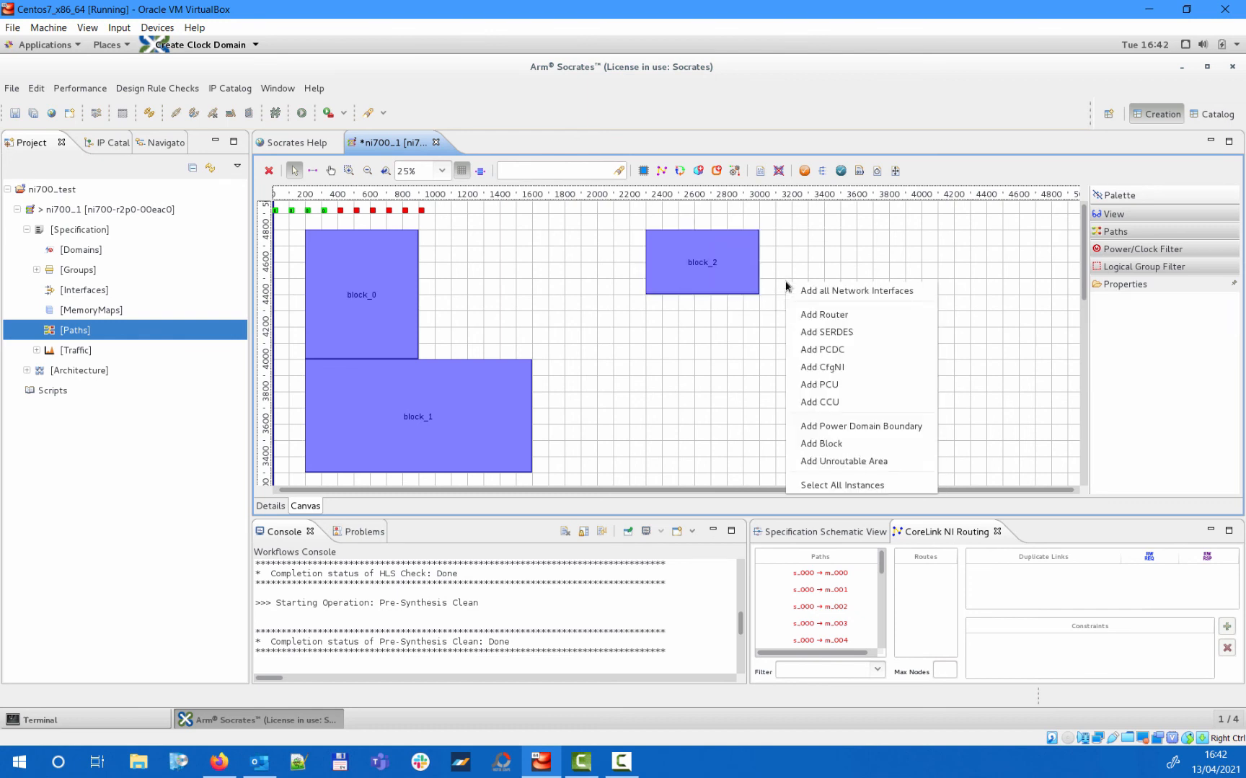
left_click(821, 443)
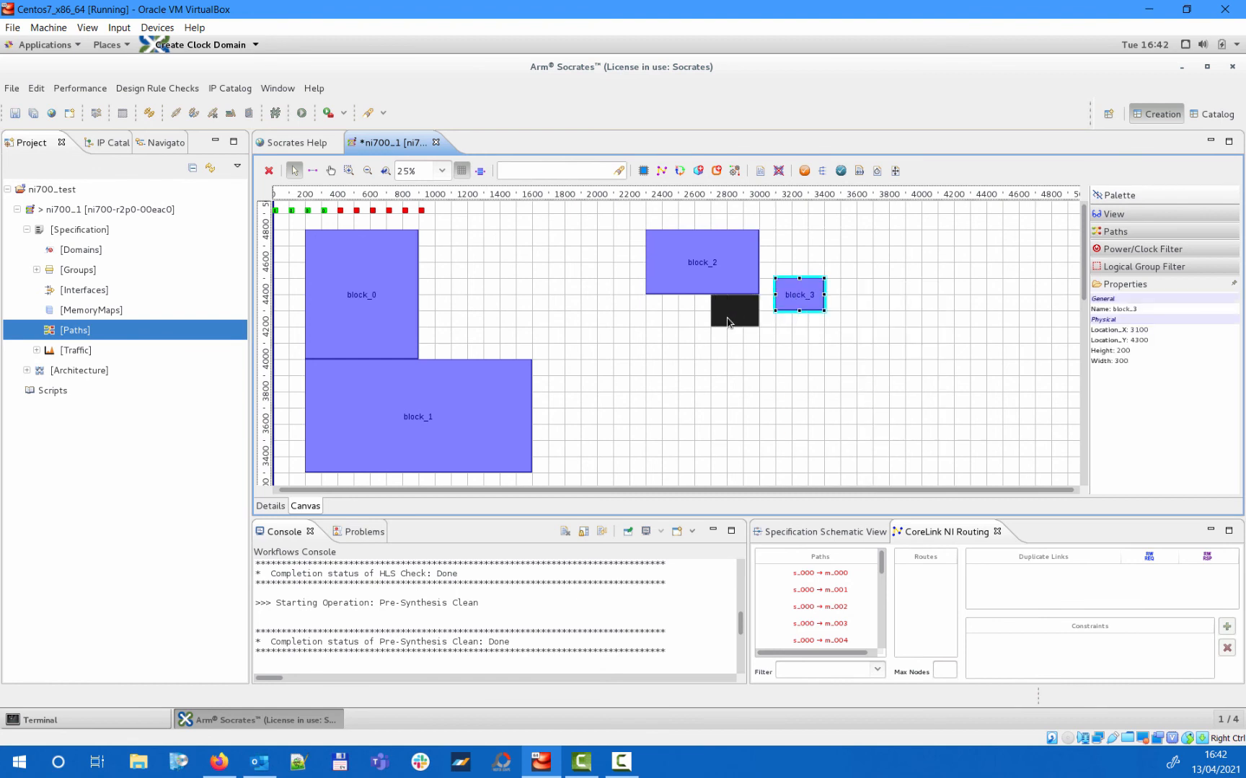
left_click_drag(799, 294, 733, 311)
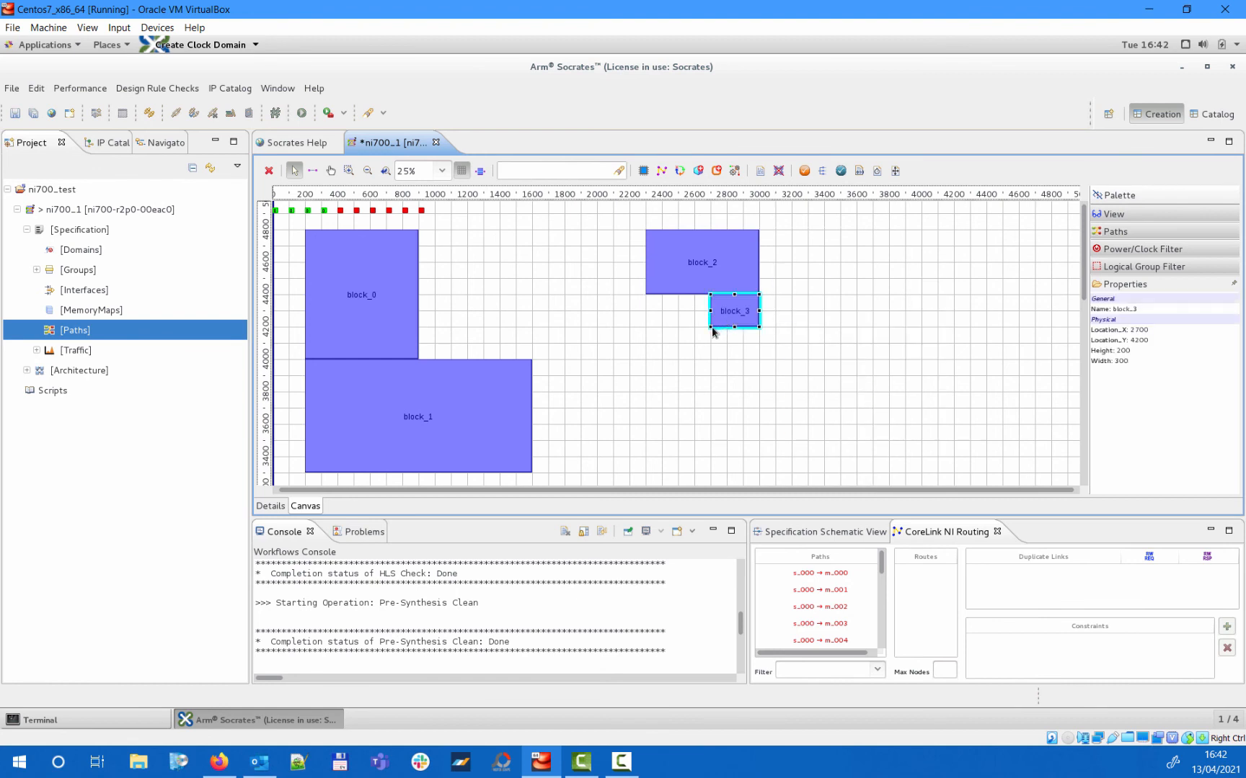
left_click_drag(757, 328, 695, 464)
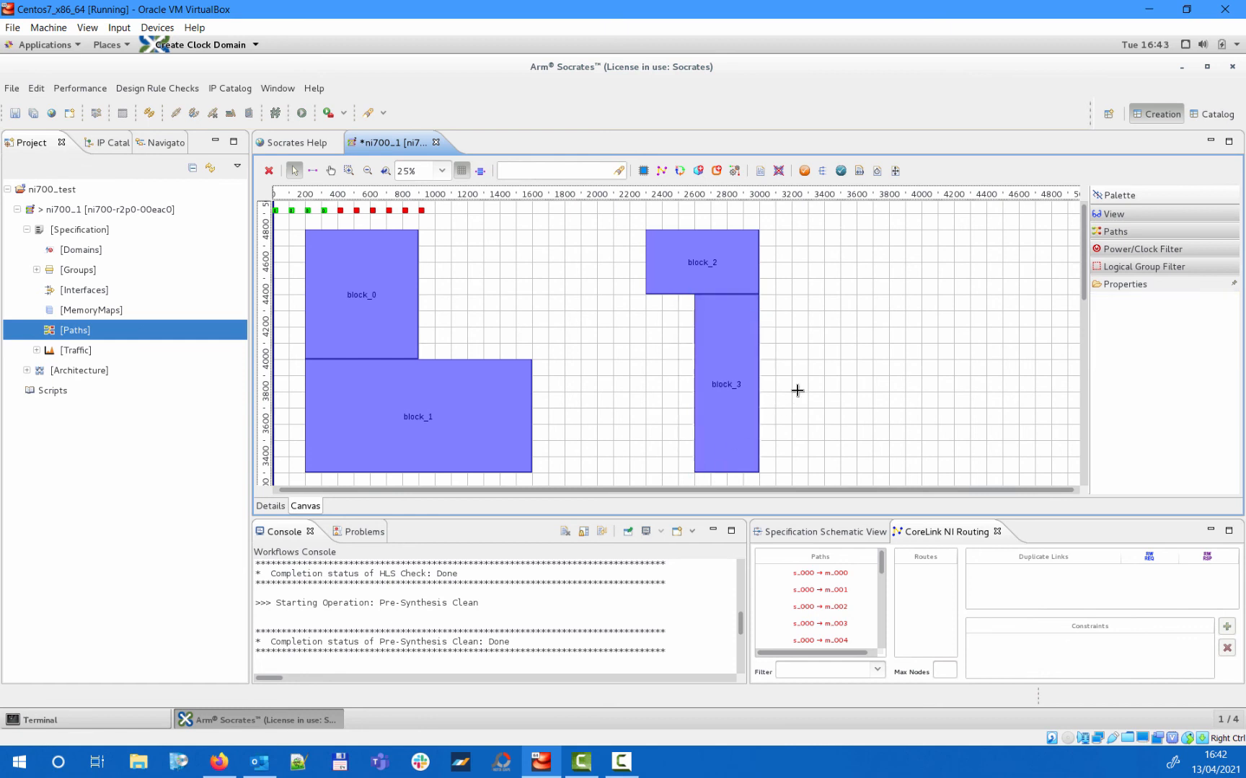
mouse_move(811, 332)
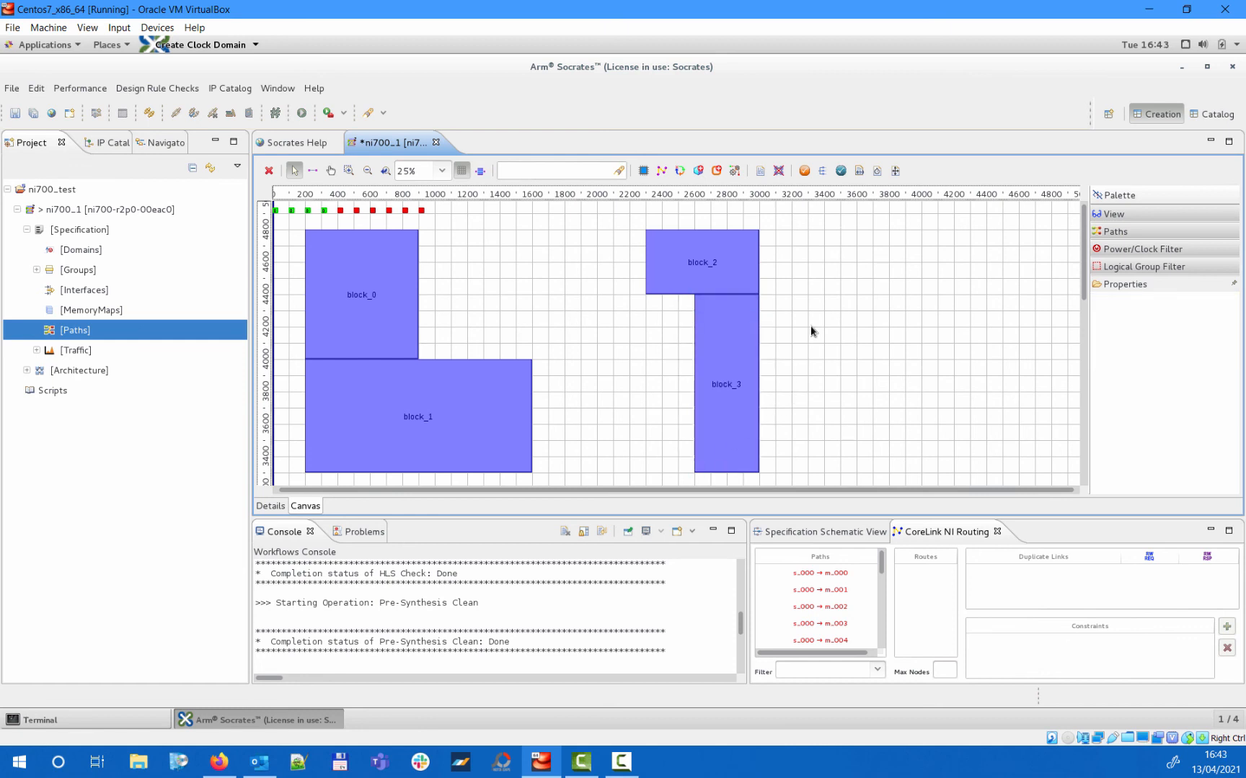
Add unroutable area UA_0, place it between block_1 and block_3 and stretch it taller.
right_click(810, 332)
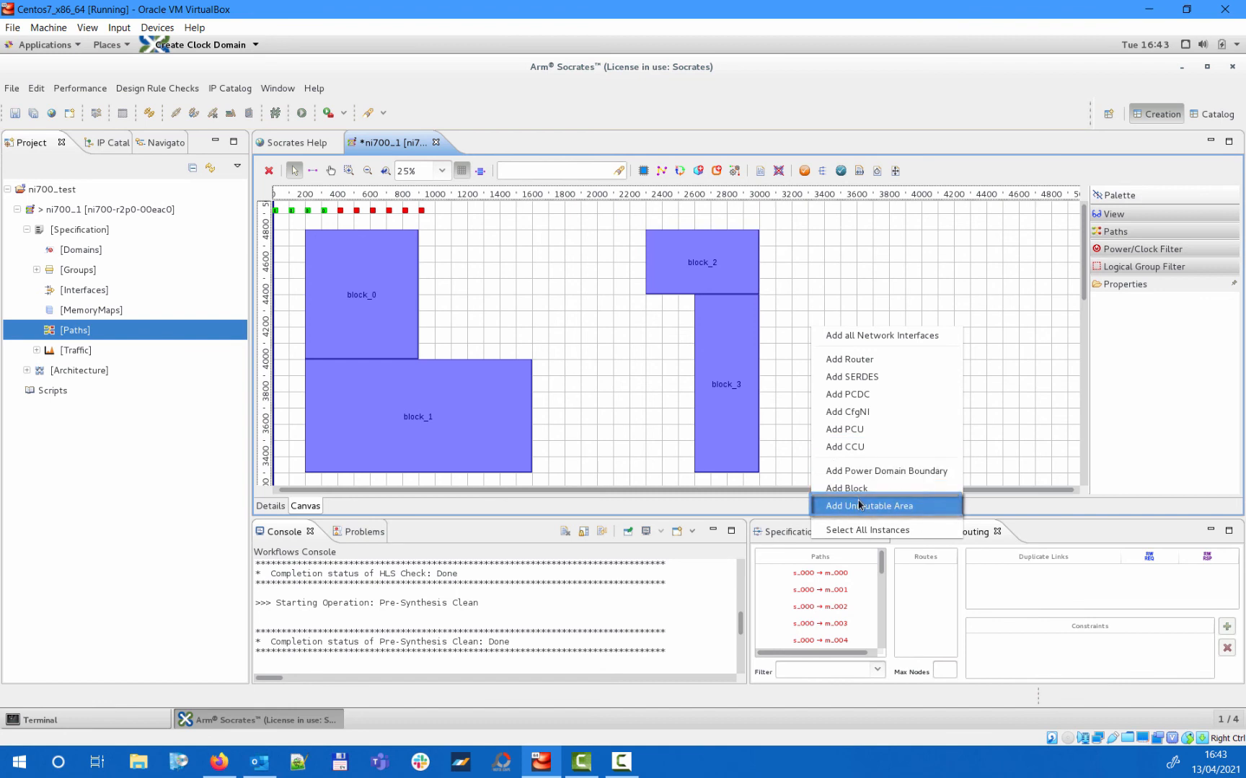
left_click(869, 506)
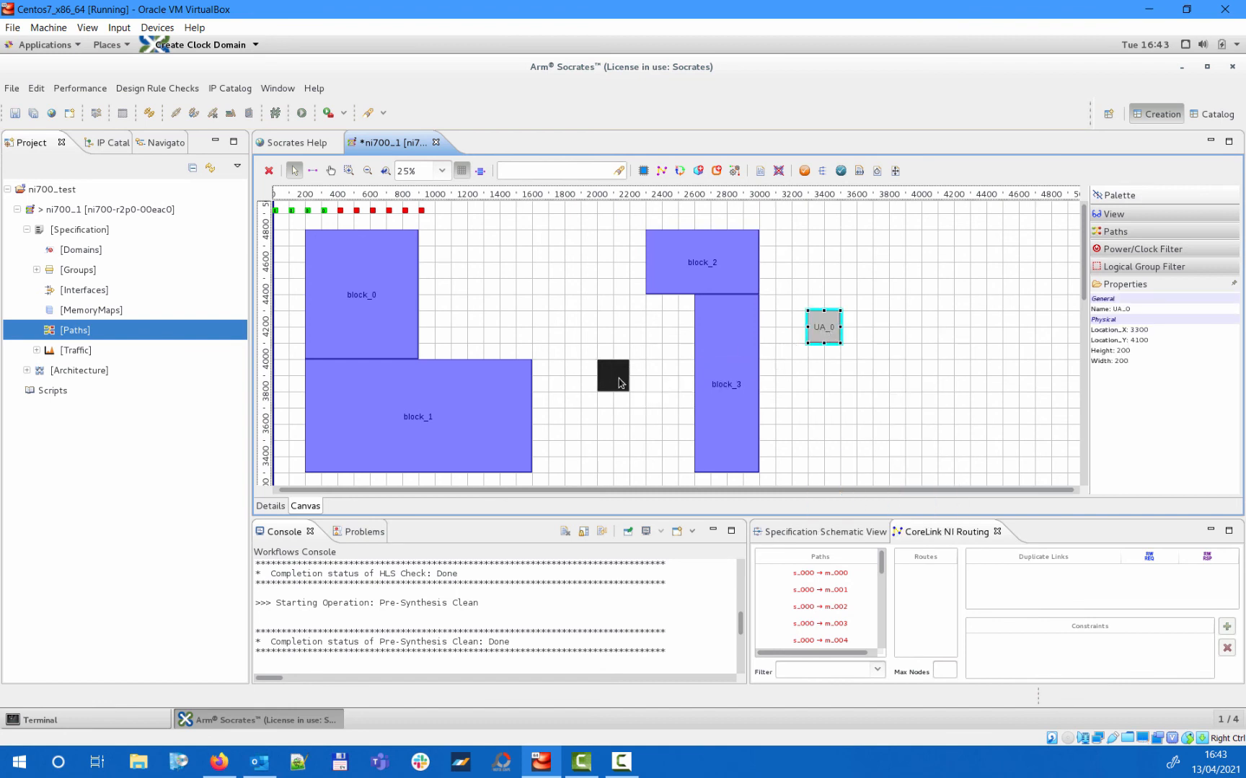
left_click_drag(823, 327, 596, 391)
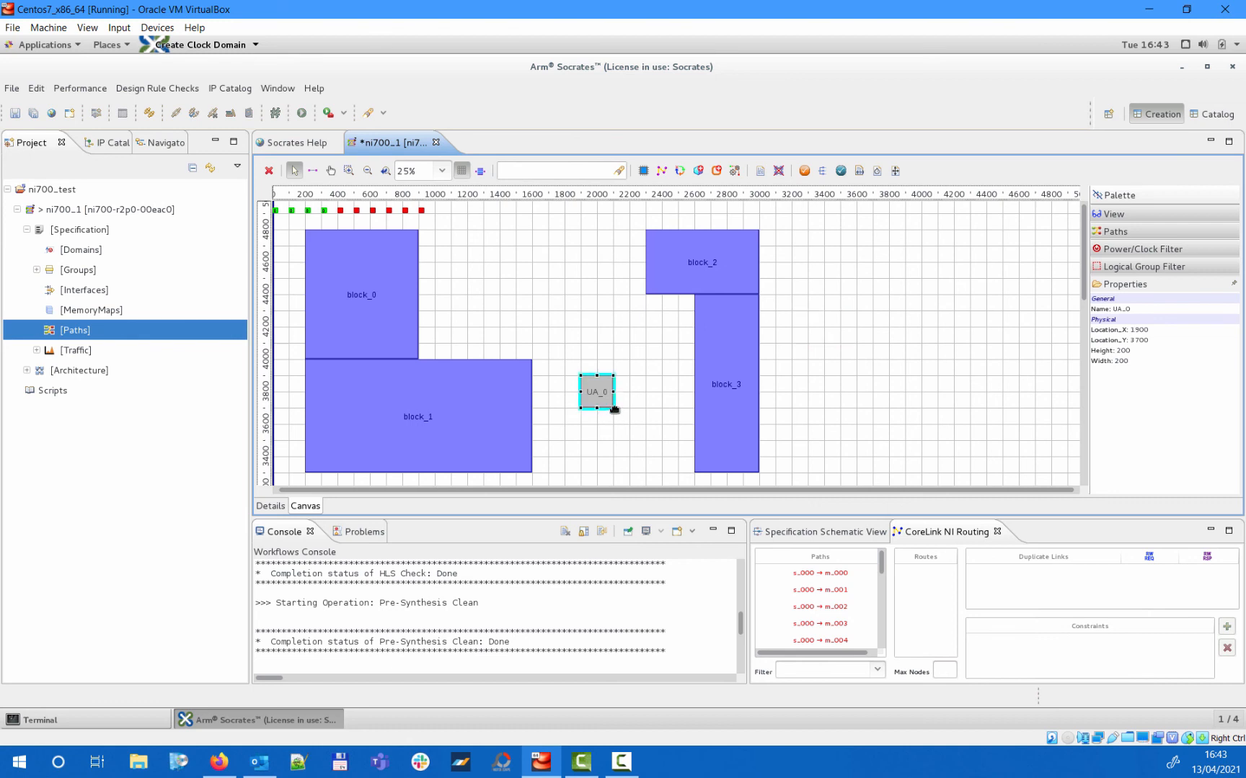
left_click_drag(597, 392, 628, 391)
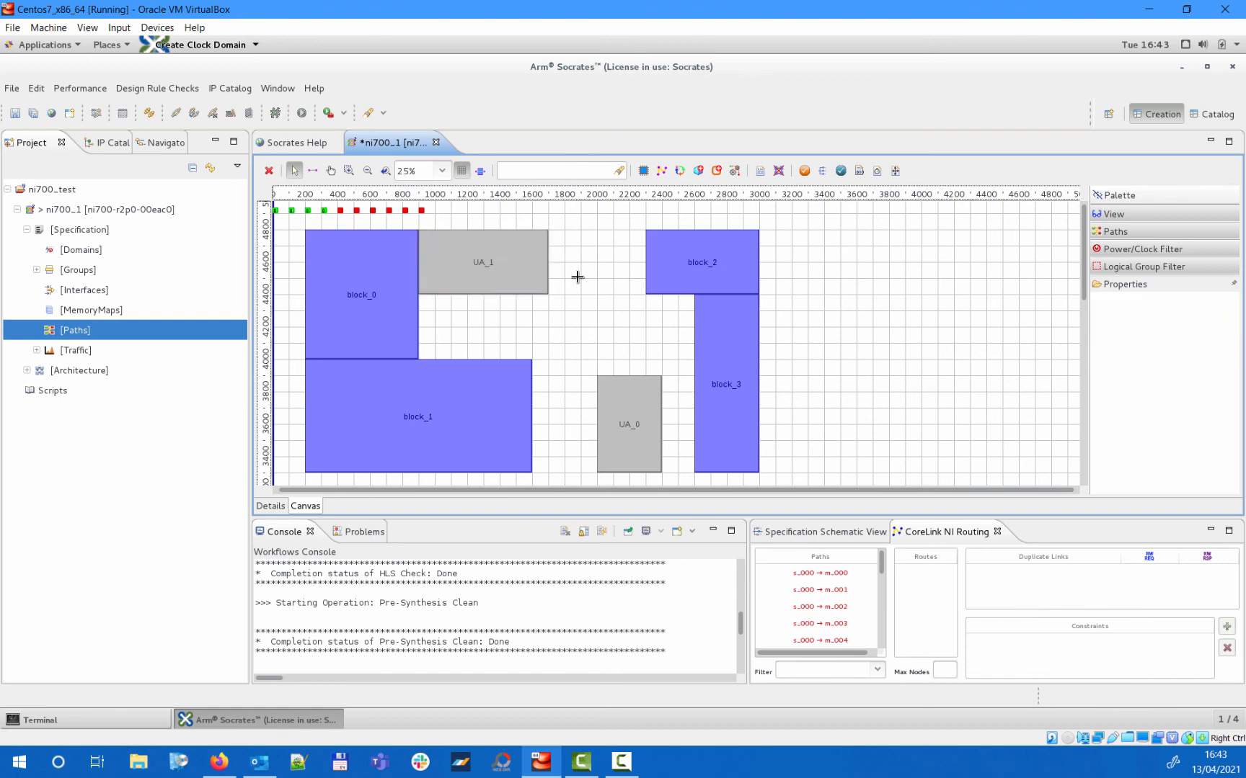
mouse_move(283, 220)
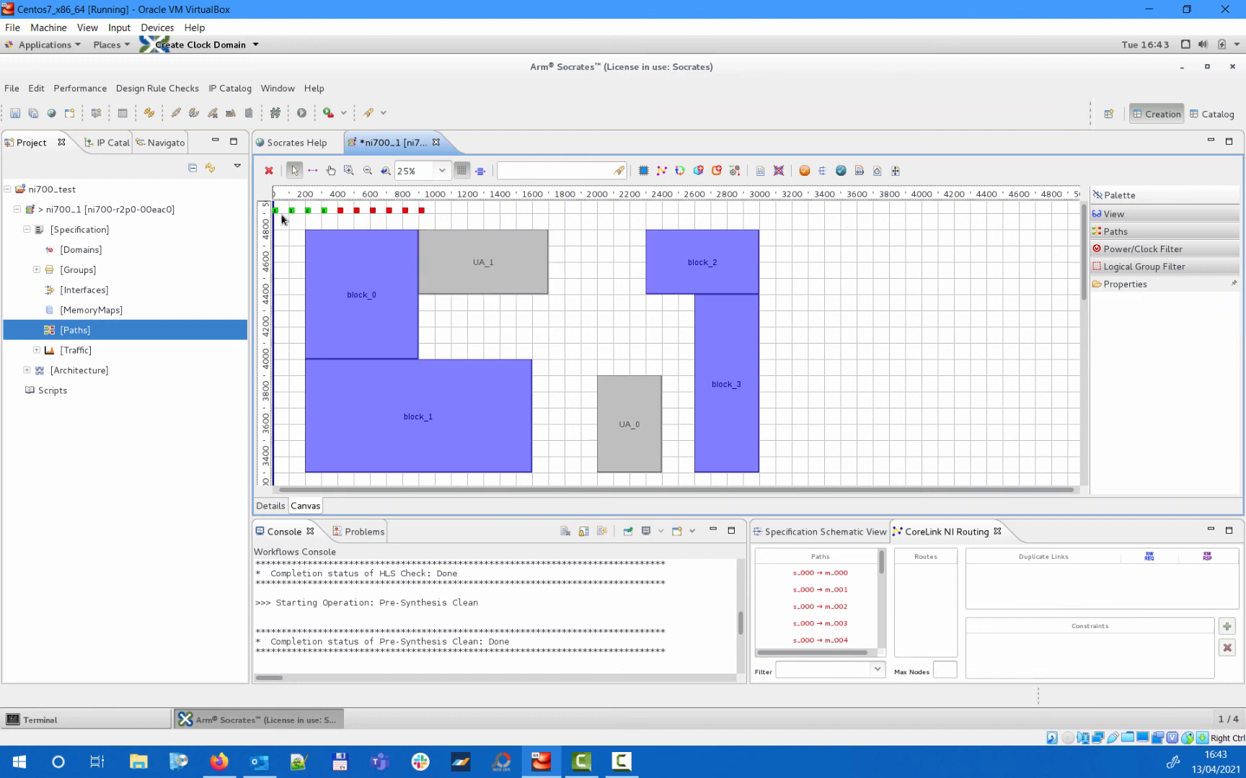
Attach m_002 to block_1's right edge and m_005 to block_3, then start architecture synthesis.
left_click(277, 211)
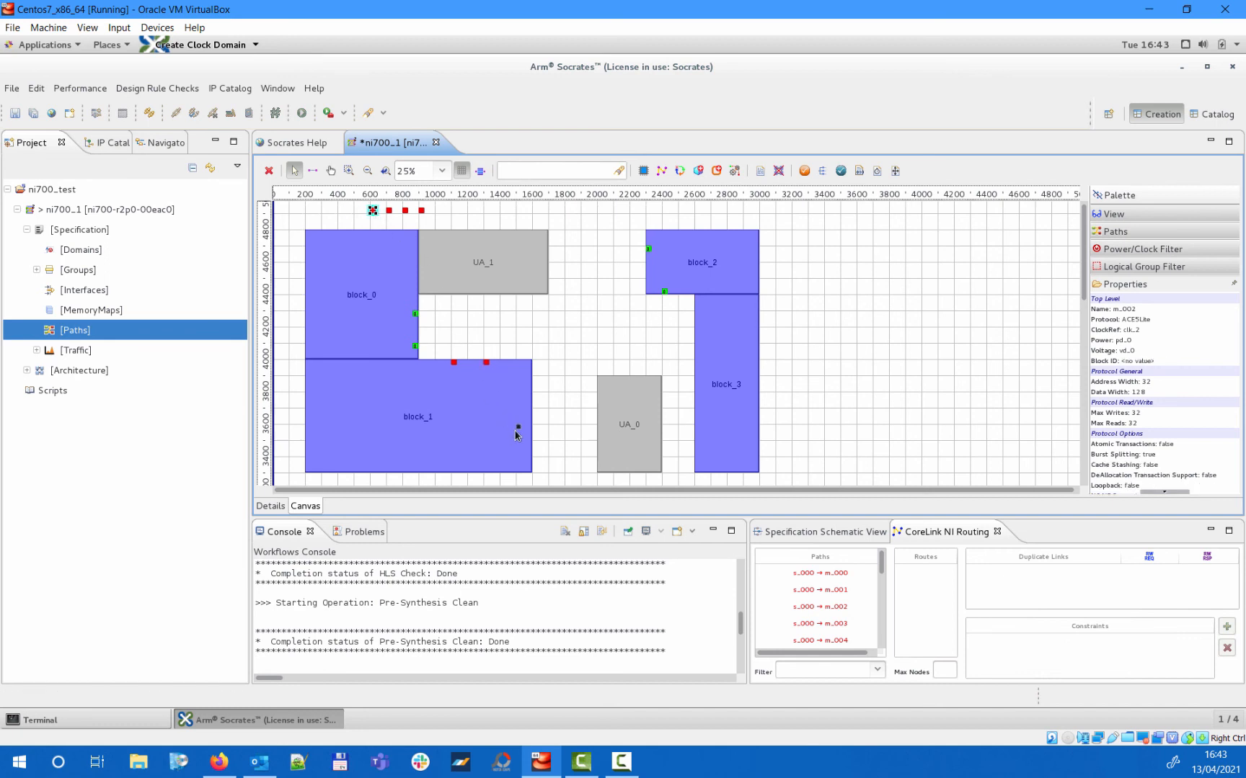
left_click(697, 345)
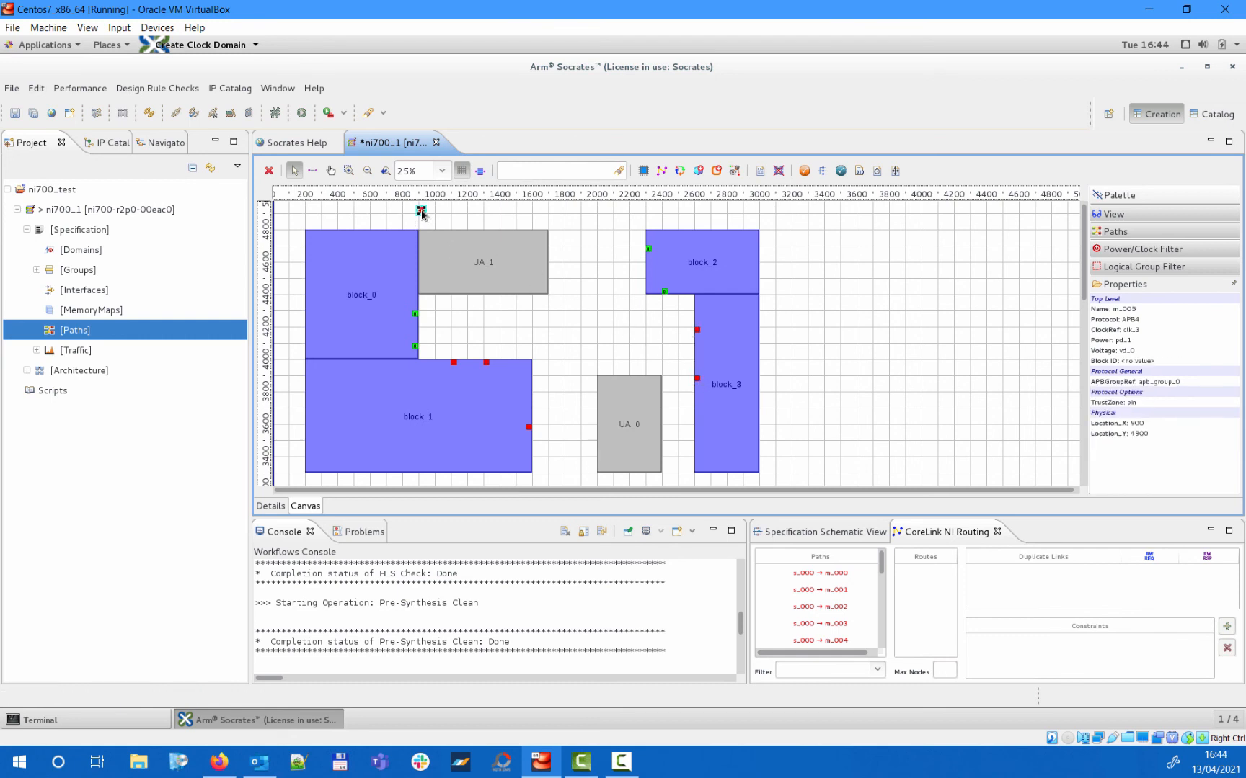
left_click(696, 427)
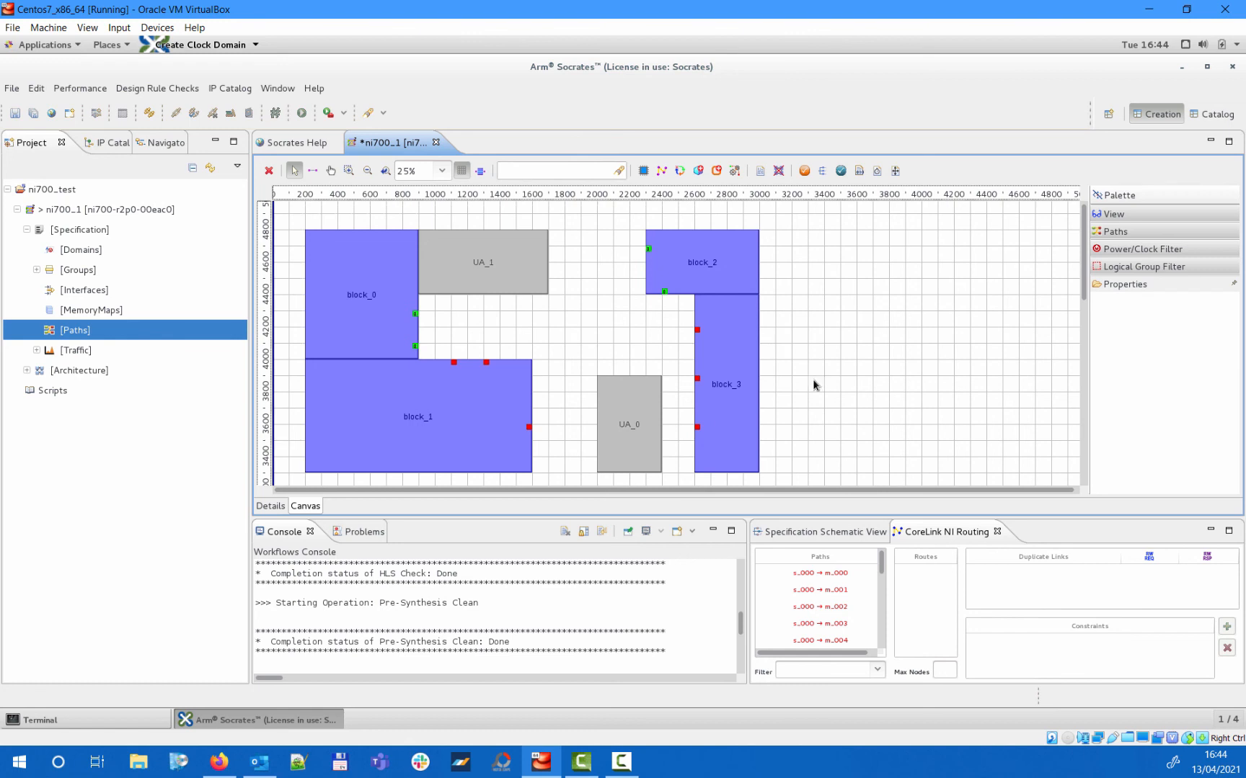
mouse_move(195, 181)
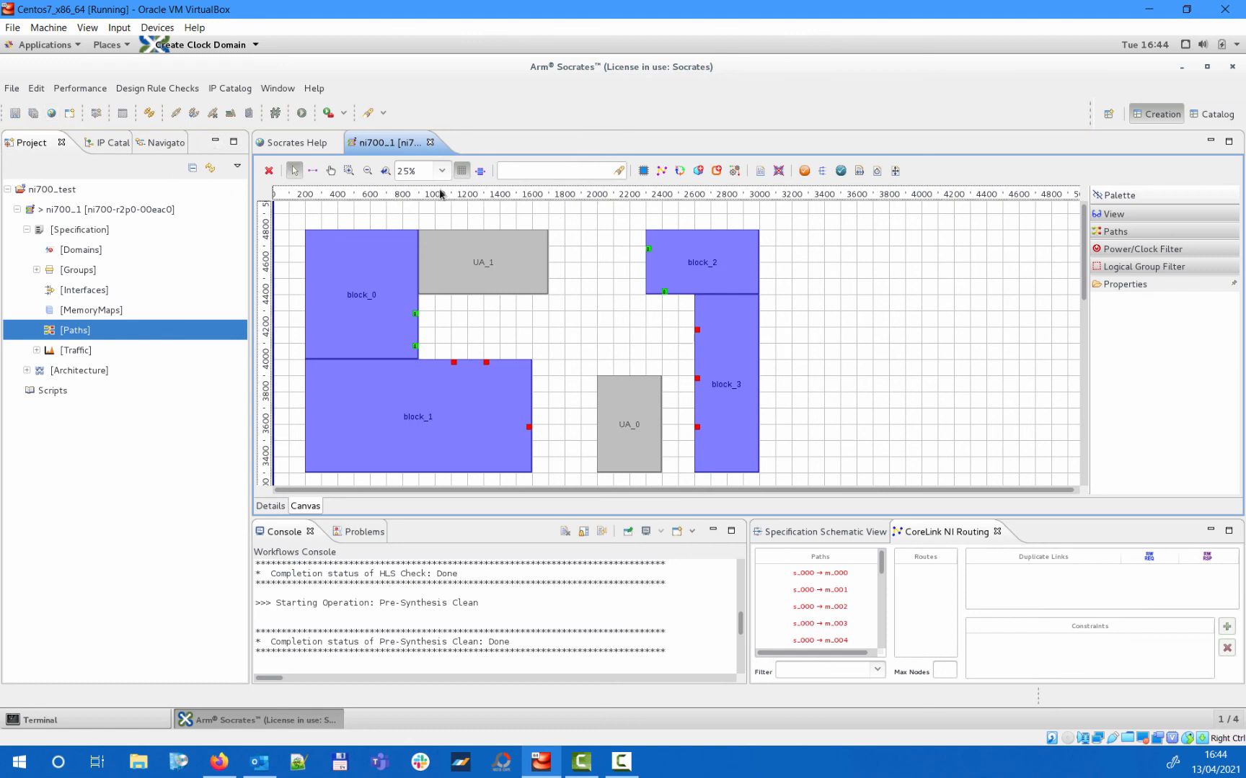
left_click(819, 171)
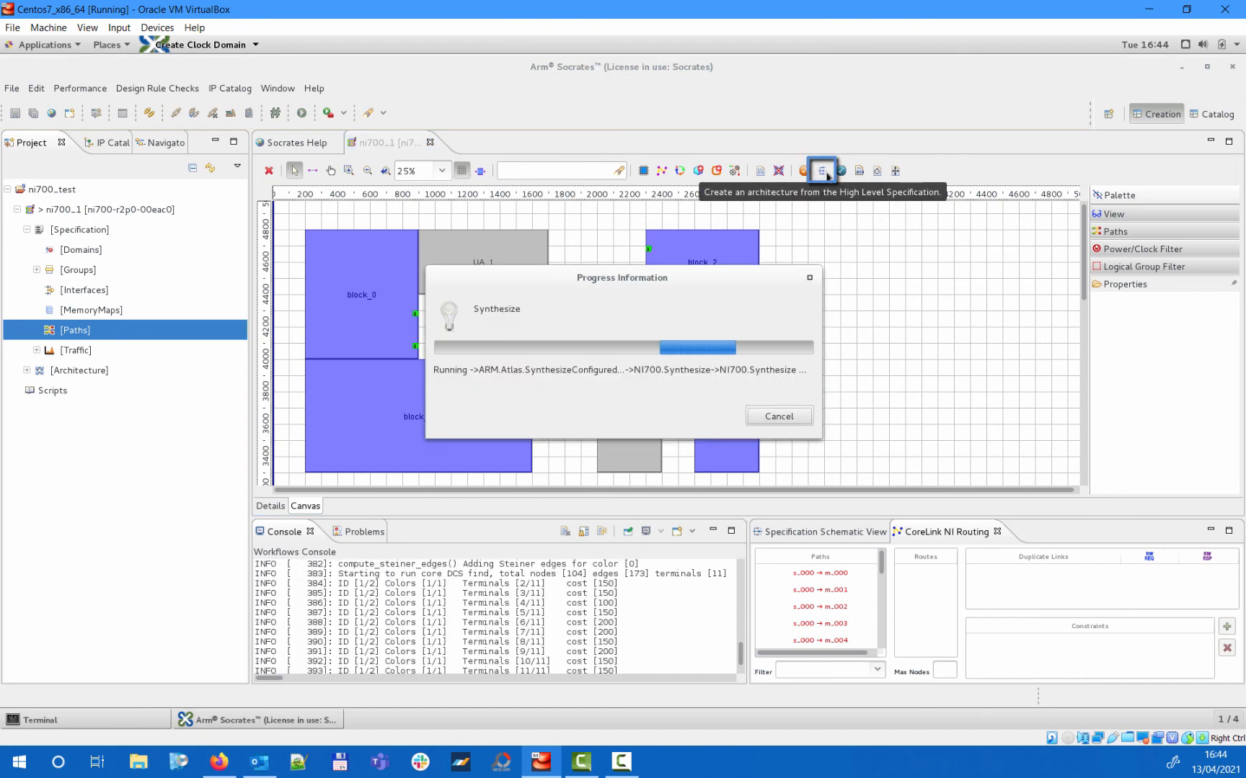